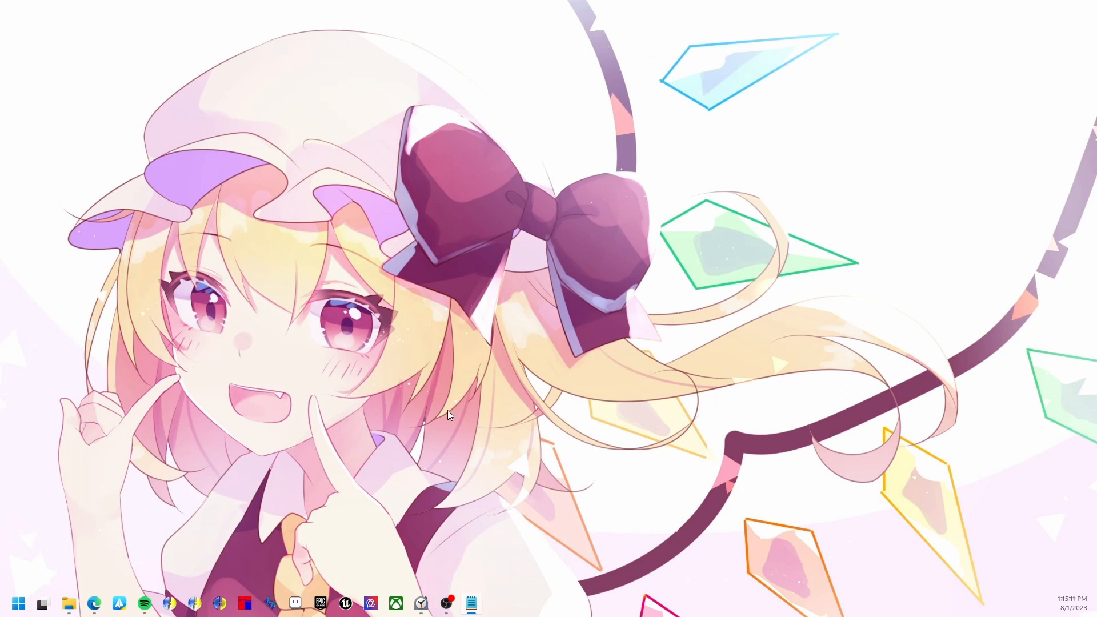
mouse_move(57, 567)
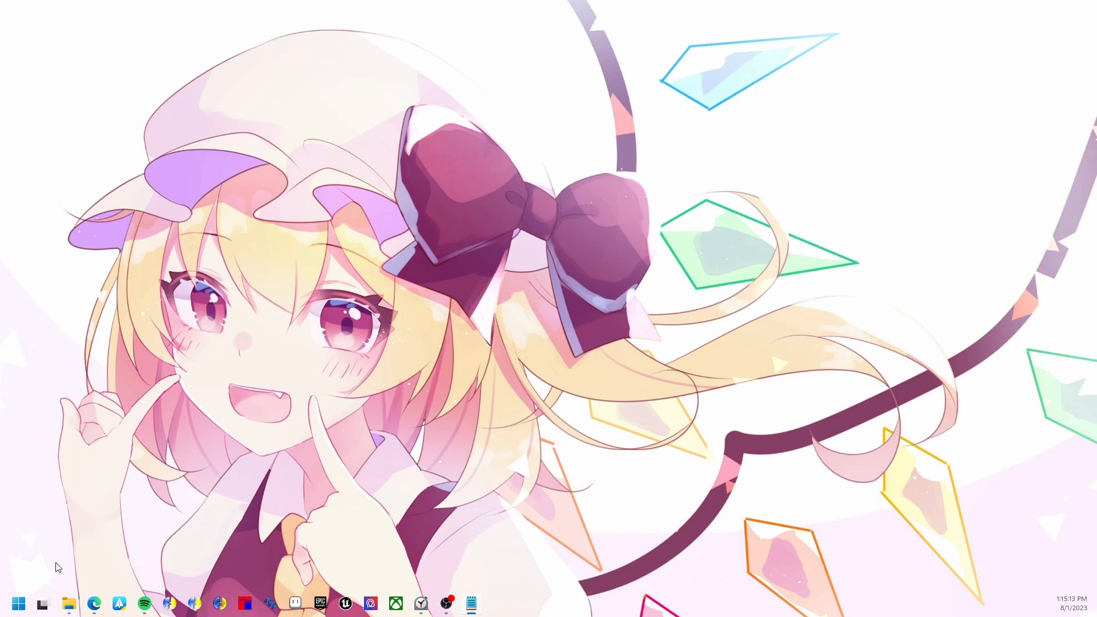
mouse_move(102, 577)
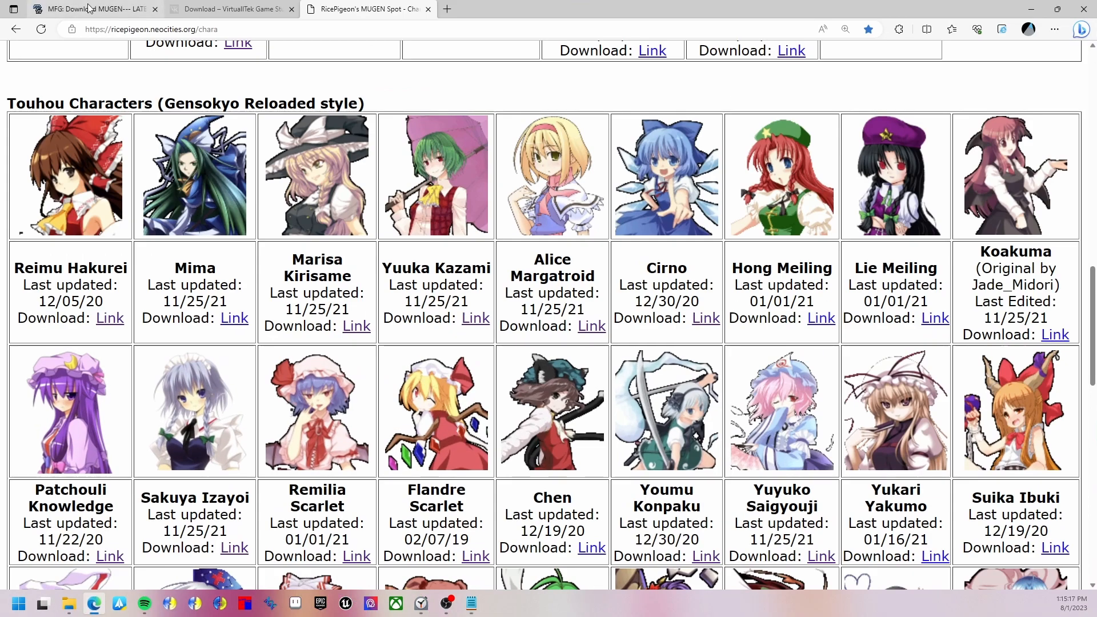
- Switch between the RicePigeon characters page and the VirtualTek Fighter Factory download page in Edge
click(91, 9)
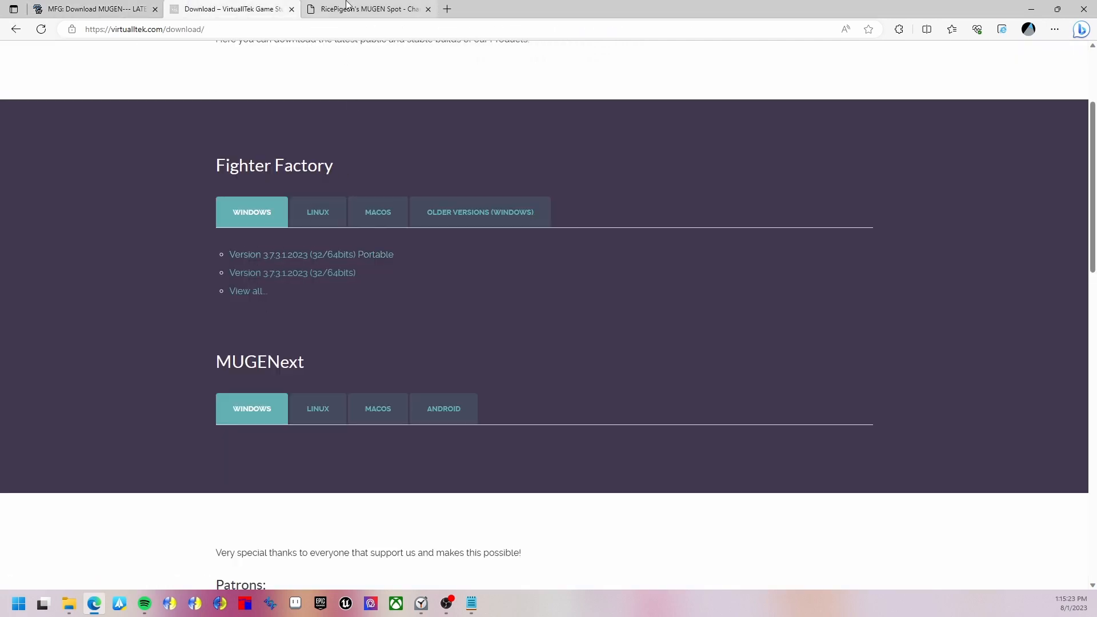
click(367, 8)
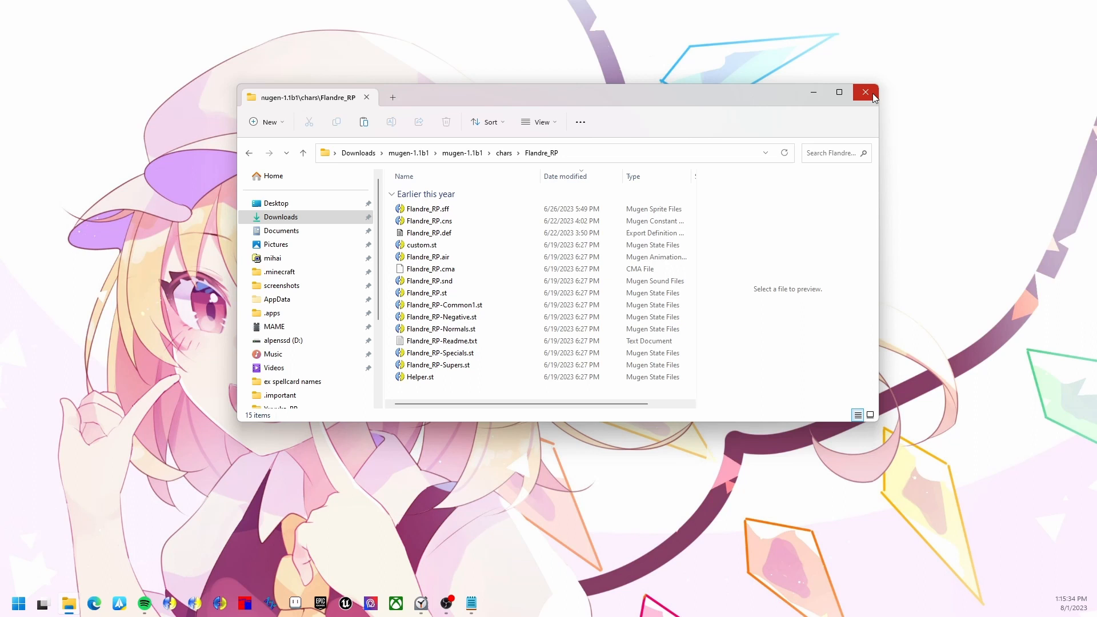
- Close the File Explorer window showing the Flandre_RP folder
click(865, 92)
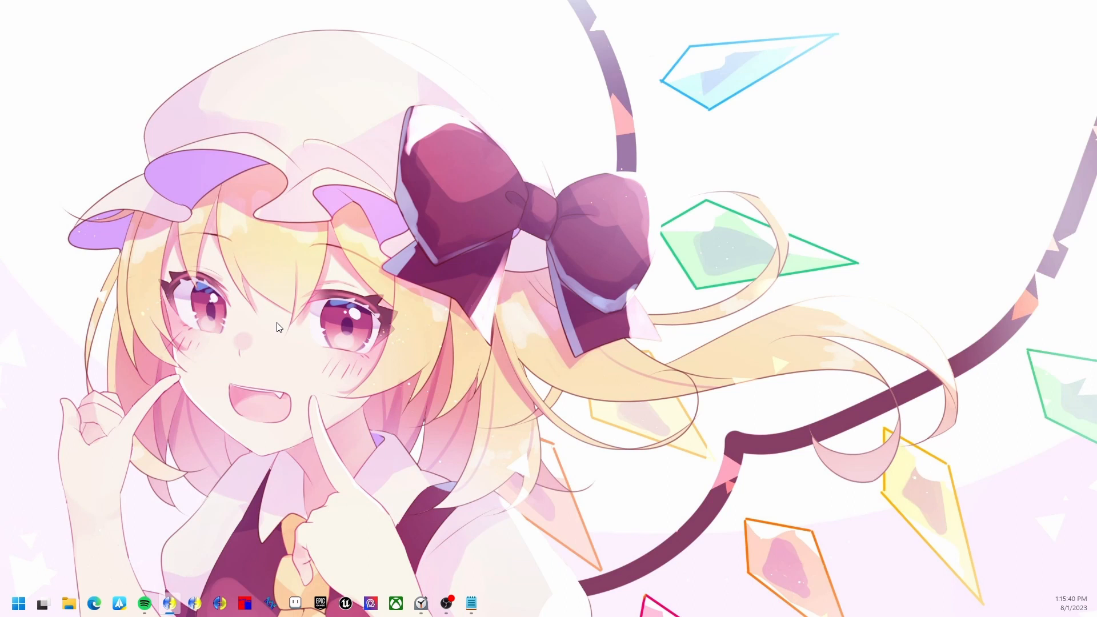
mouse_move(169, 602)
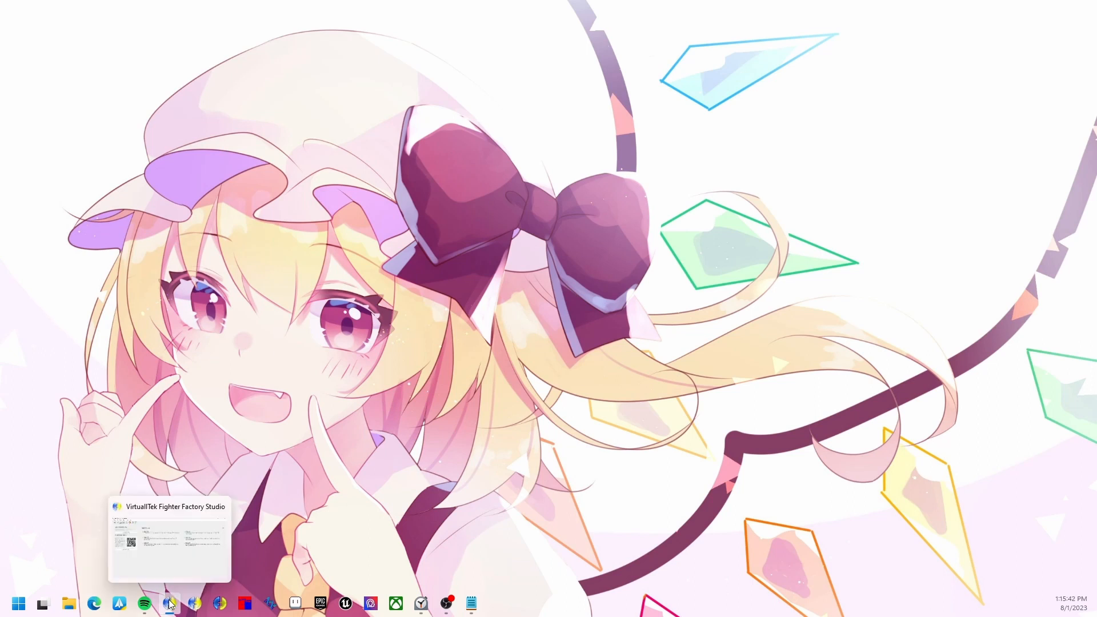
- Restore and maximize Fighter Factory Studio, then open the Flandre_RP project
click(169, 603)
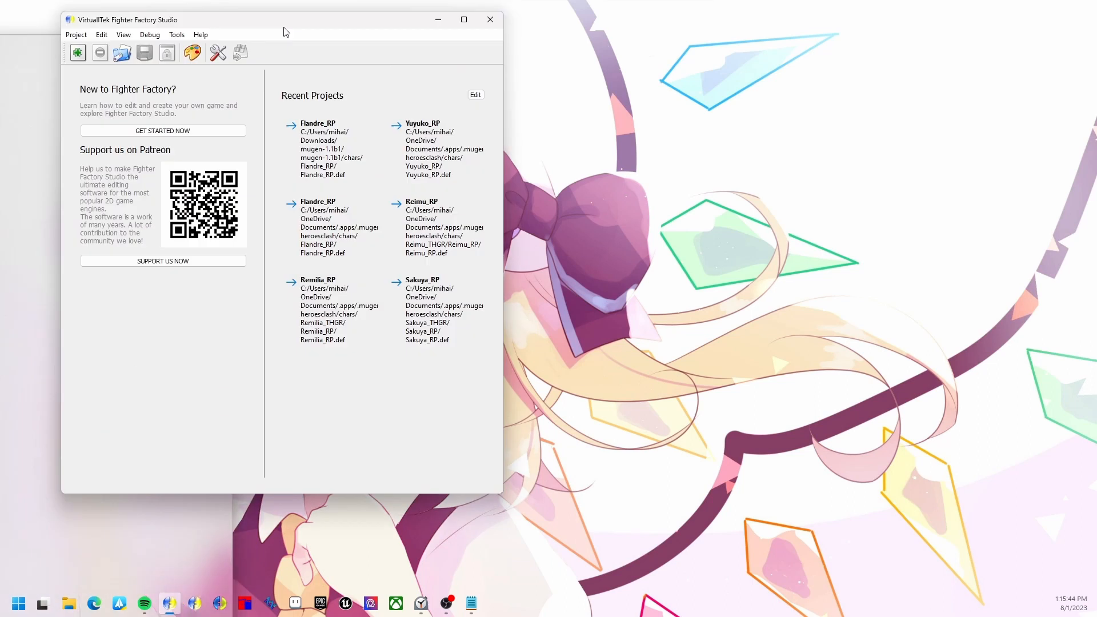
click(463, 19)
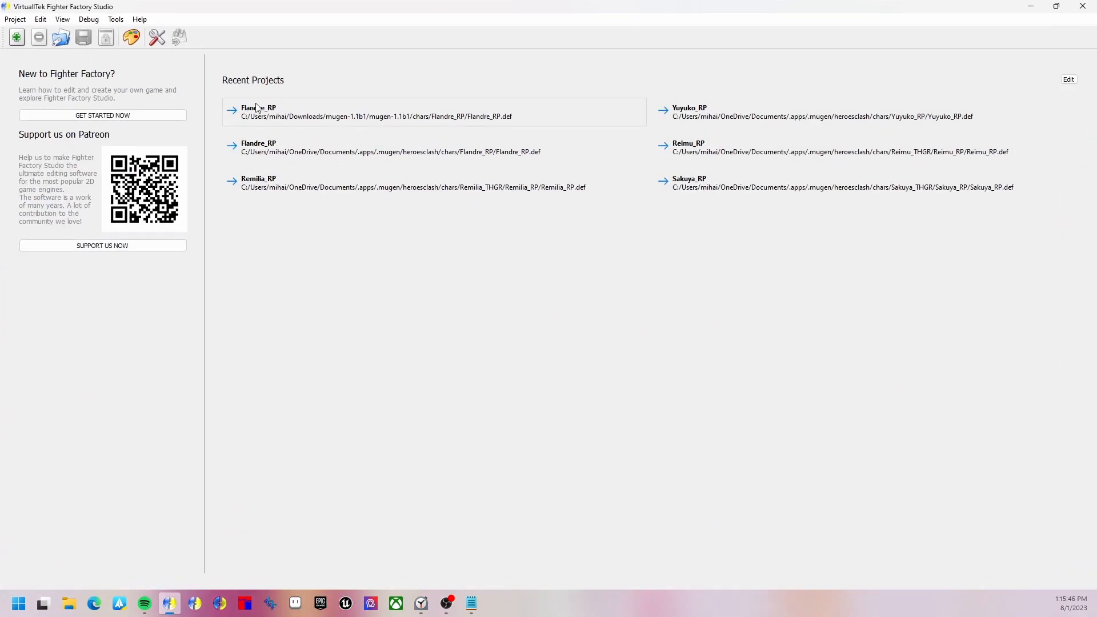
click(259, 112)
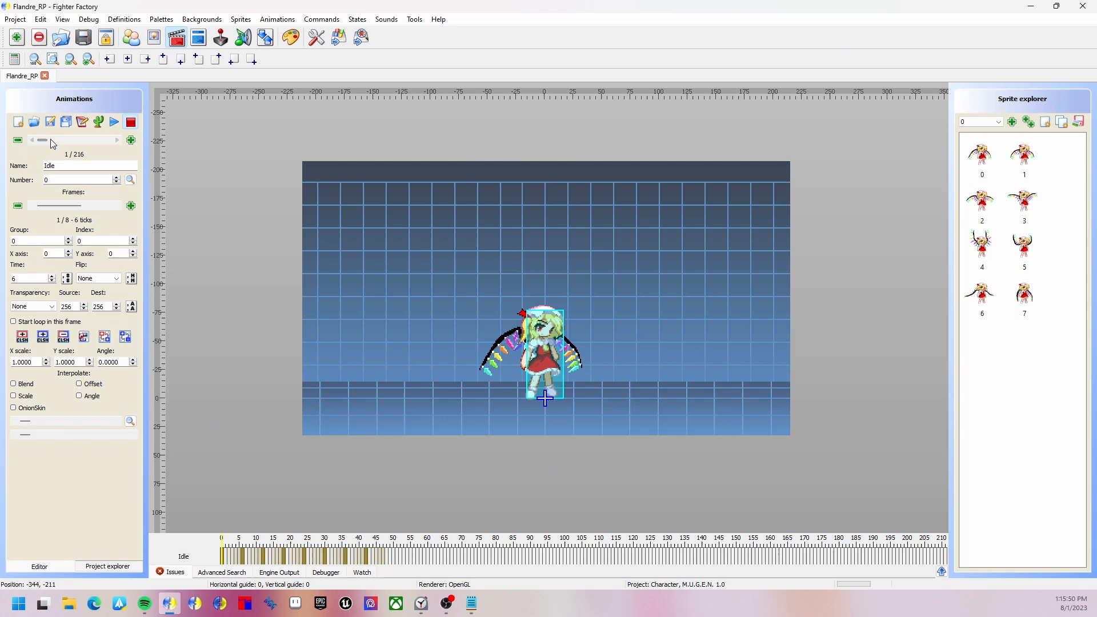
drag(42, 140, 90, 140)
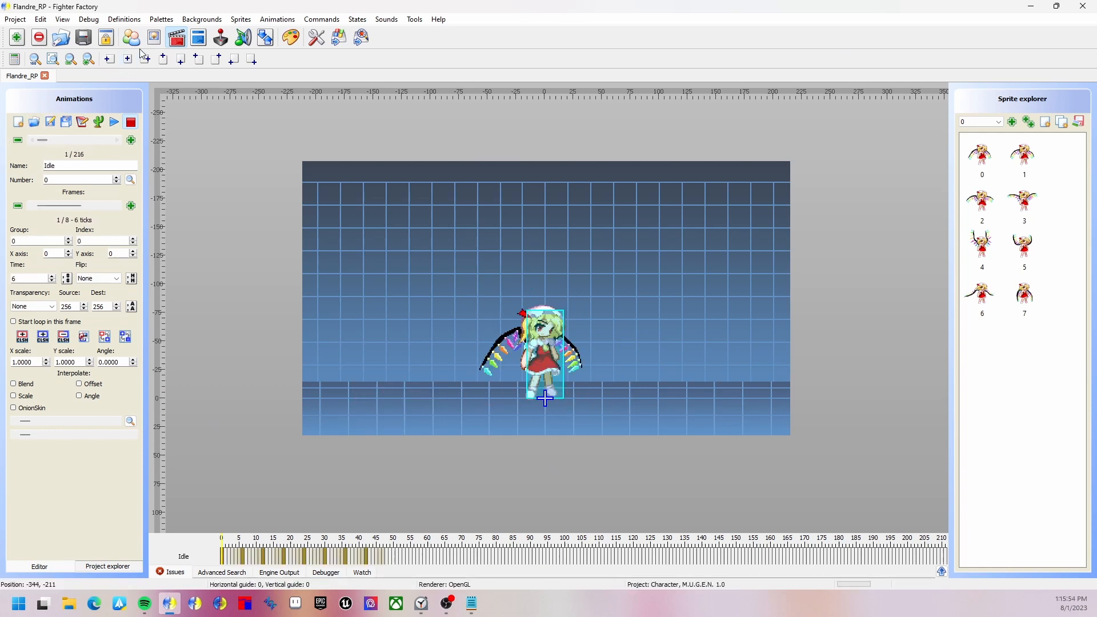
- Browse through Flandre_RP's sprites, then return to the animations editor
click(152, 37)
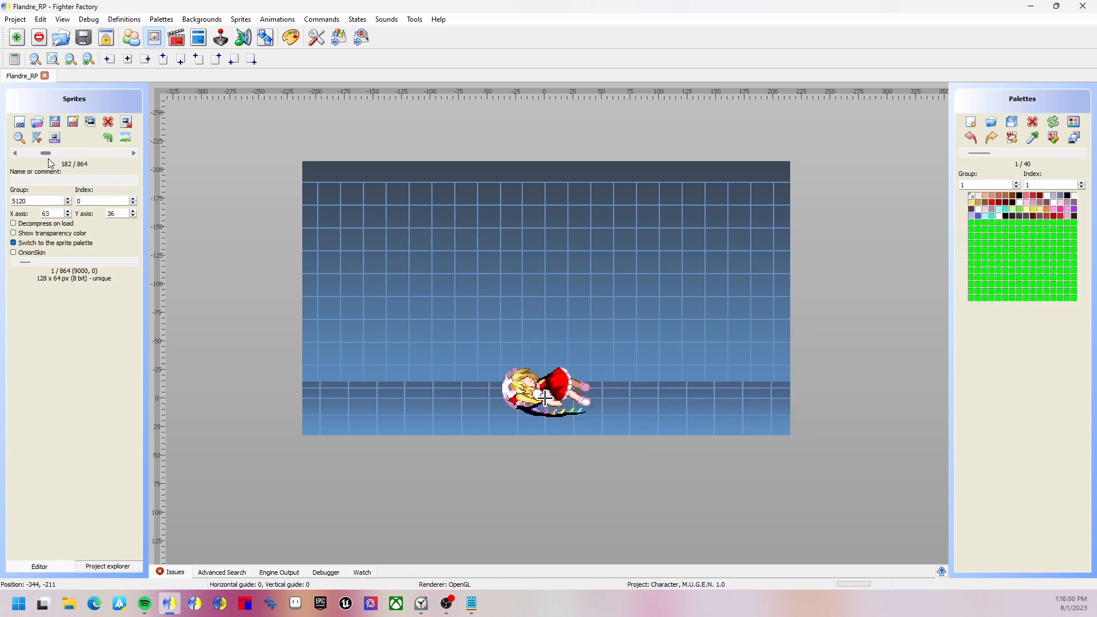
click(133, 153)
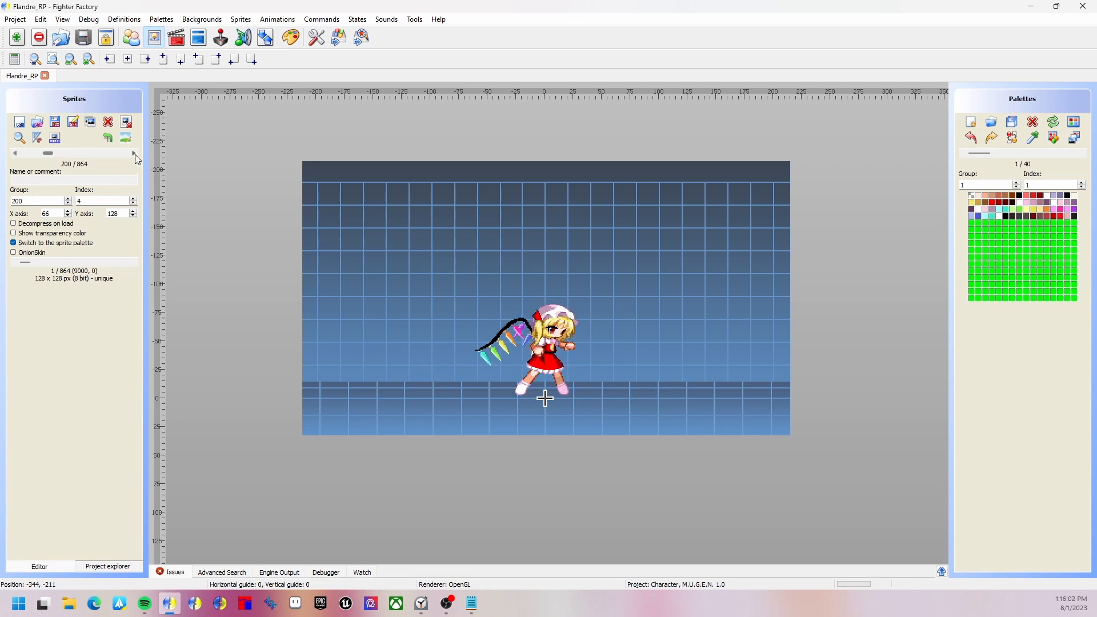
click(133, 153)
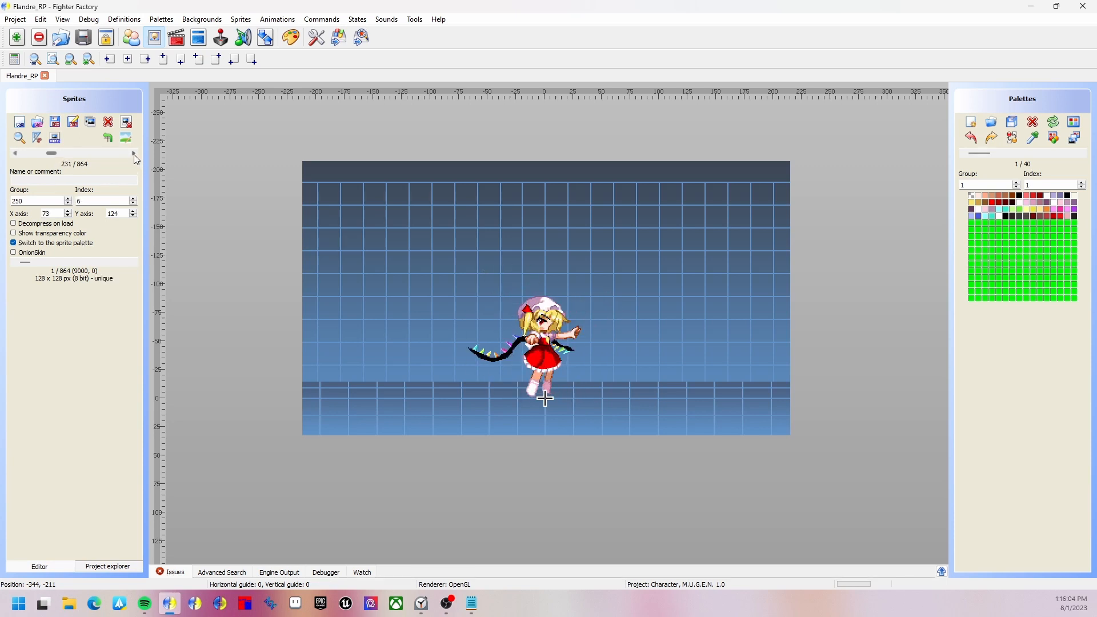
click(134, 153)
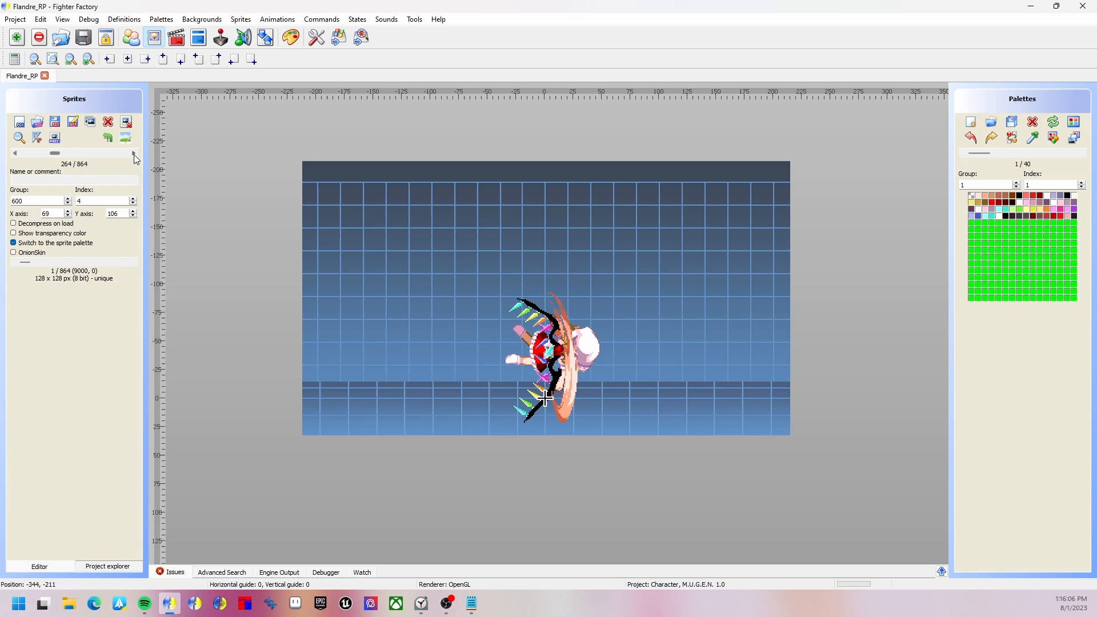
click(134, 153)
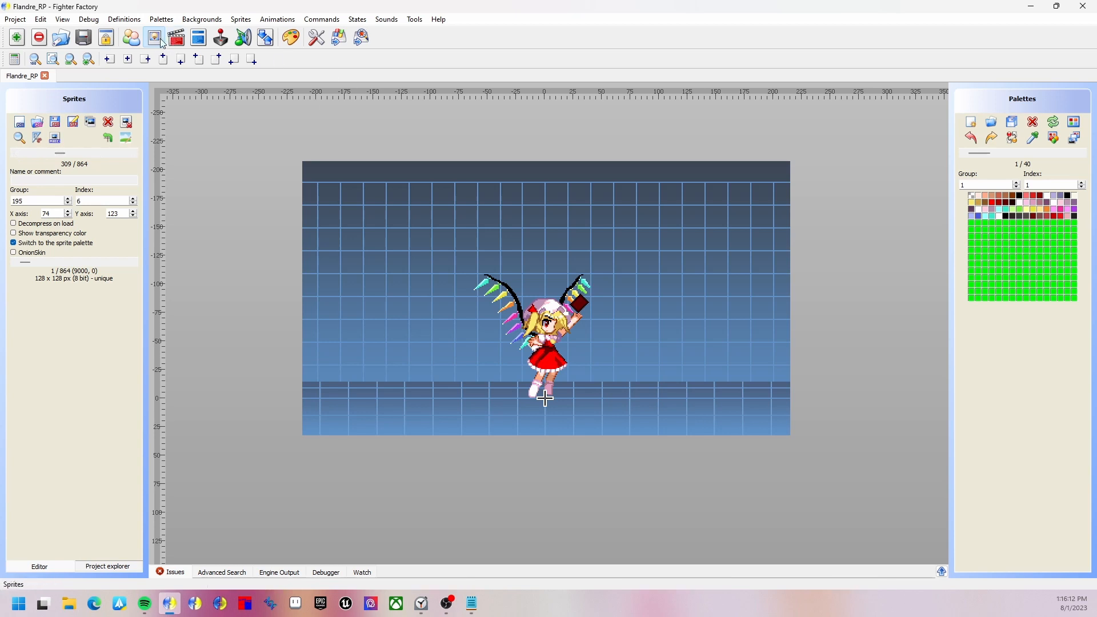
click(153, 37)
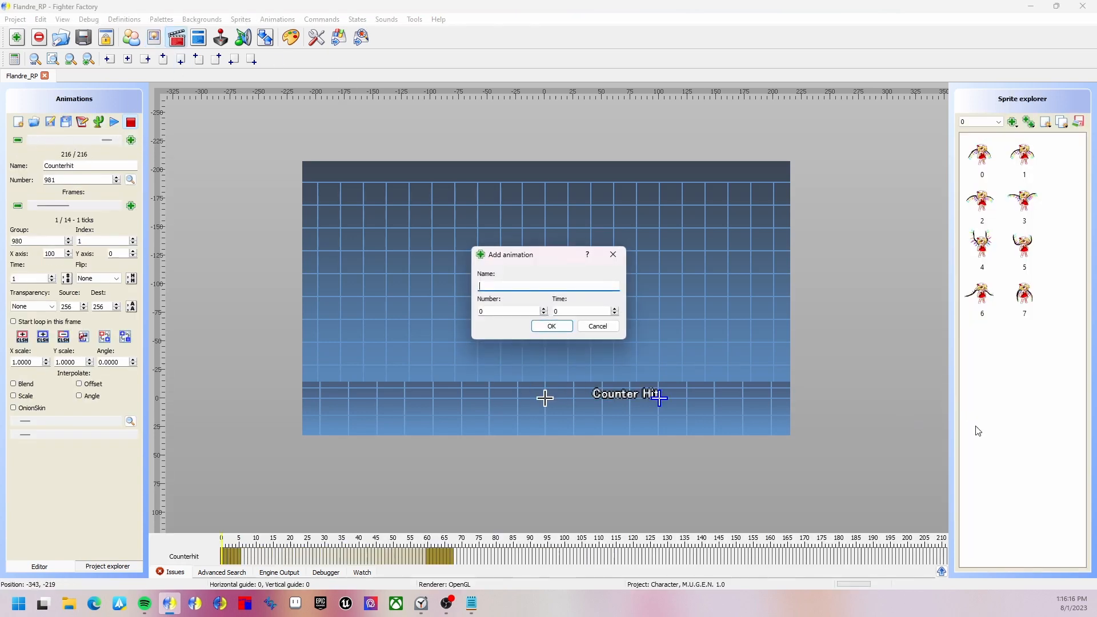
- Add an animation named PowerCharge with number 70630
text(PowerCharge)
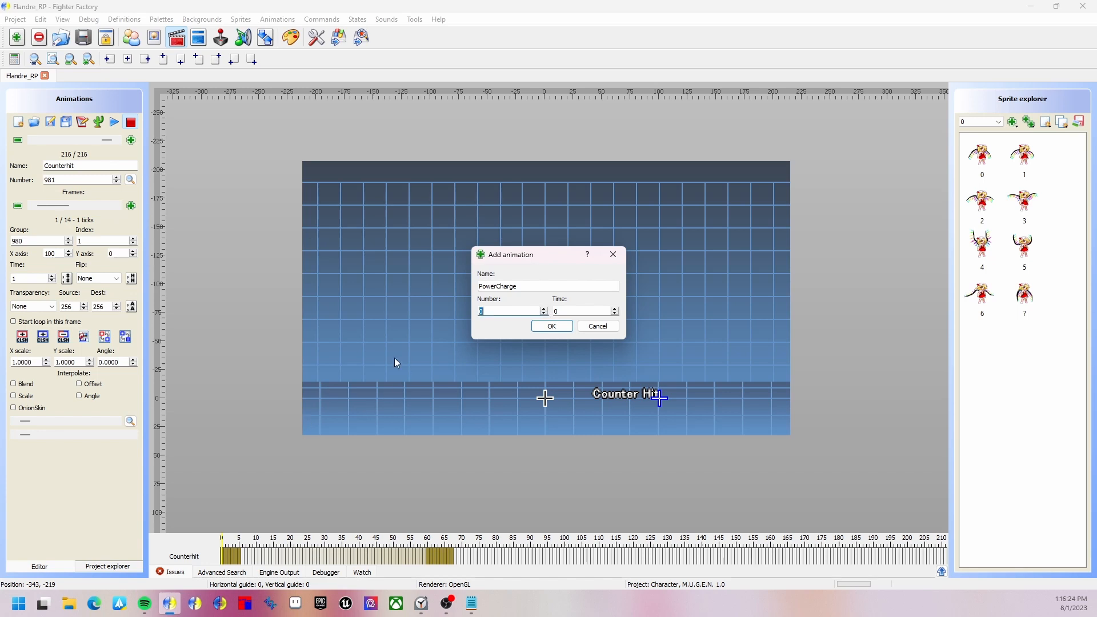
text(70630)
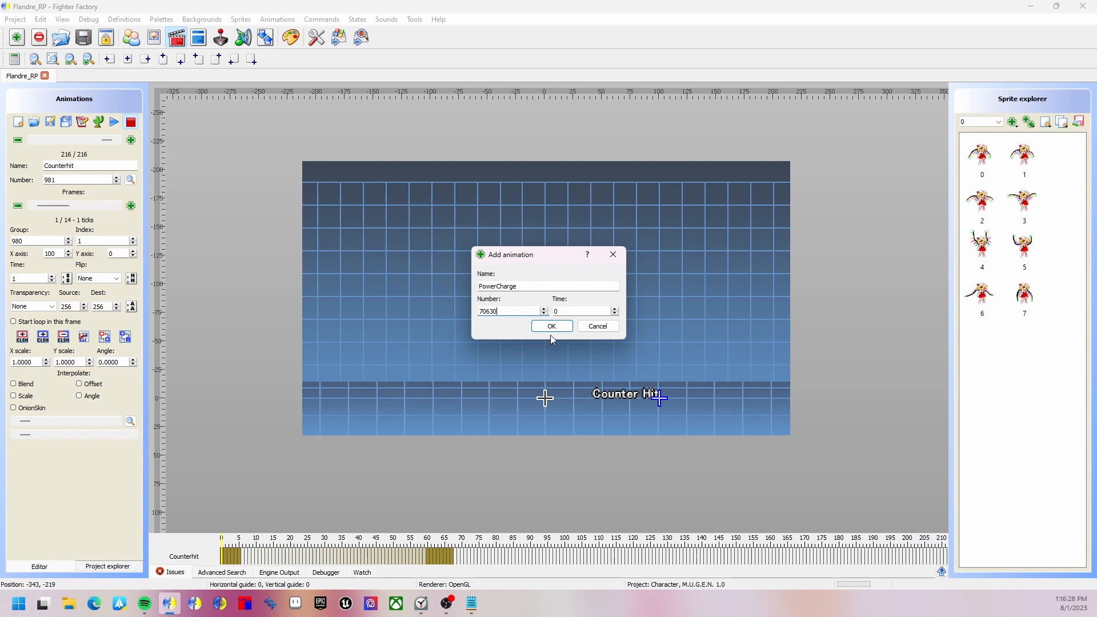
click(551, 326)
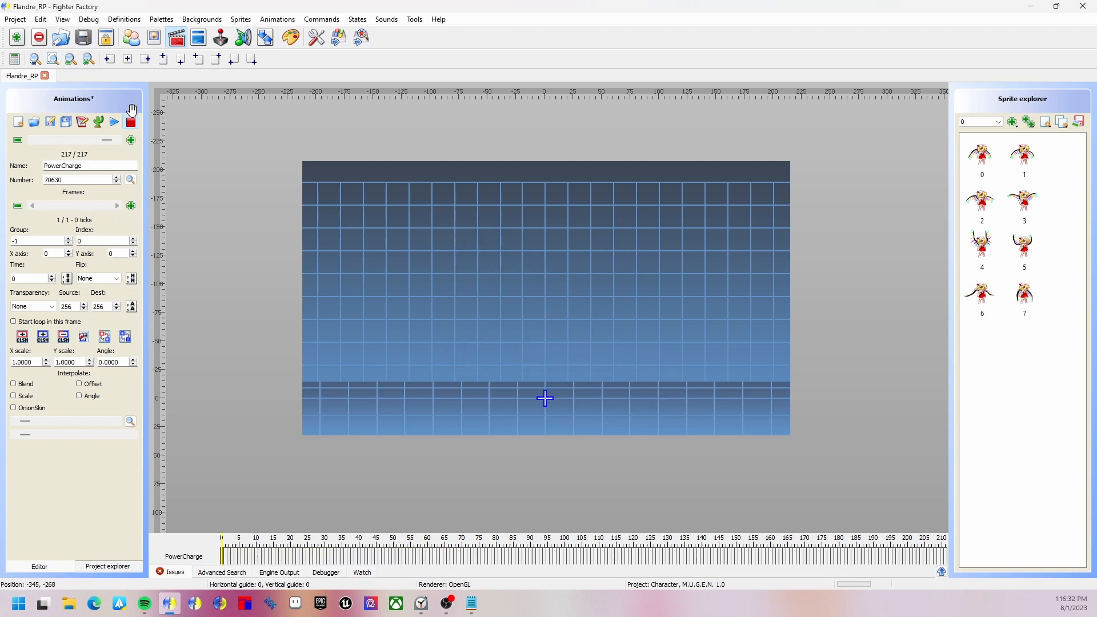
- Build PowerCharge frames from sprite group 195 and delete the blank first frame
click(998, 121)
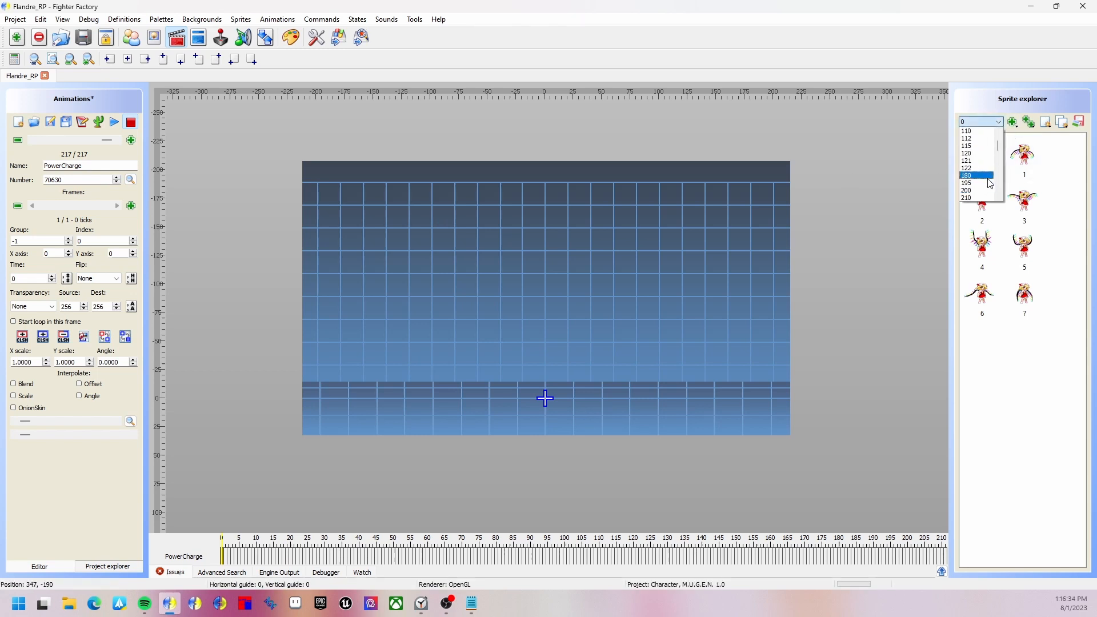
scroll(down, 3)
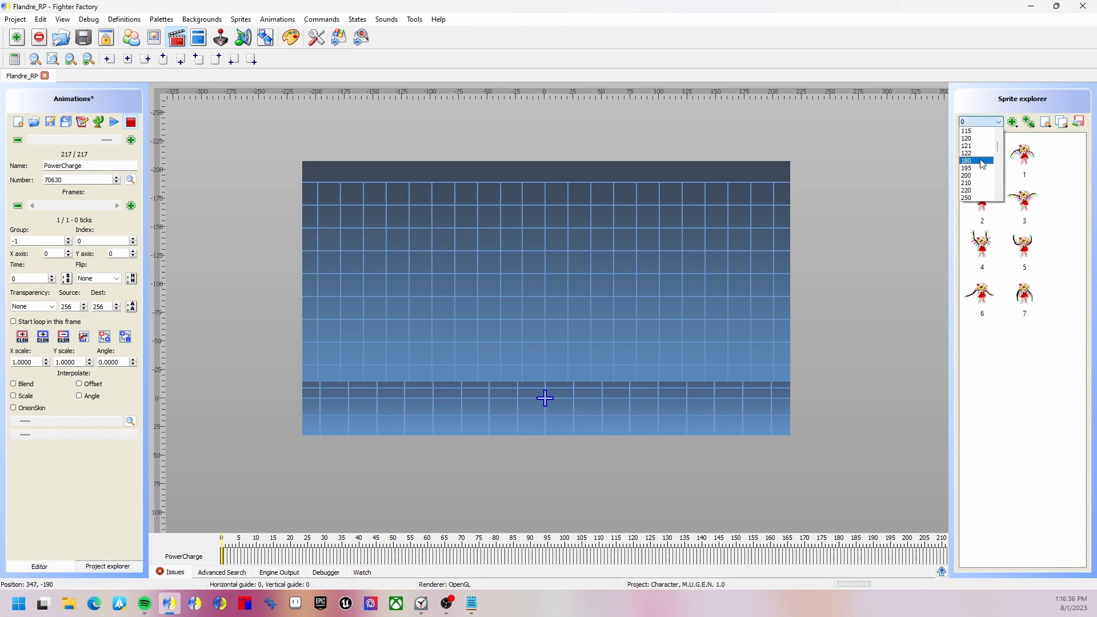
click(966, 168)
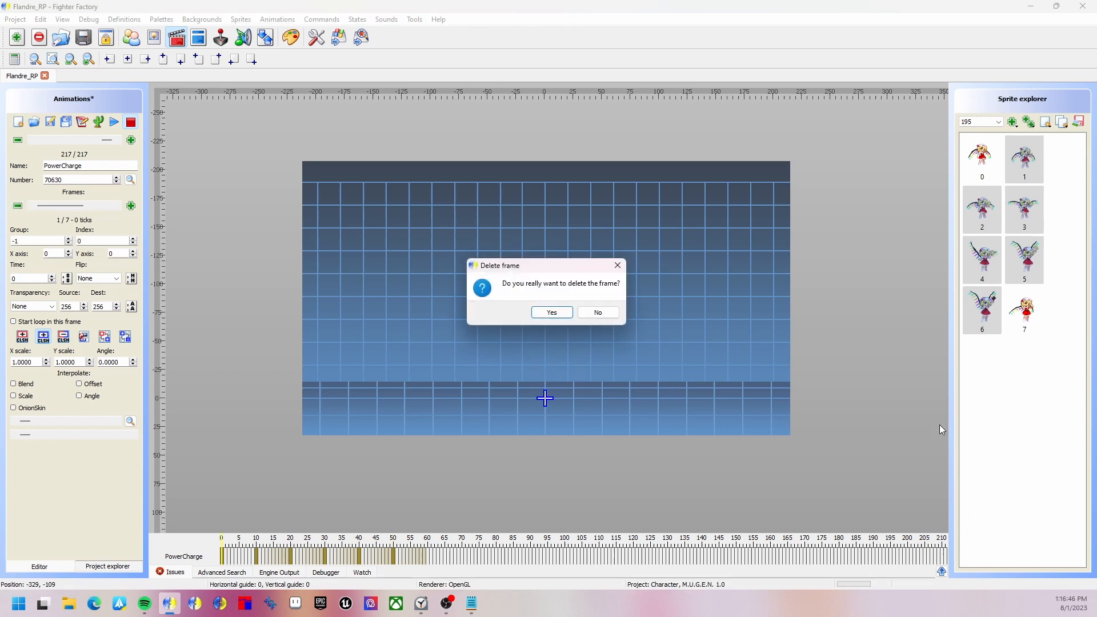
click(551, 312)
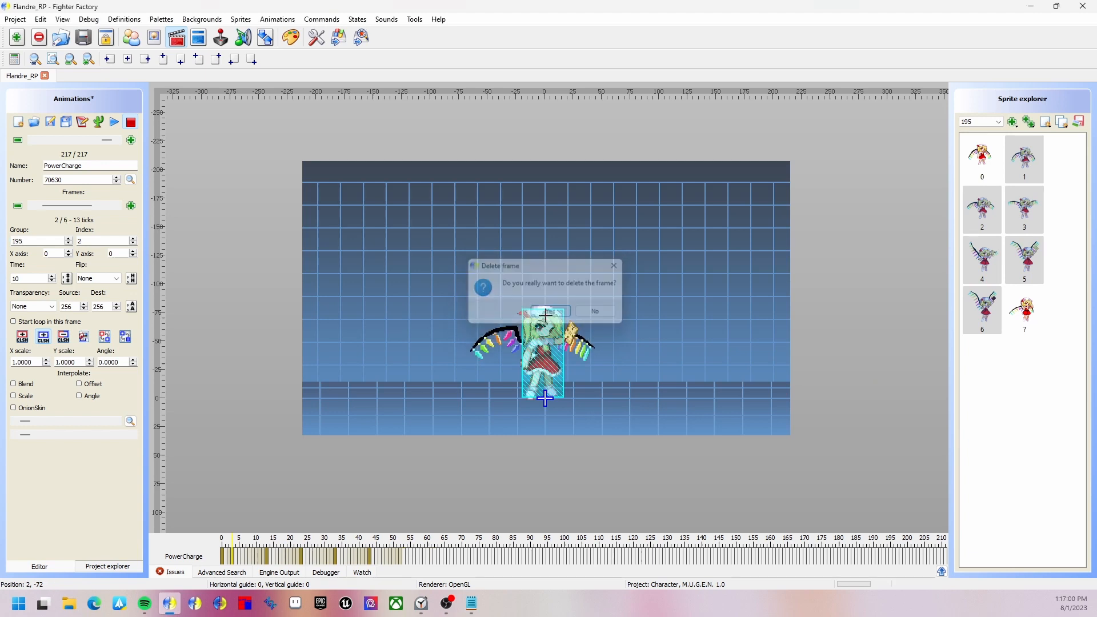
- Step through the PowerCharge frames, adjust their display times, and play the animation
click(550, 311)
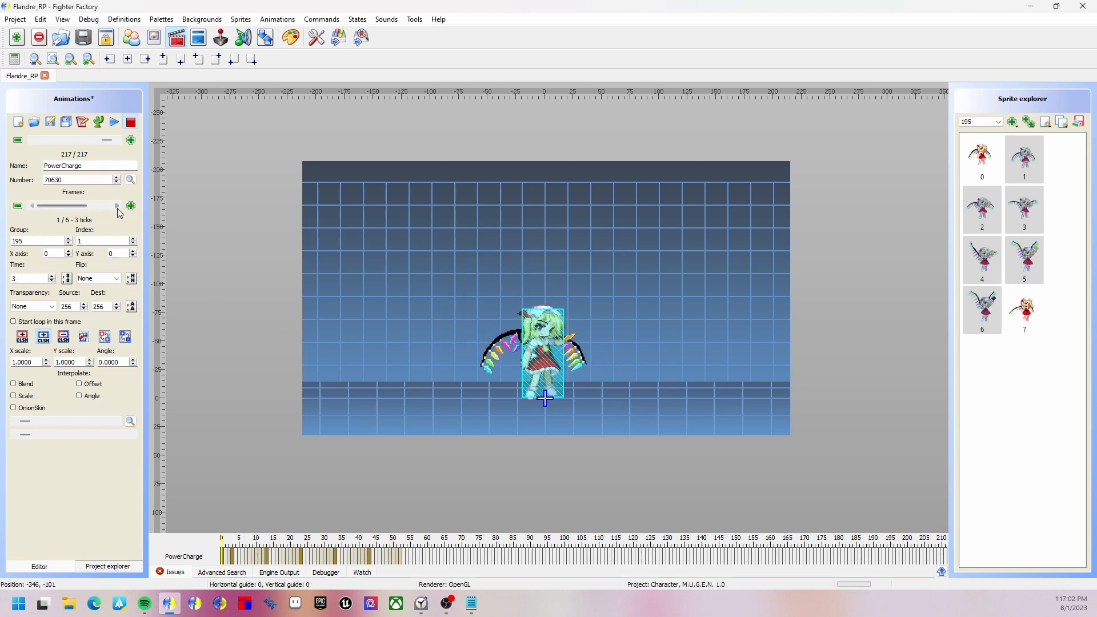
click(117, 205)
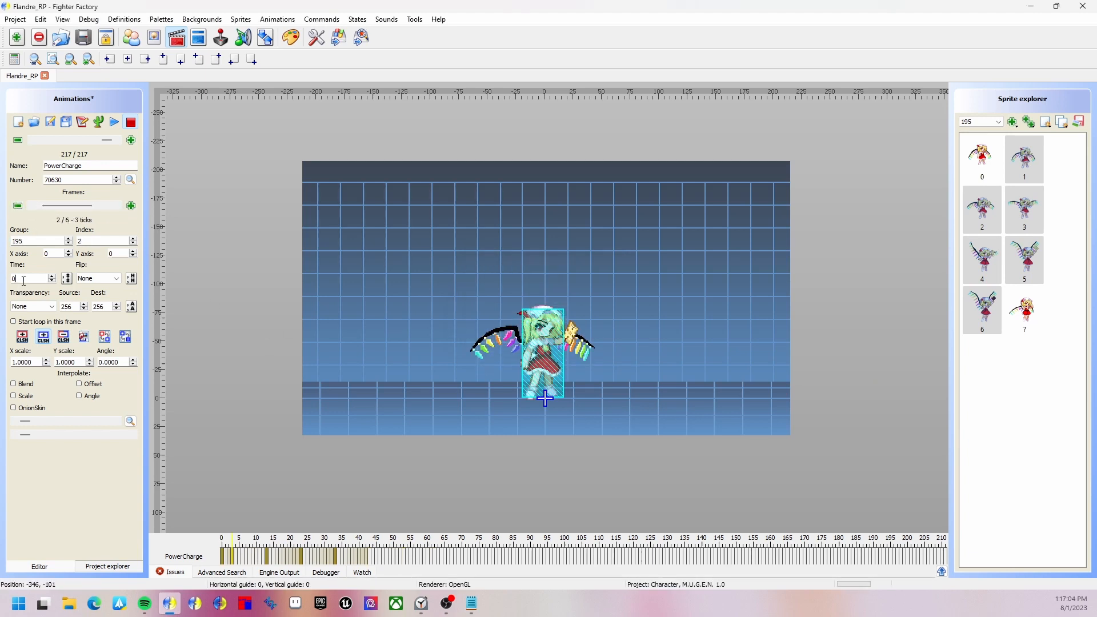
click(28, 278)
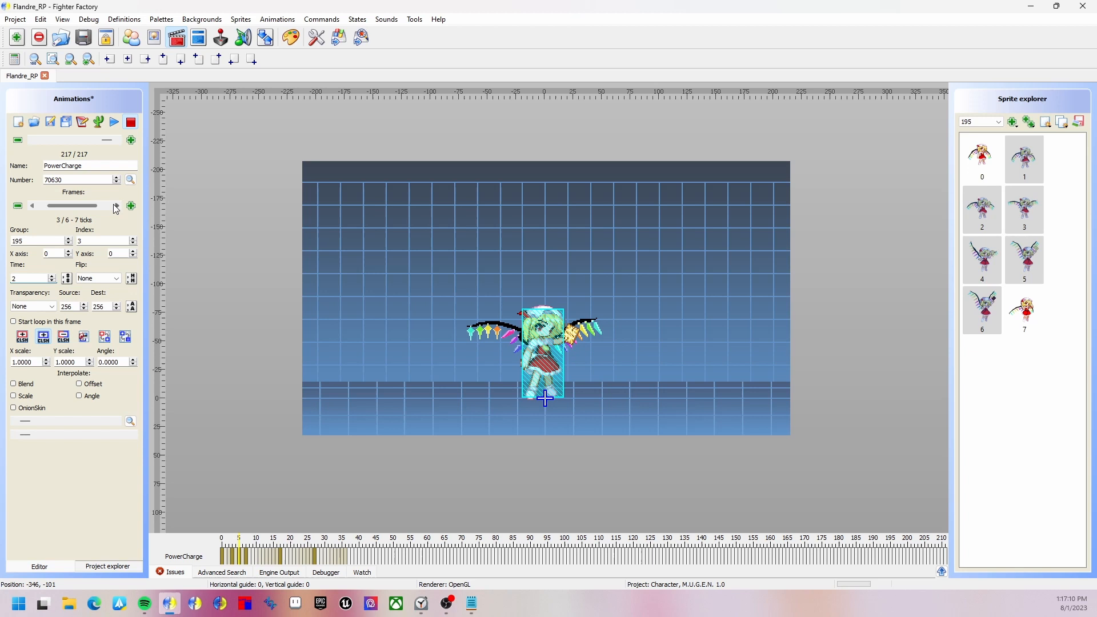
click(116, 206)
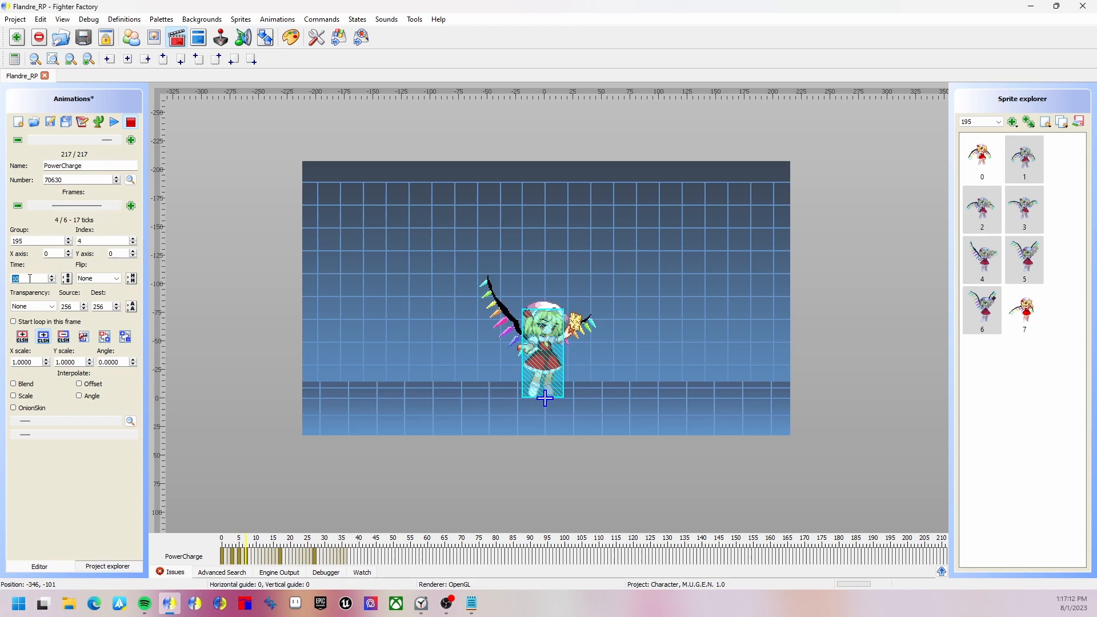
click(116, 205)
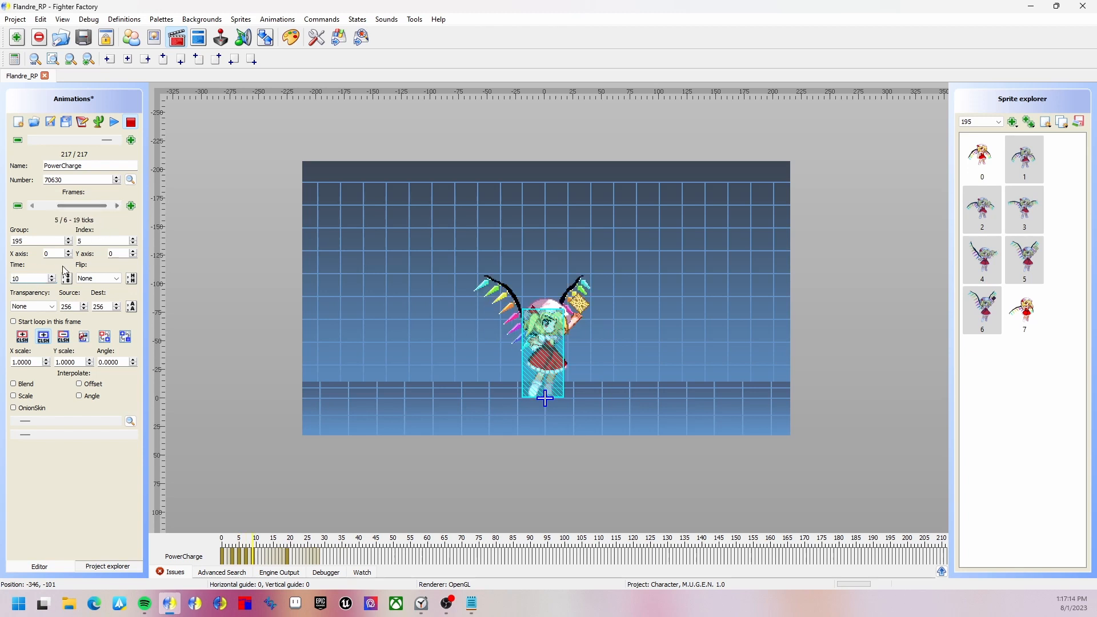
click(116, 205)
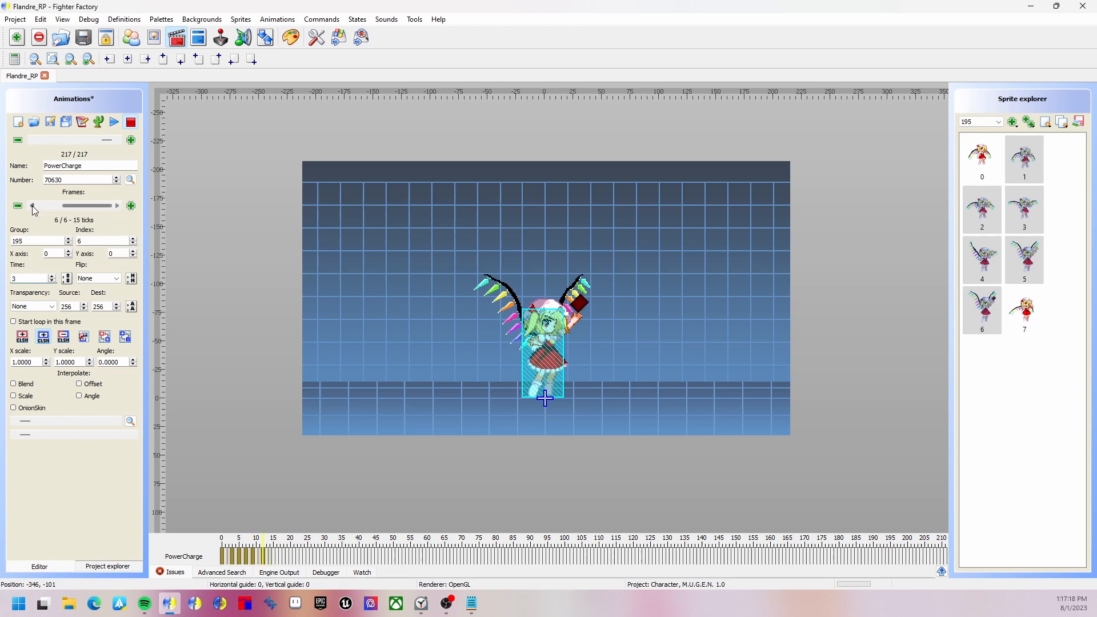
click(31, 205)
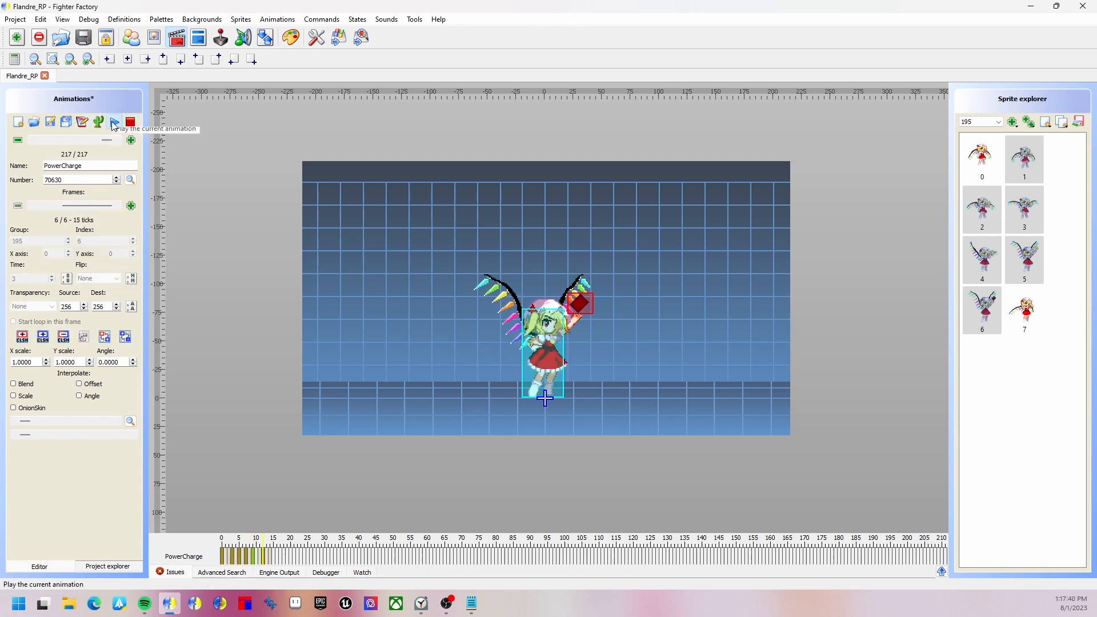
click(113, 122)
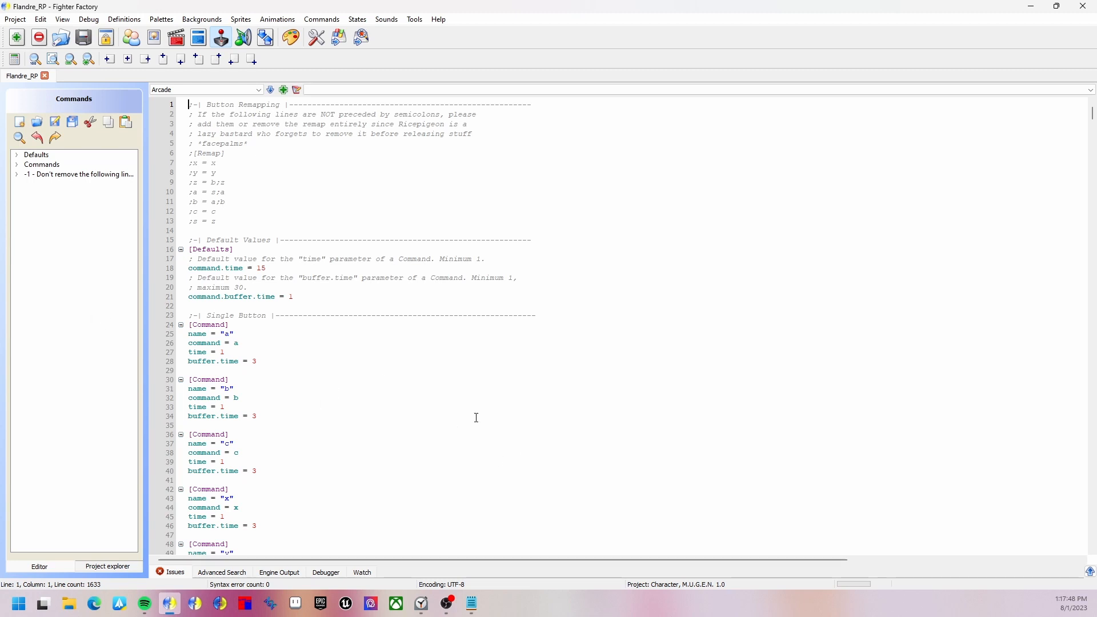
- Scroll the command file down to the State -1 Level 3 Spellcards section
scroll(down, 3)
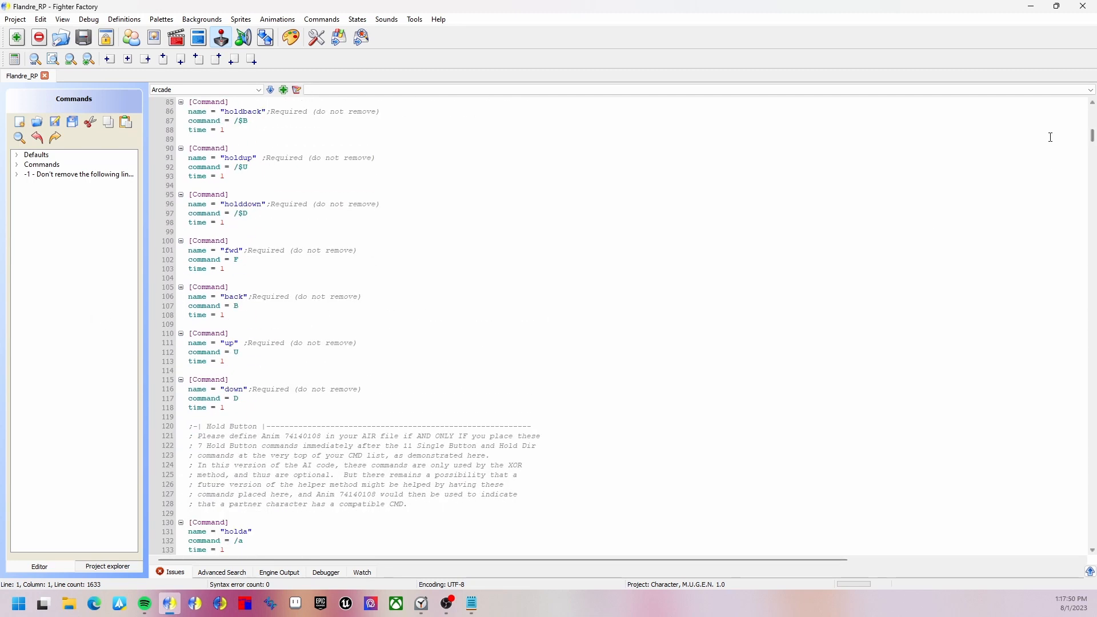
scroll(down, 3)
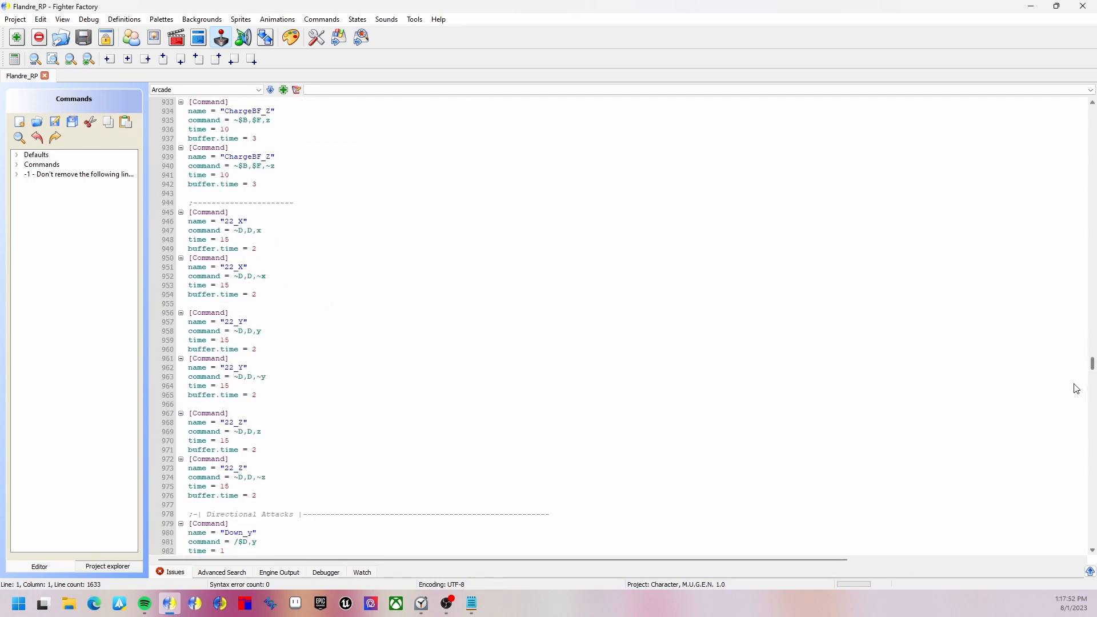
scroll(down, 3)
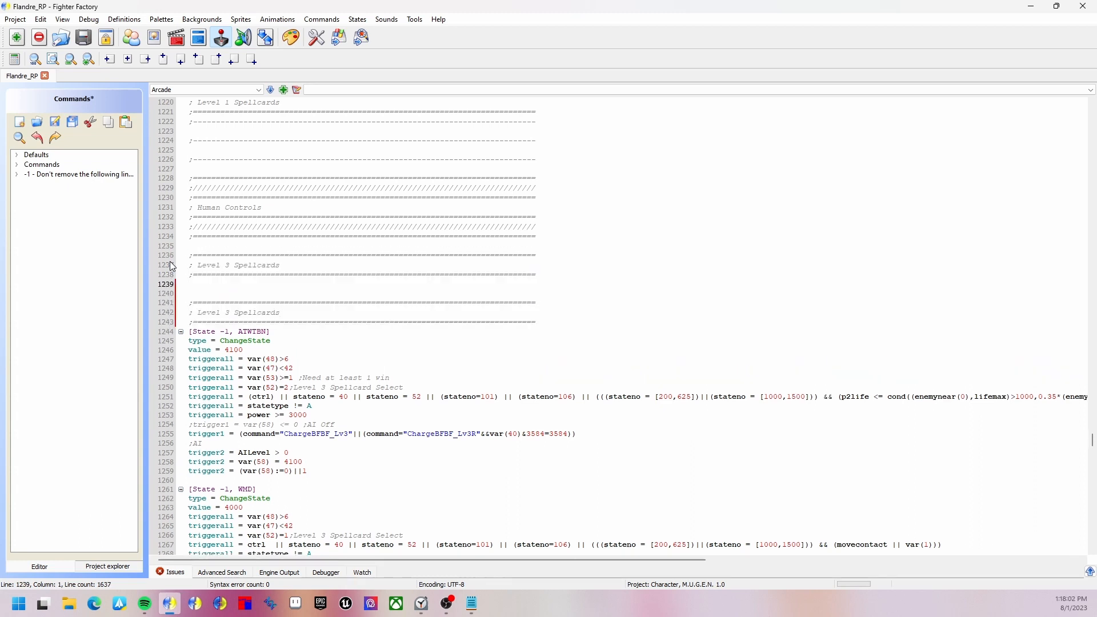
- Title the new header 'Other' and start a [State -1] ChangeState entry with value 70630
double_click(224, 264)
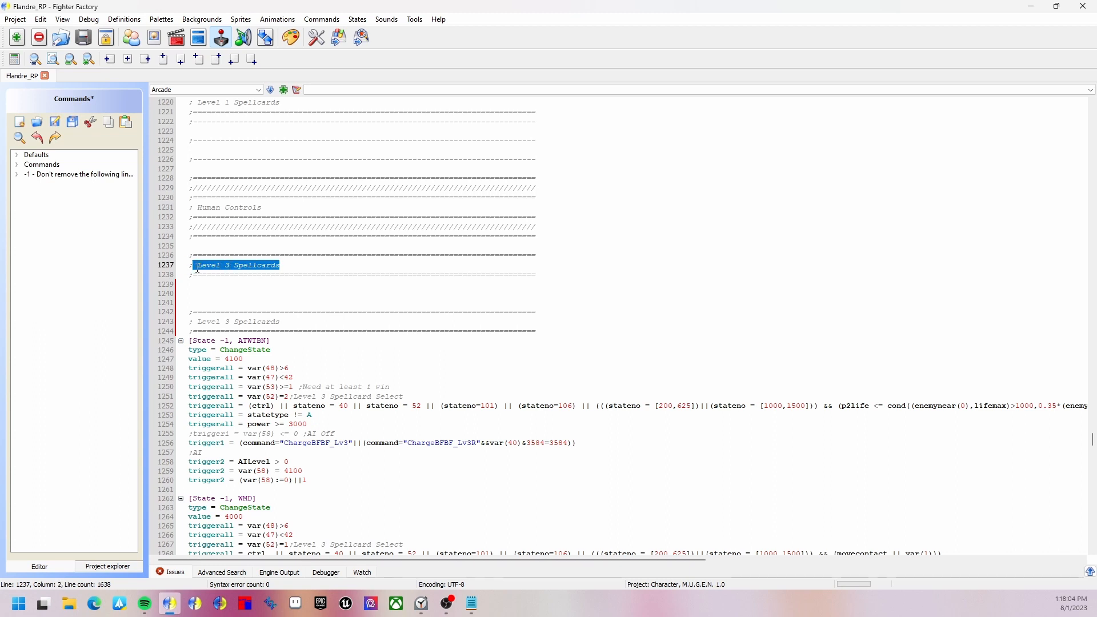
text(Other)
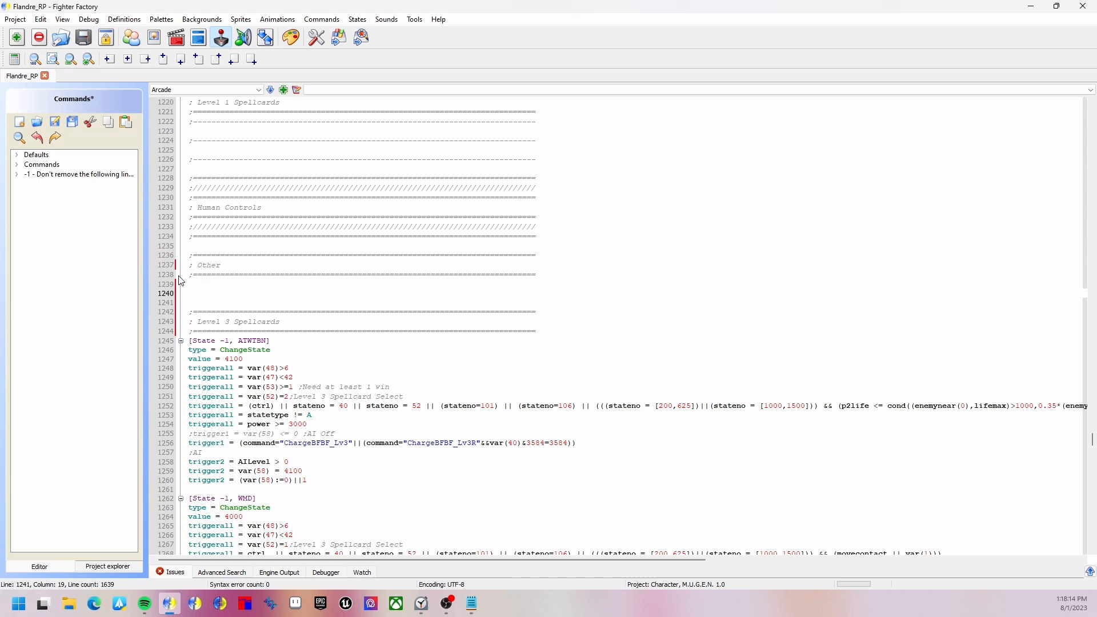
text([S)
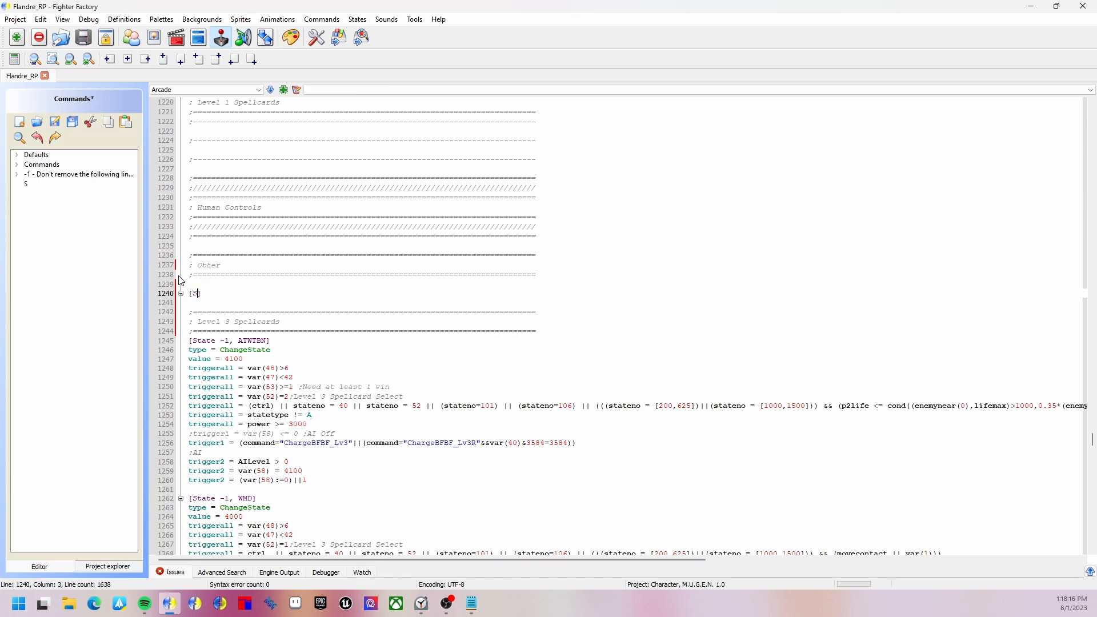
text(tate -1])
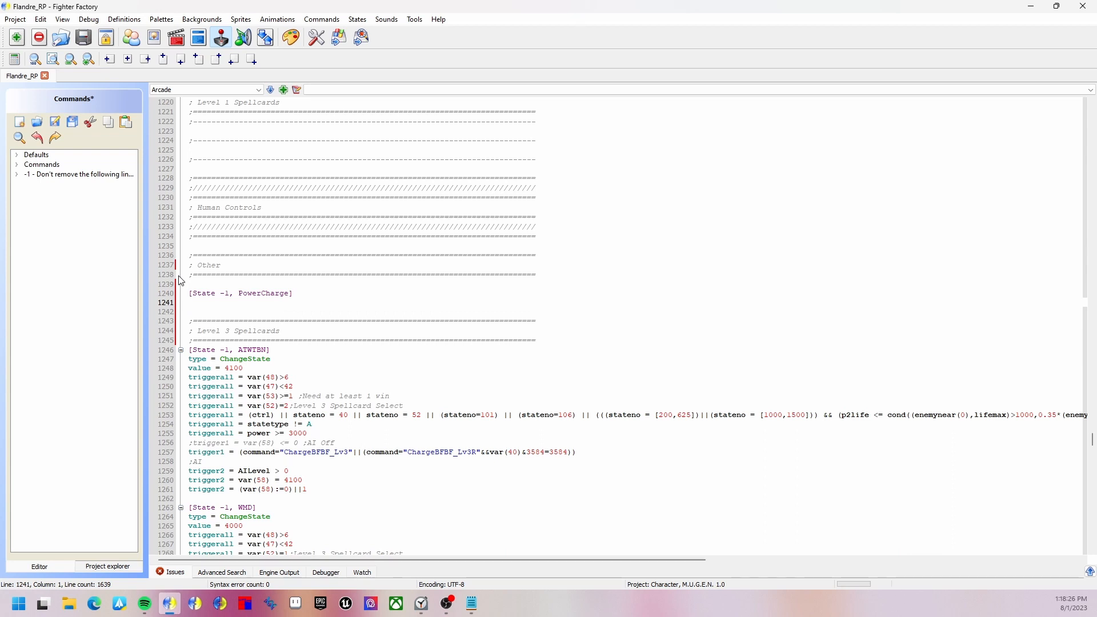
text(type =)
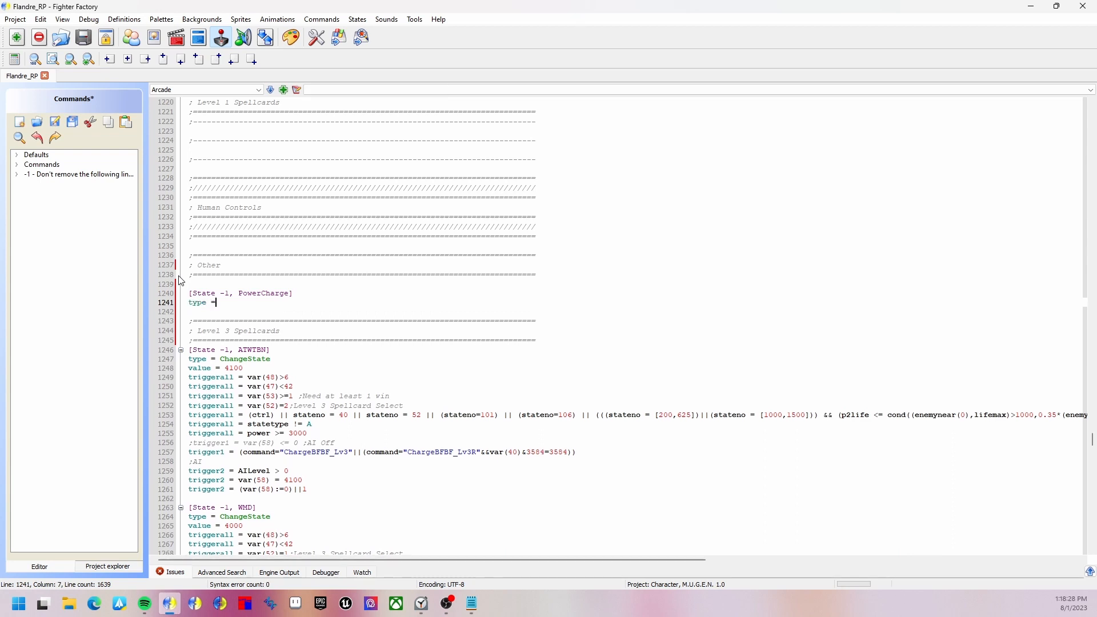
text(ChangeState)
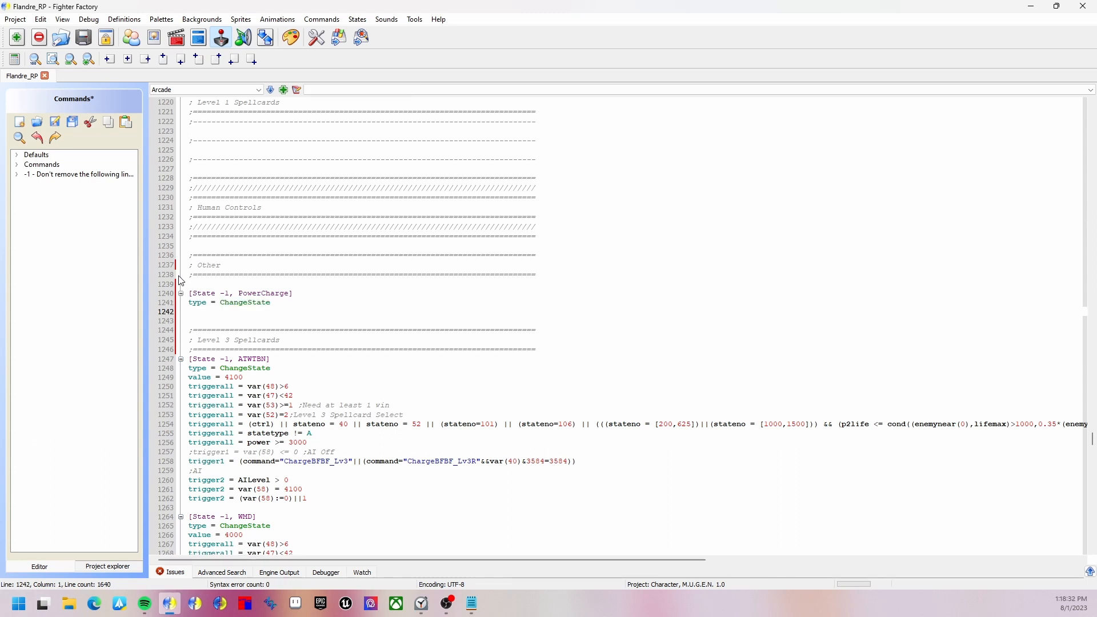
text(value = 70630)
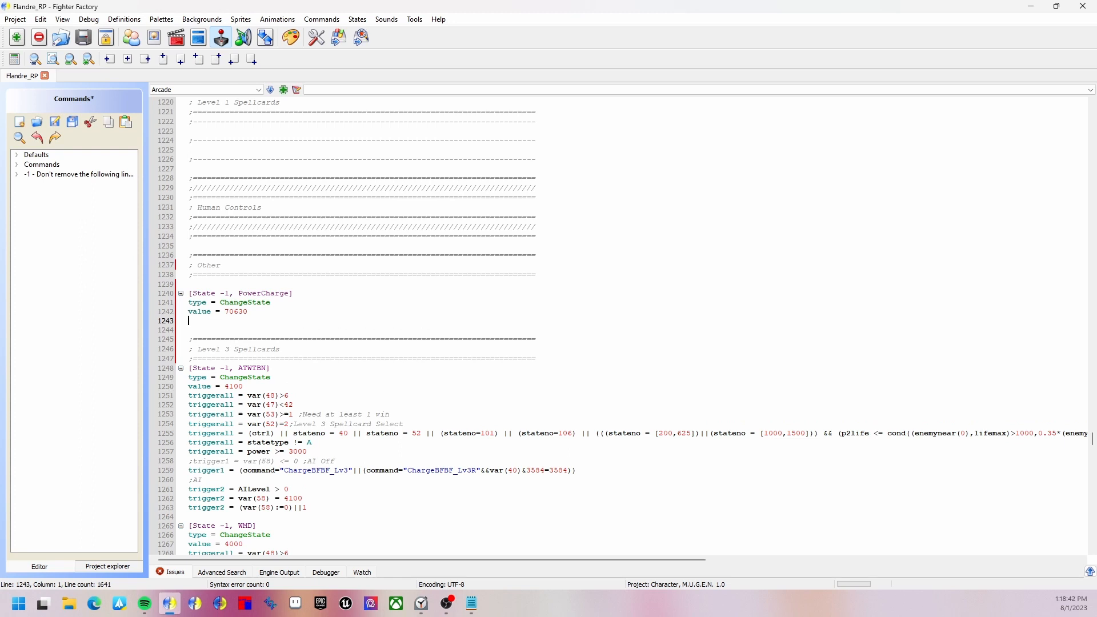
- Add command triggers requiring "holdstart" and command != "holddownA"
text(triggerall =)
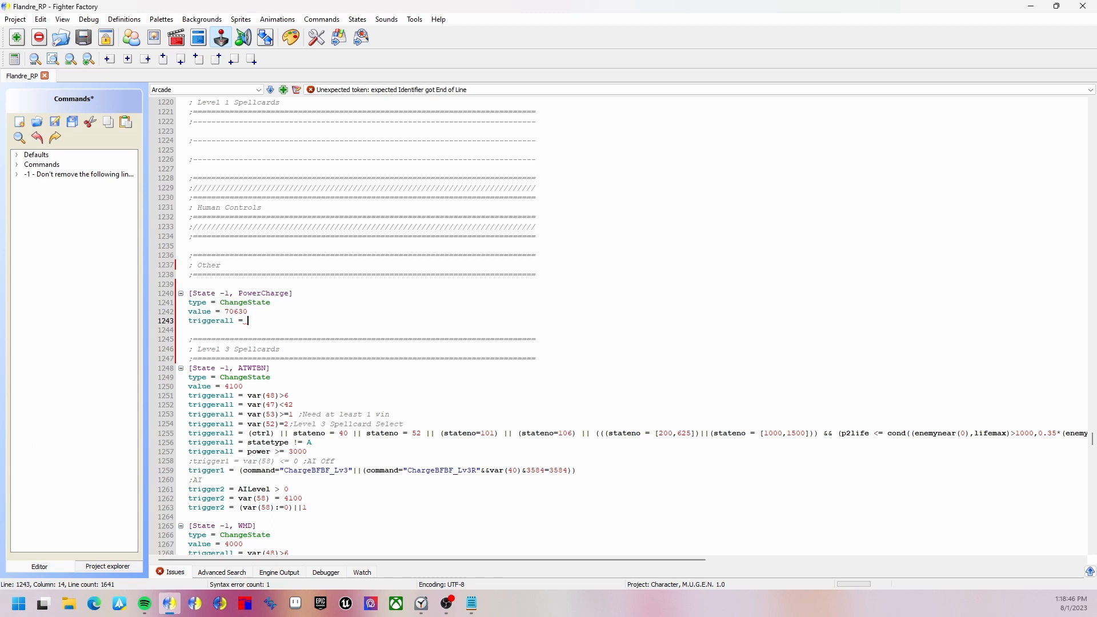
text(command_)
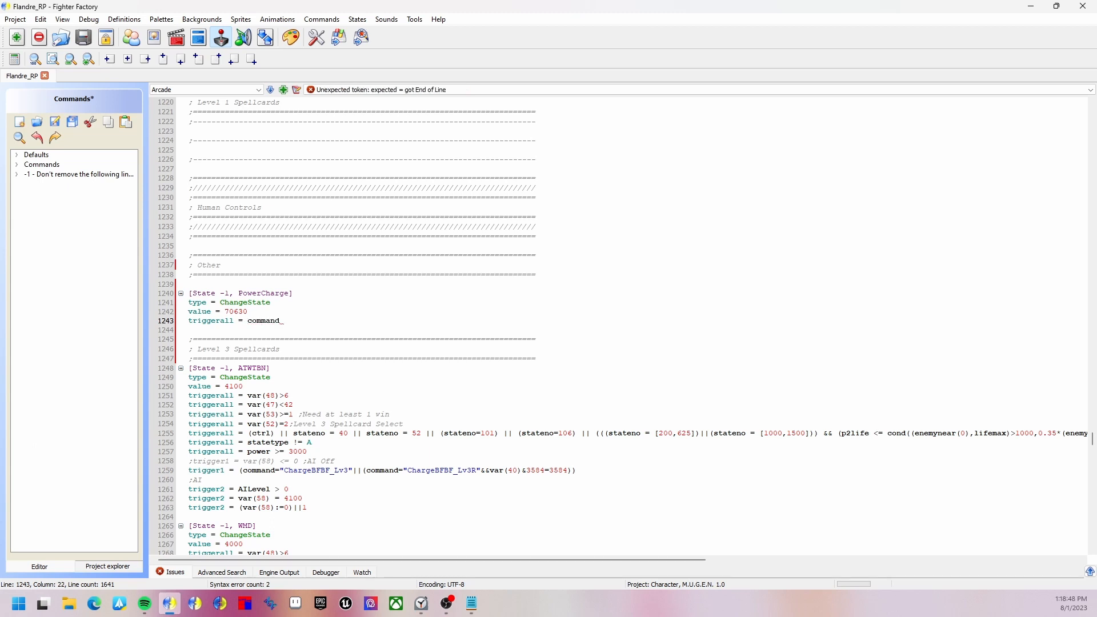
text(= ")
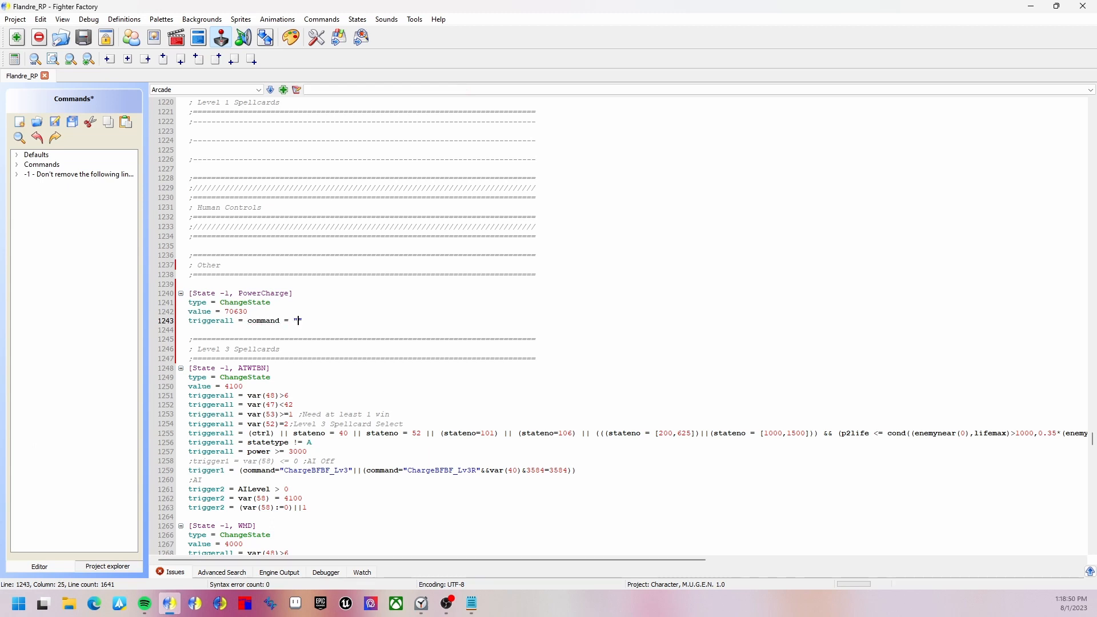
text(holdstart)
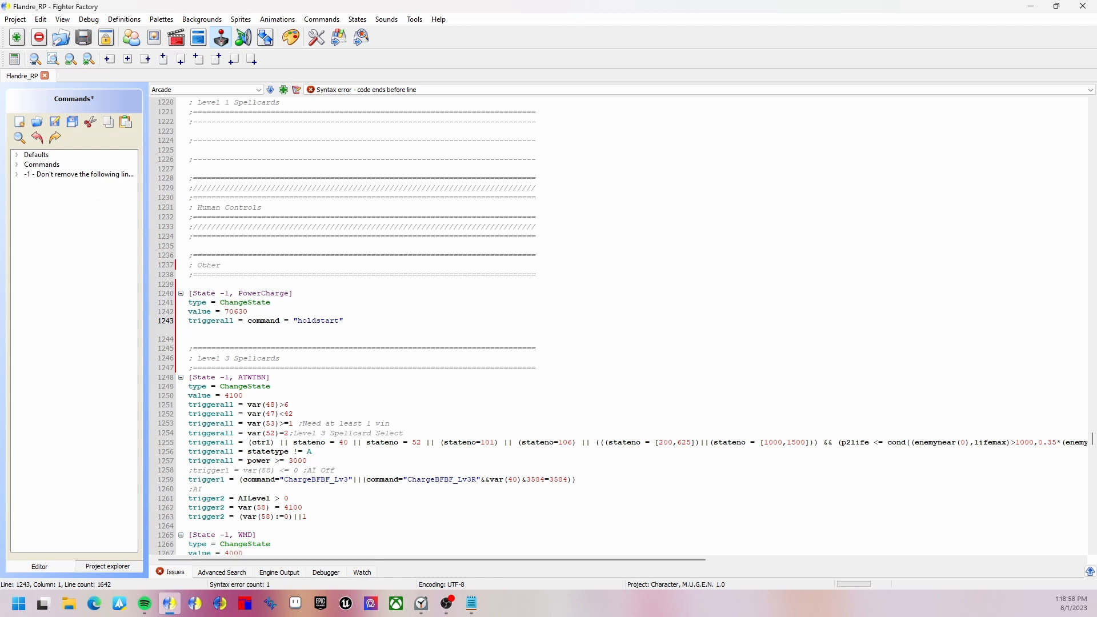
text(triggerall =)
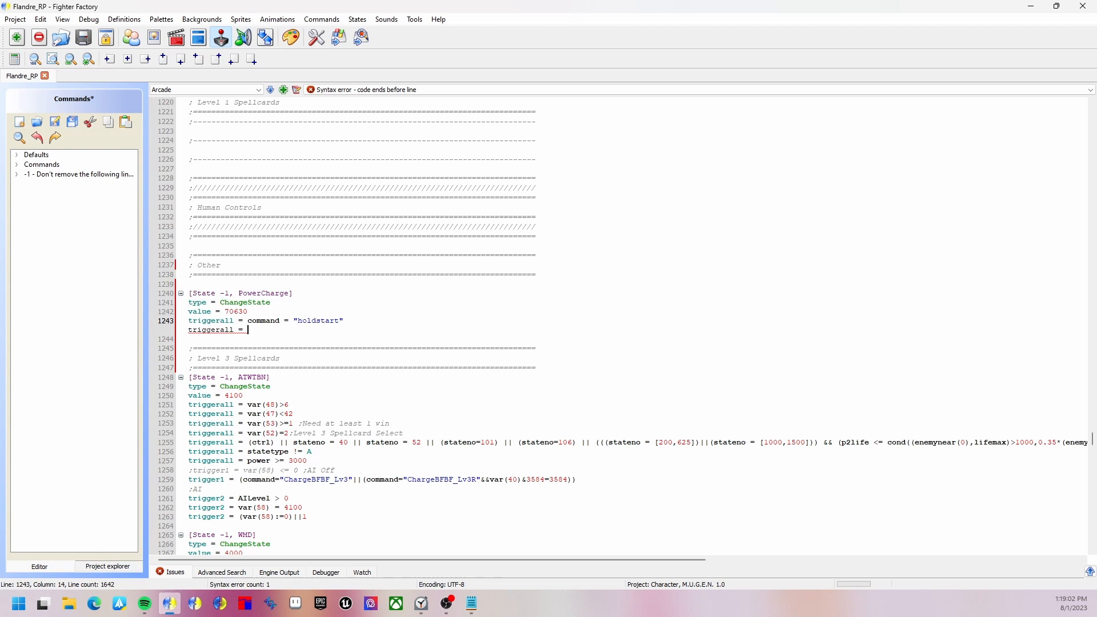
text(c)
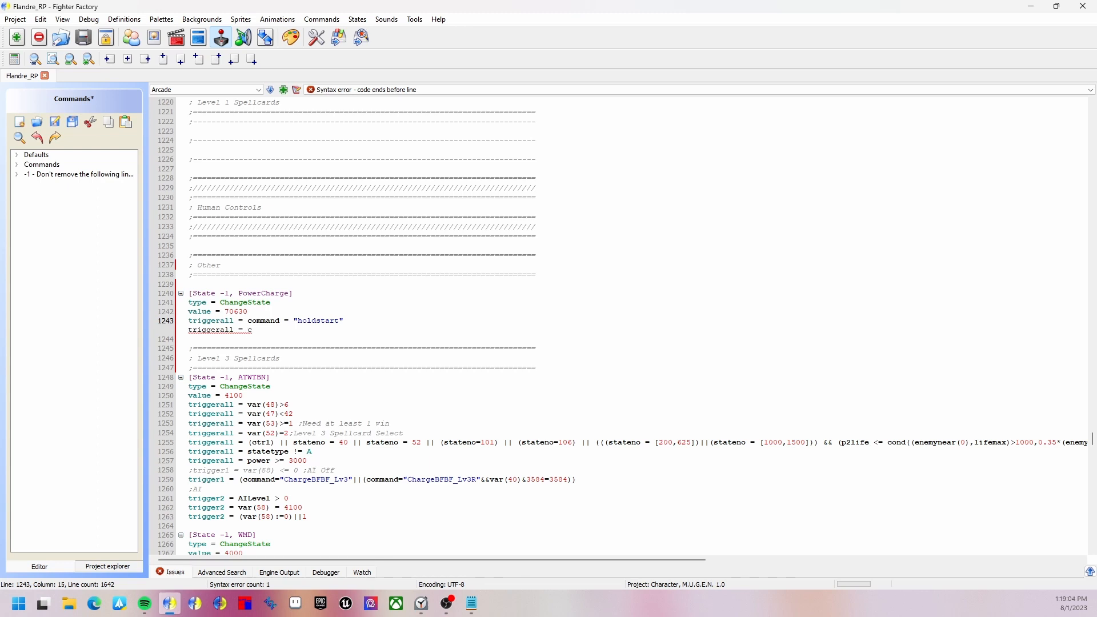
text(ommand = "holdstart")
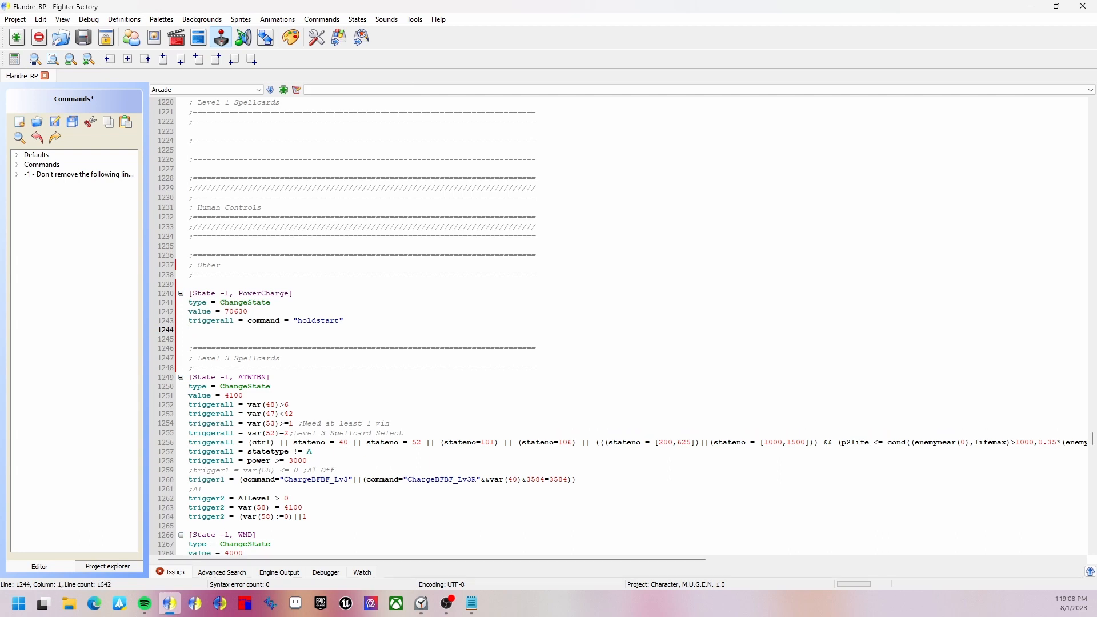
text(triggerall = co)
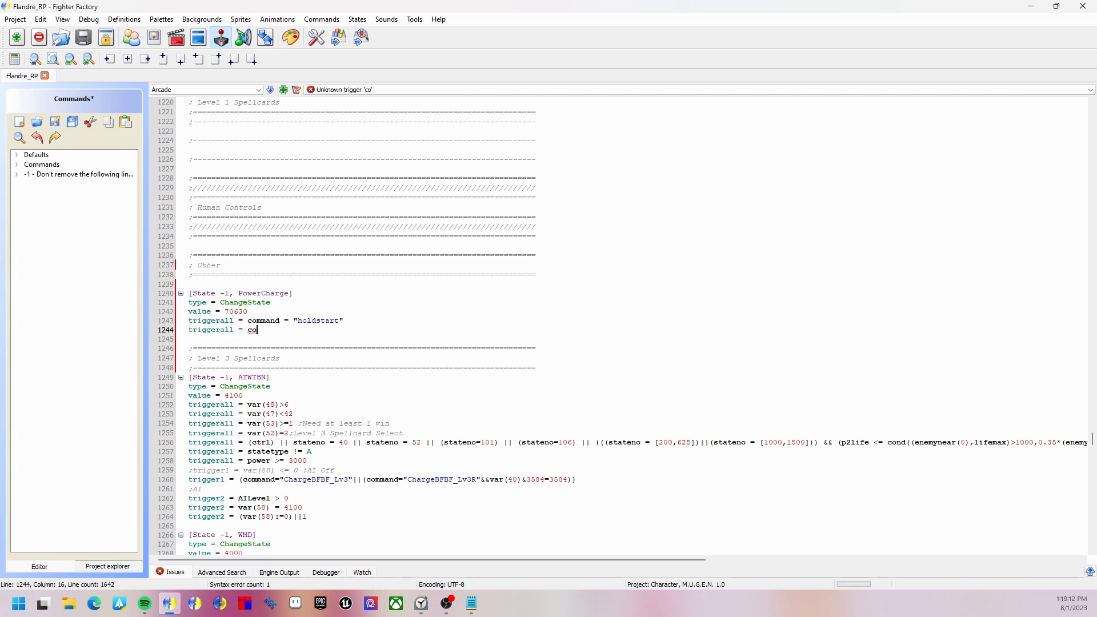
text(mmand_)
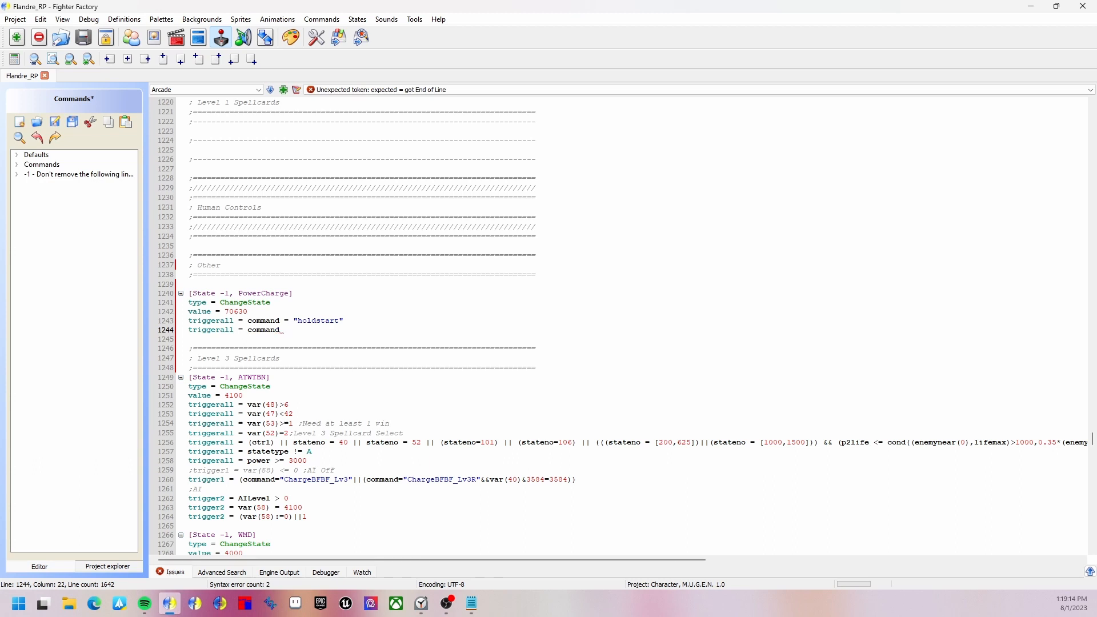
text(!=)
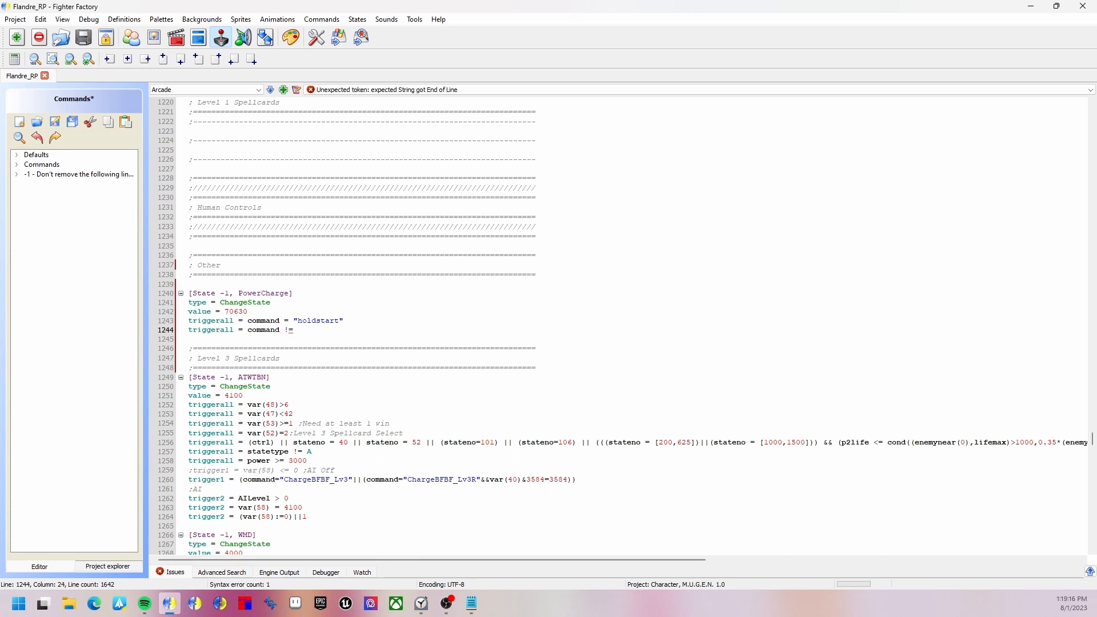
text("")
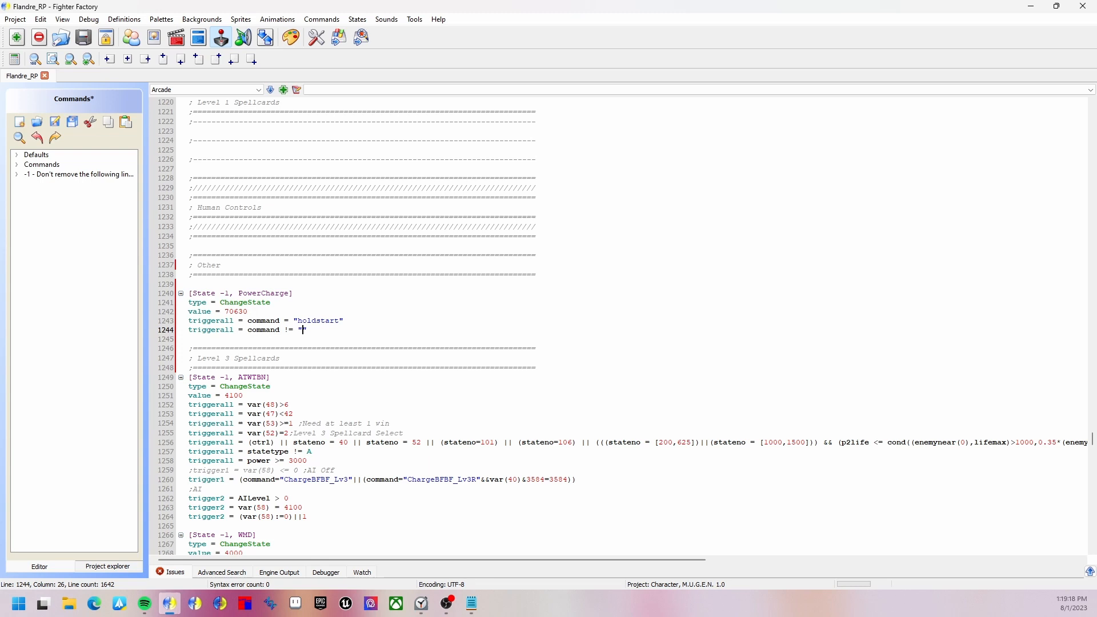
text(holddownA)
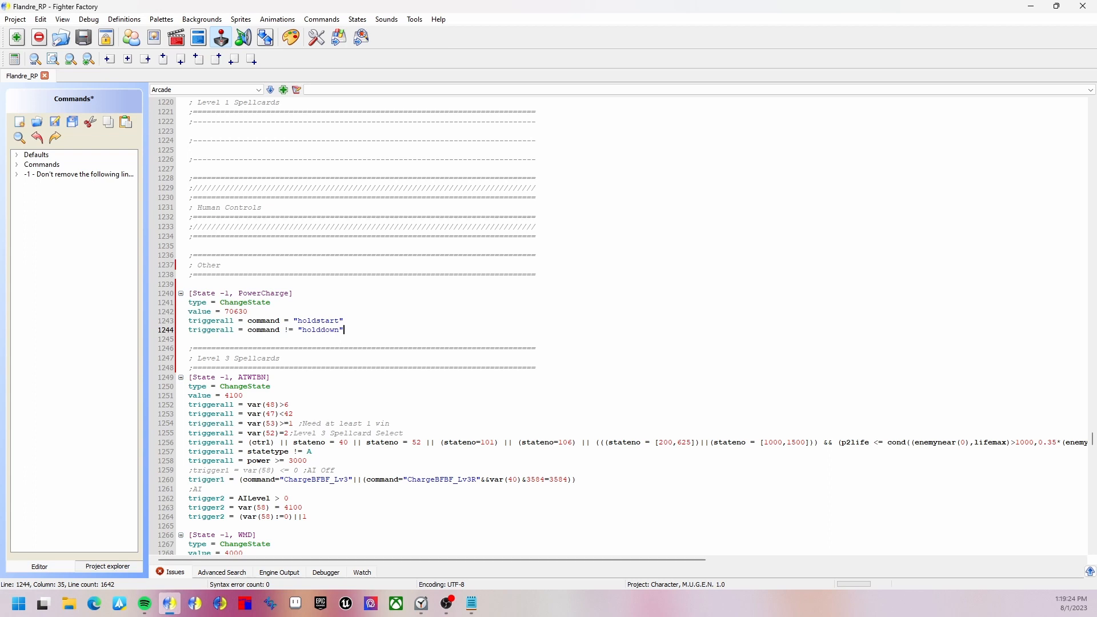
- Add powermax, ctrl and statetype != A triggers, then save the command file
text(triggerall = power <)
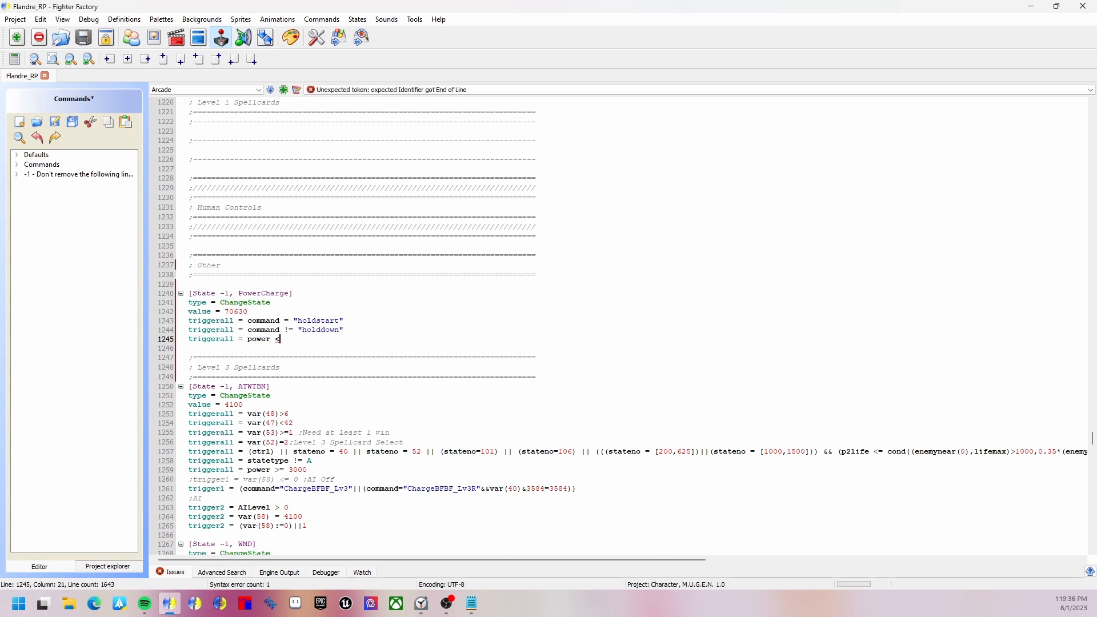
text(powermax)
text(t)
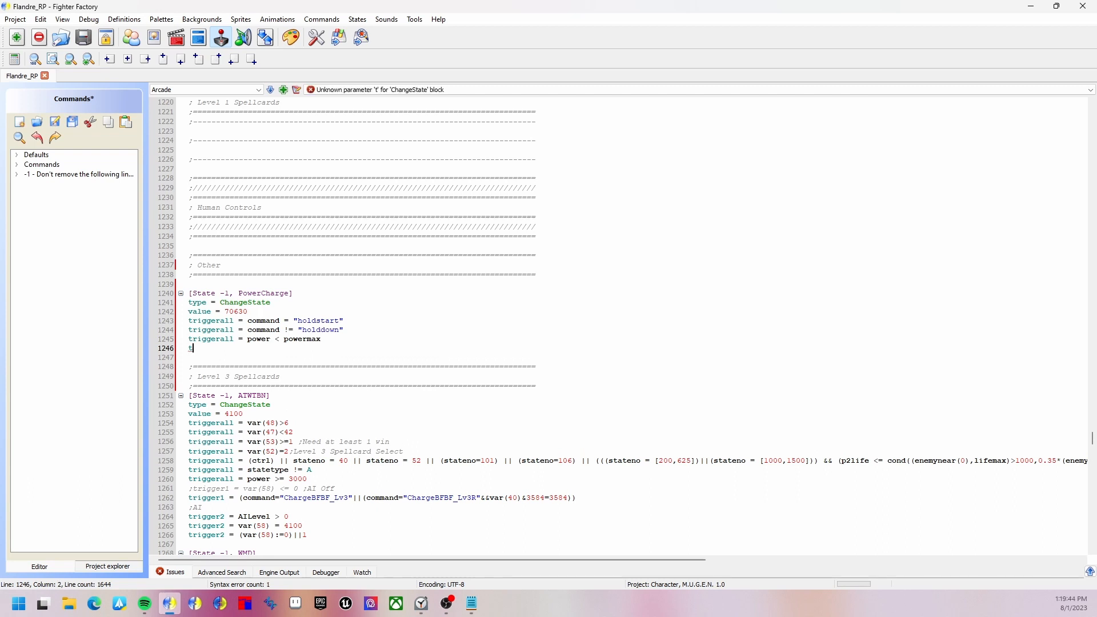
text(rigger1 = c)
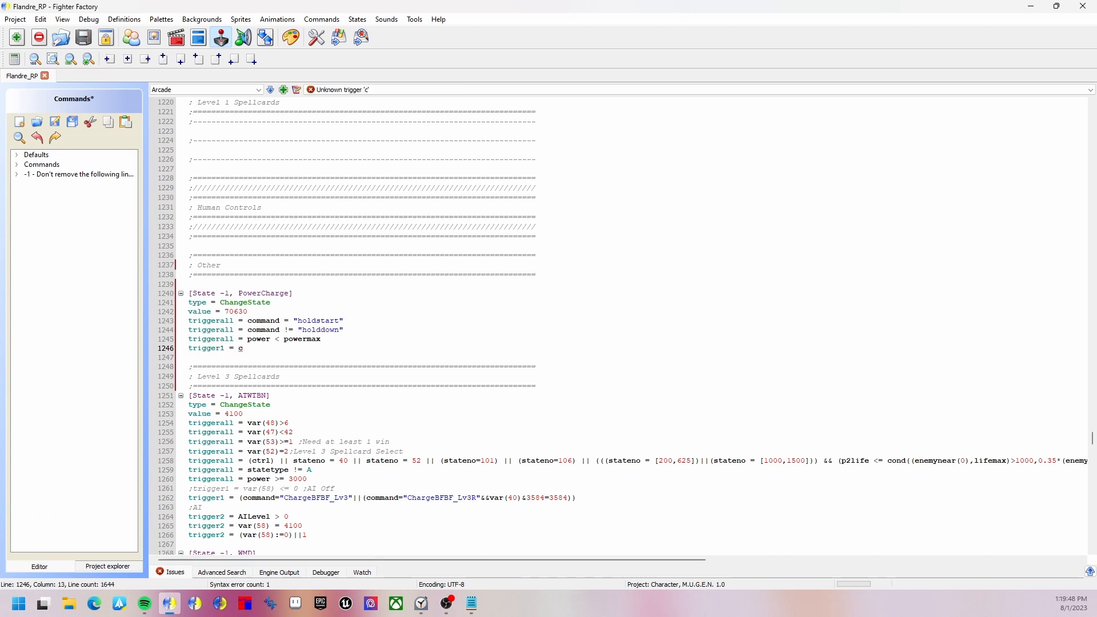
text(trl)
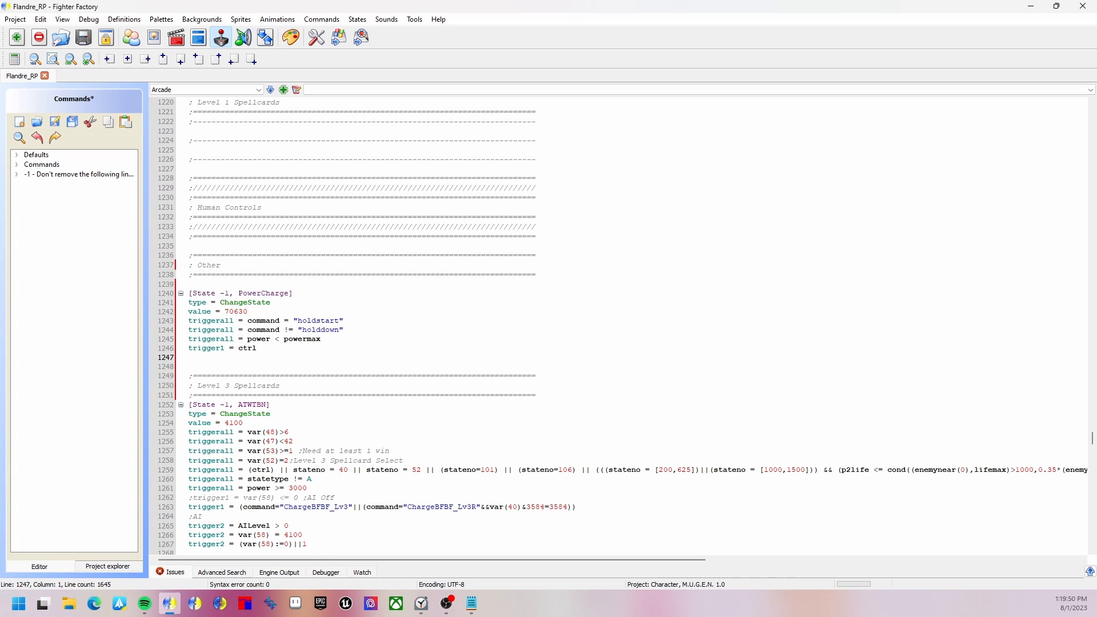
text(trigger1 =)
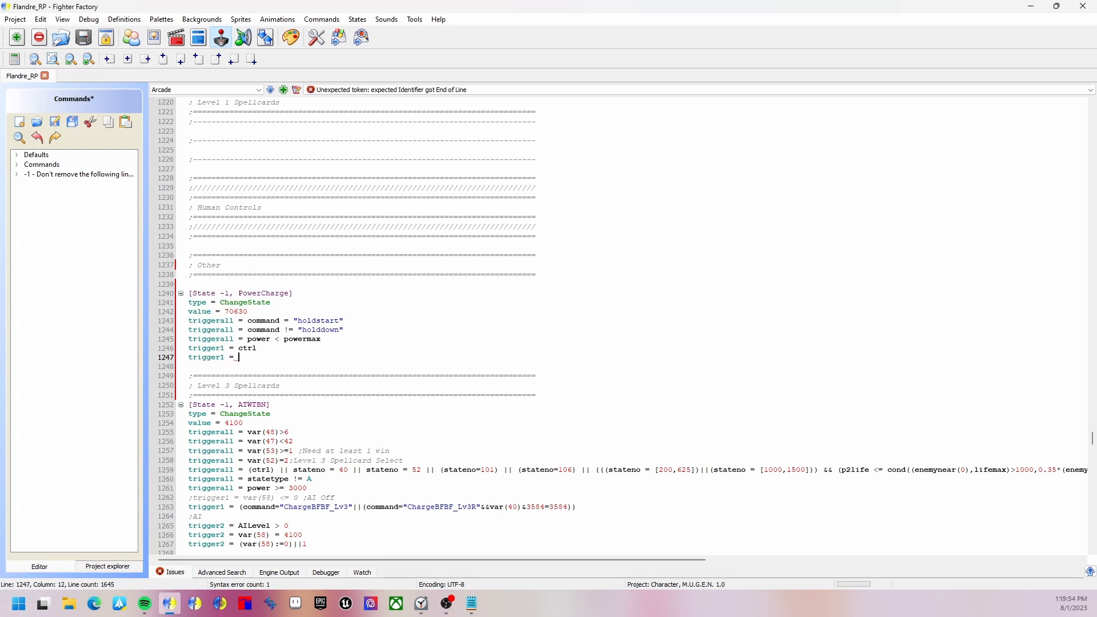
text(statetype)
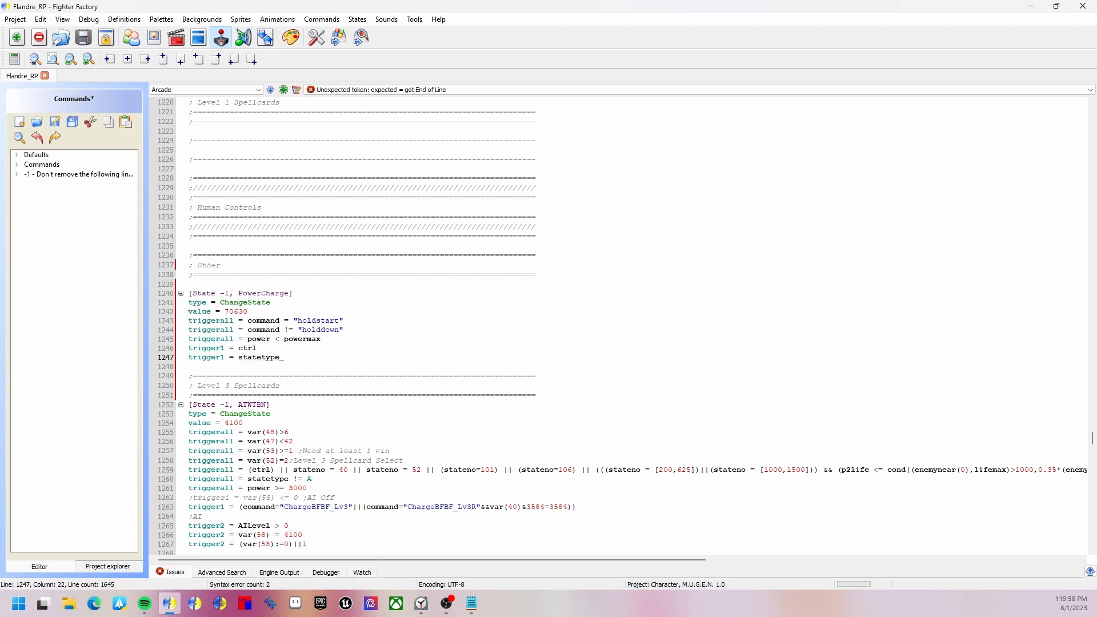
text(!= A)
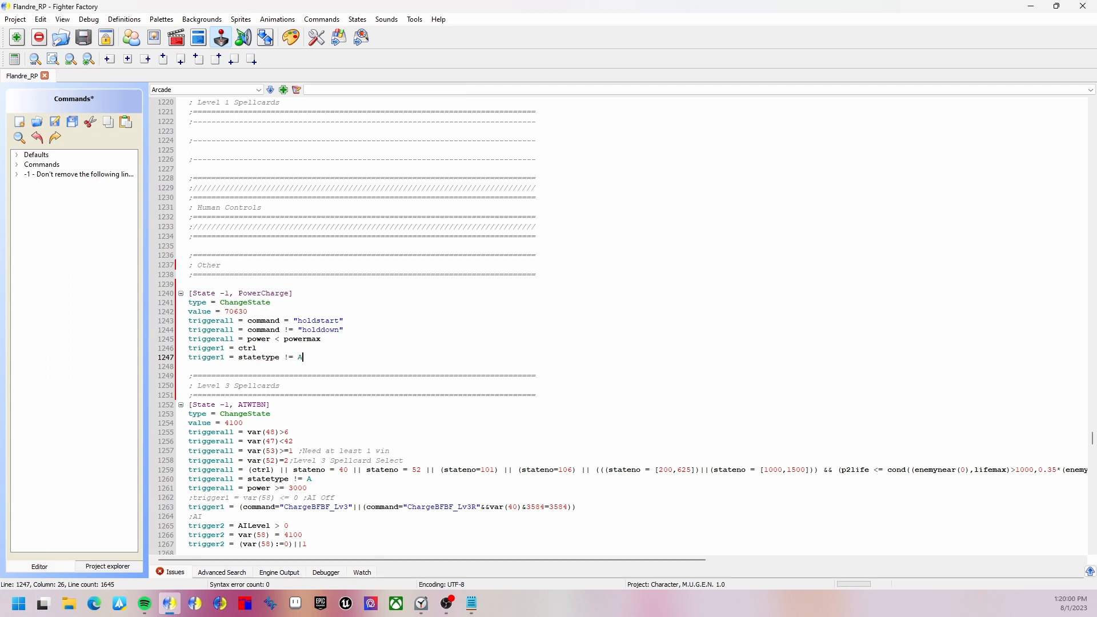
key(ctrl+s)
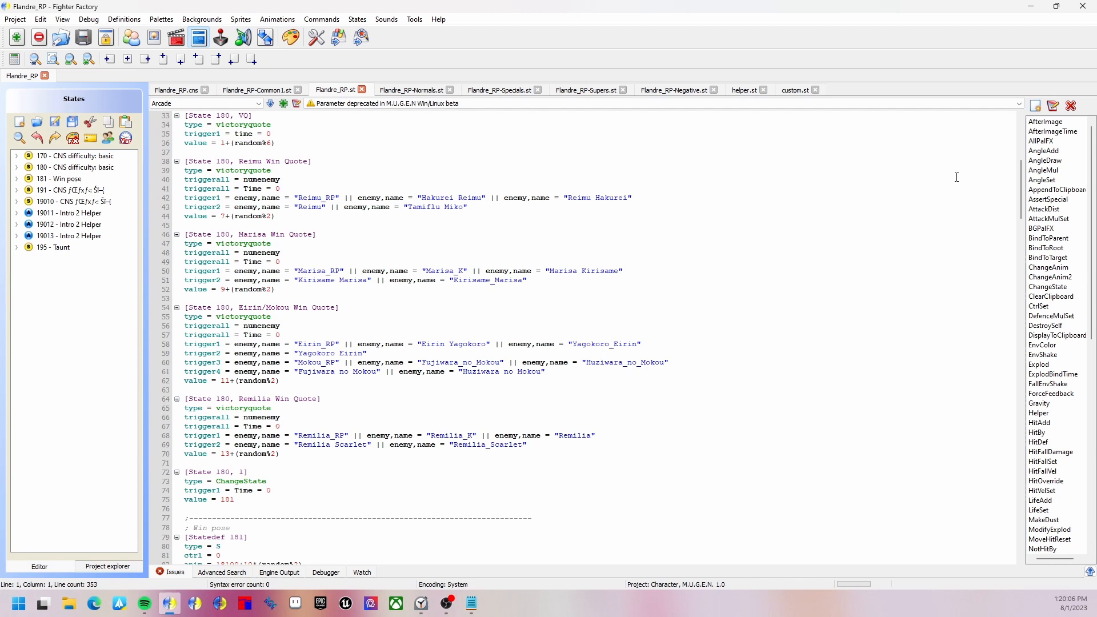
- Check Flandre_RP-Normals.st, then add a ';----' separator at the end of Flandre_RP.st
scroll(down, 3)
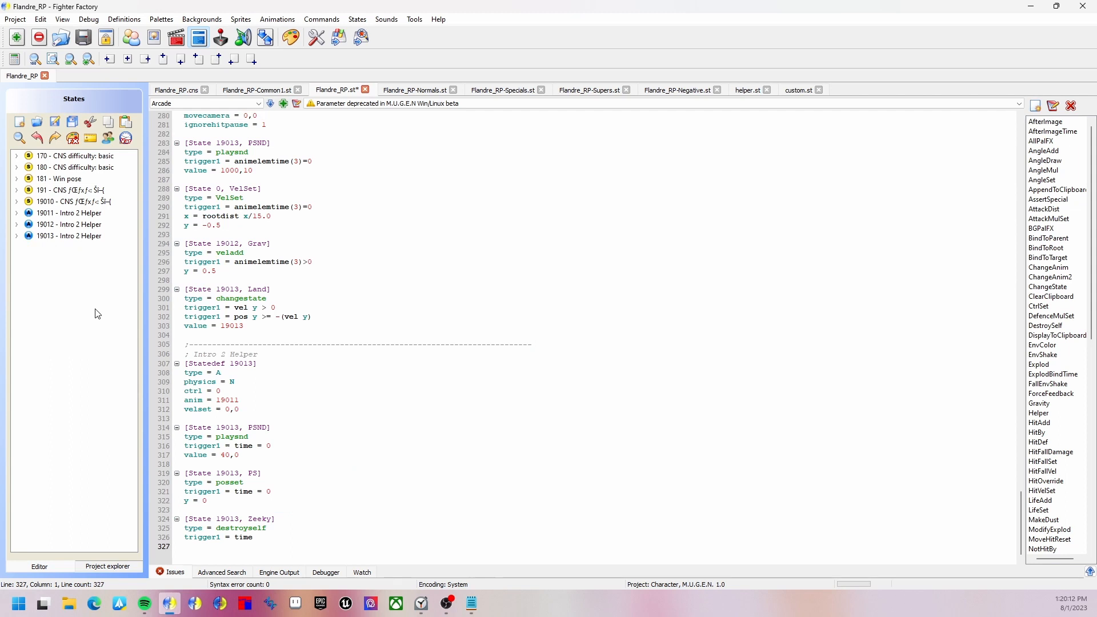
click(415, 90)
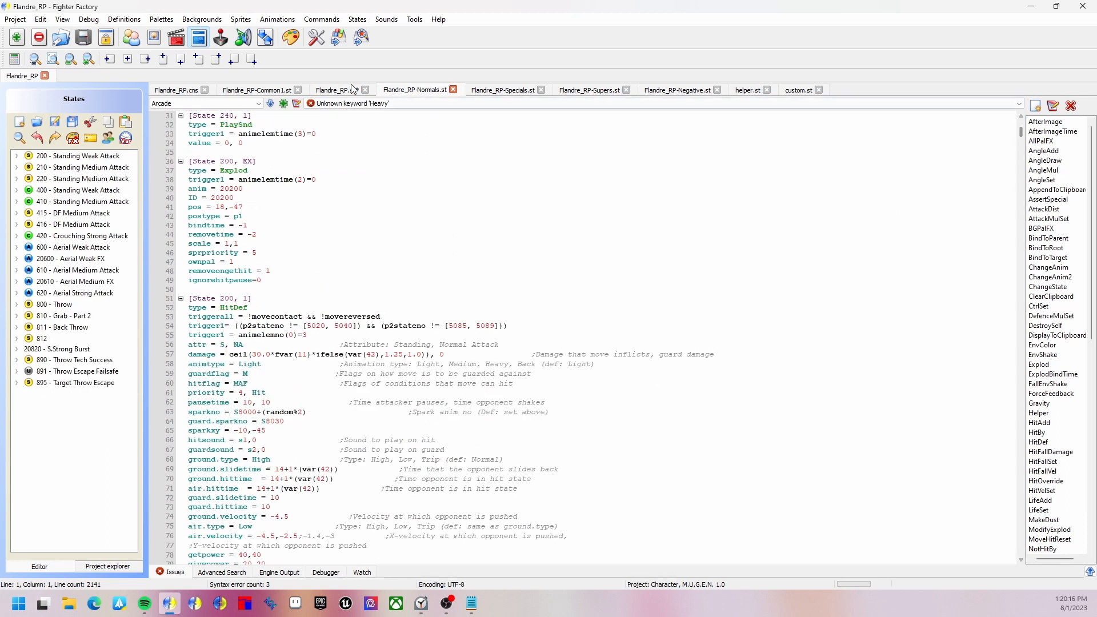
click(336, 90)
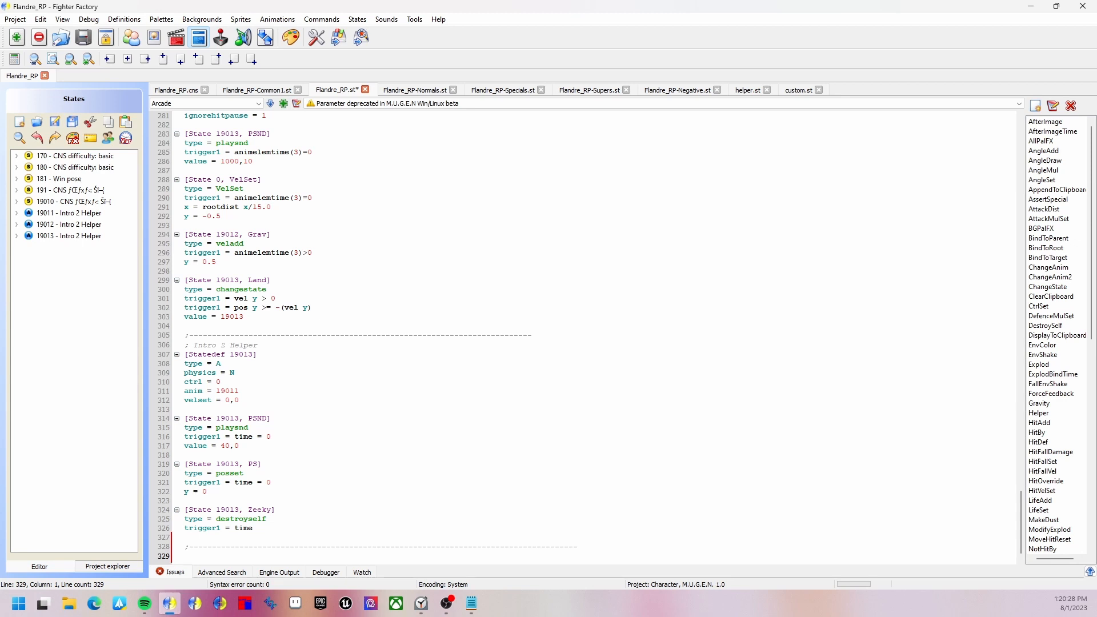
click(185, 556)
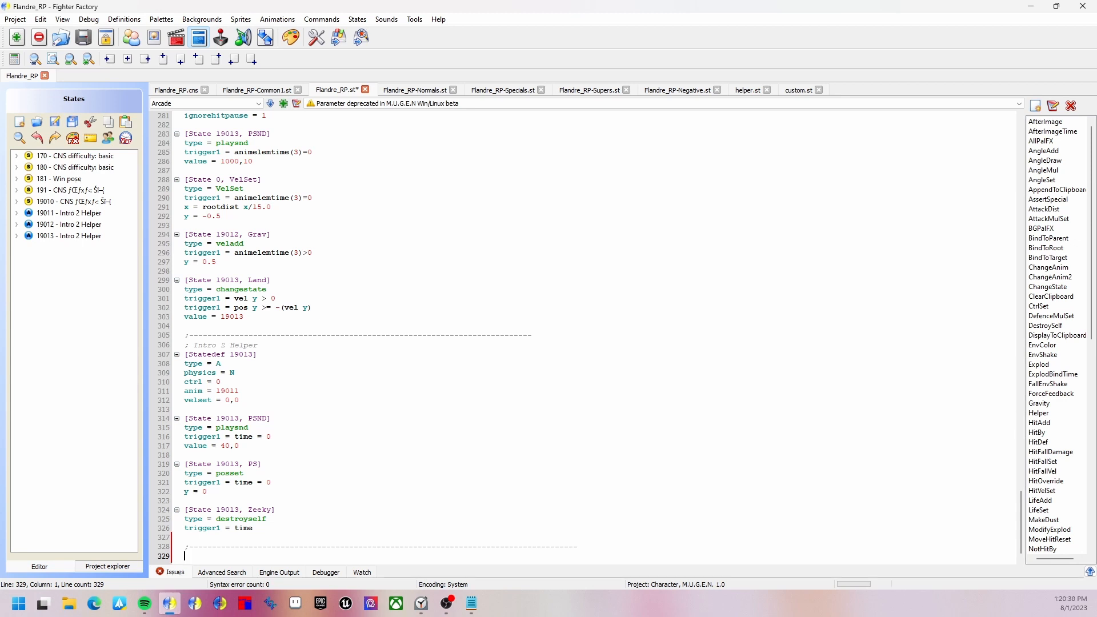
- Write the [Statedef 70630, PowerCharge] header with type = S and movetype = I
text([Stt)
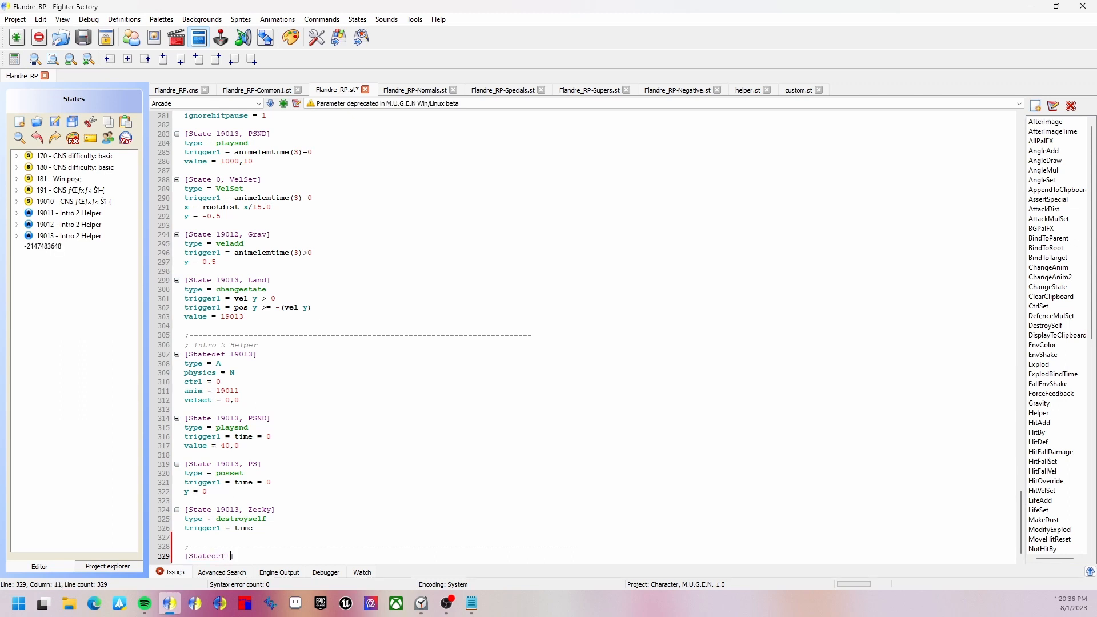
text(70630, Power)
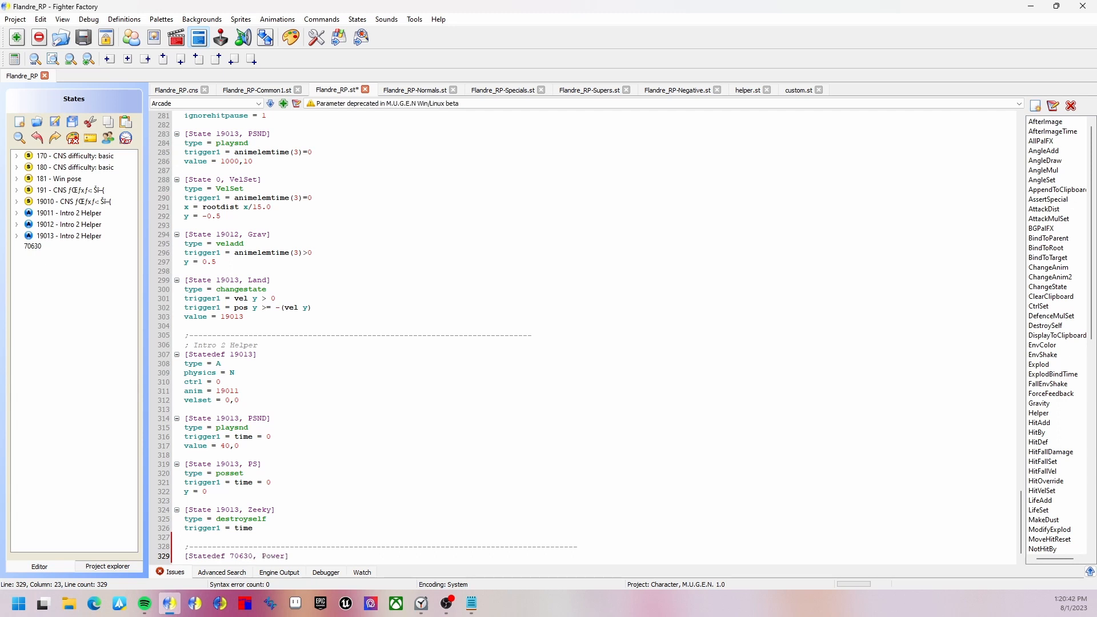
text(Chargwe)
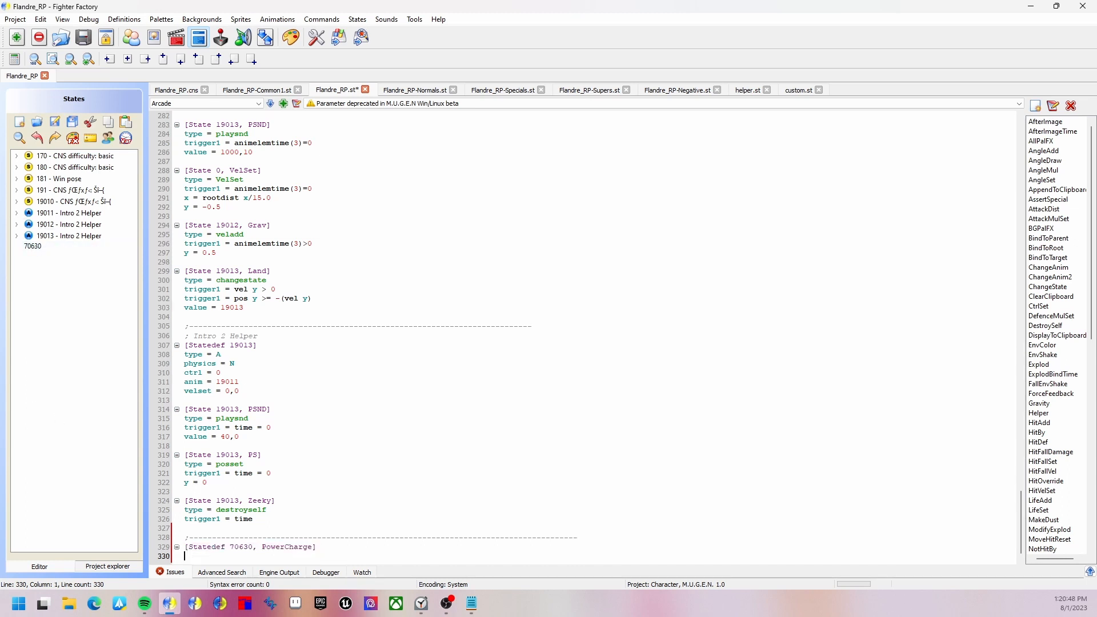
text(S)
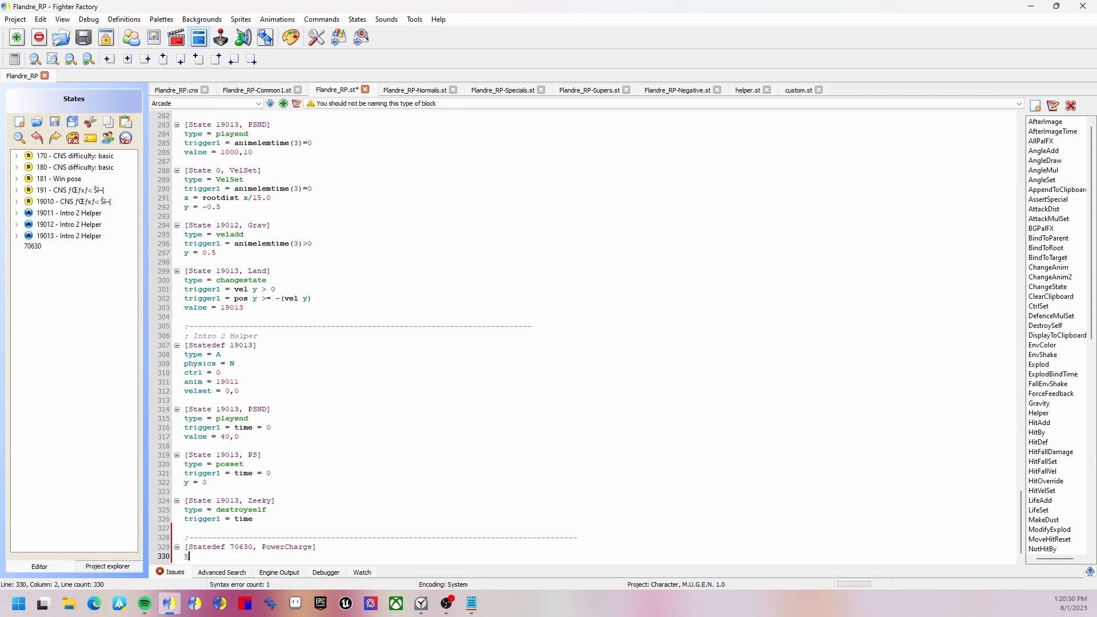
text(type =)
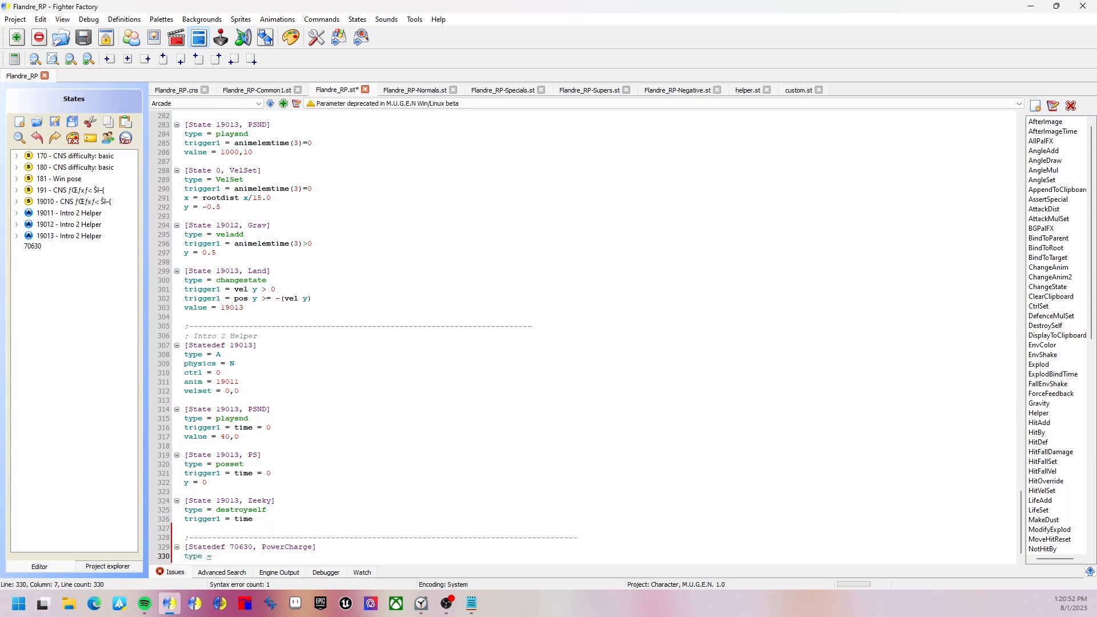
text(S)
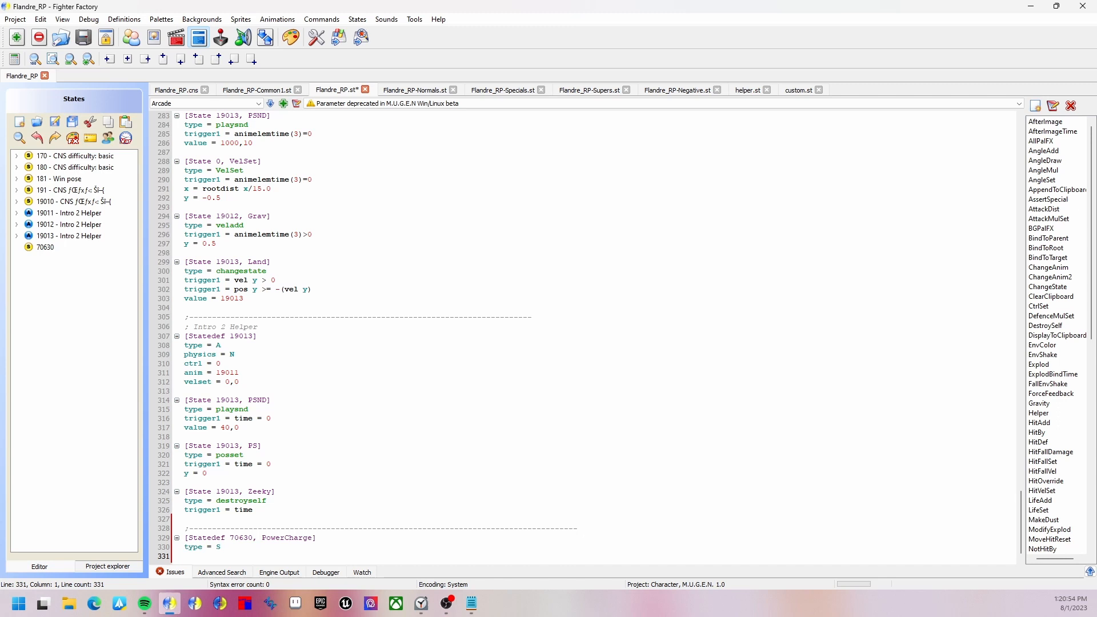
text(movetype =)
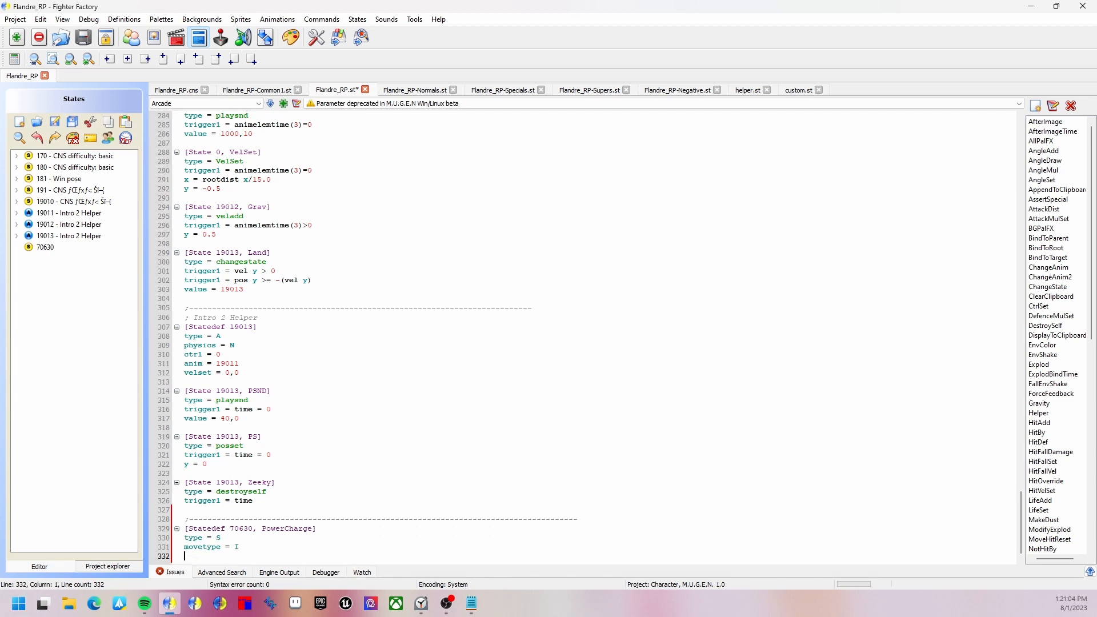
text(I)
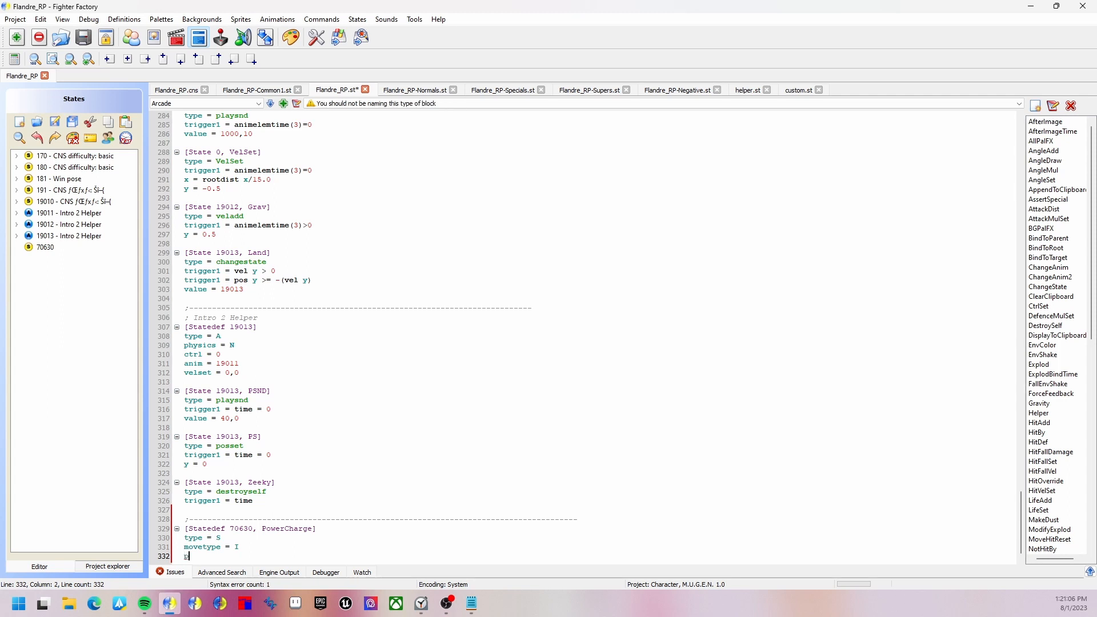
- Set physics = S, velset = 0,0, ctrl = 0, anim = 70630 and sprpriority = 2
text(physics = s)
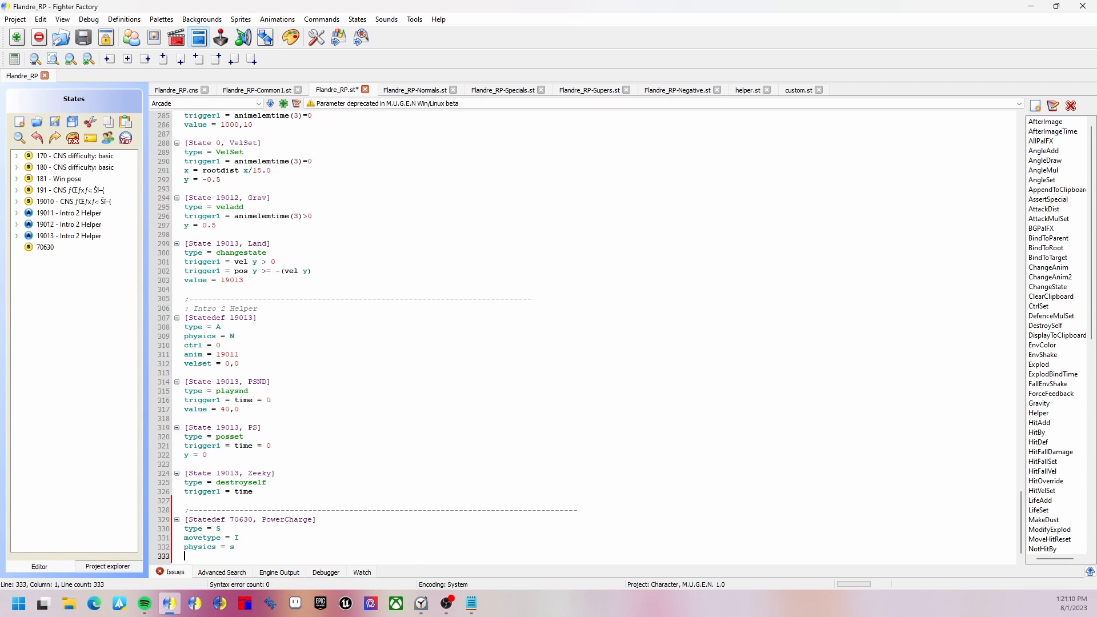
click(237, 546)
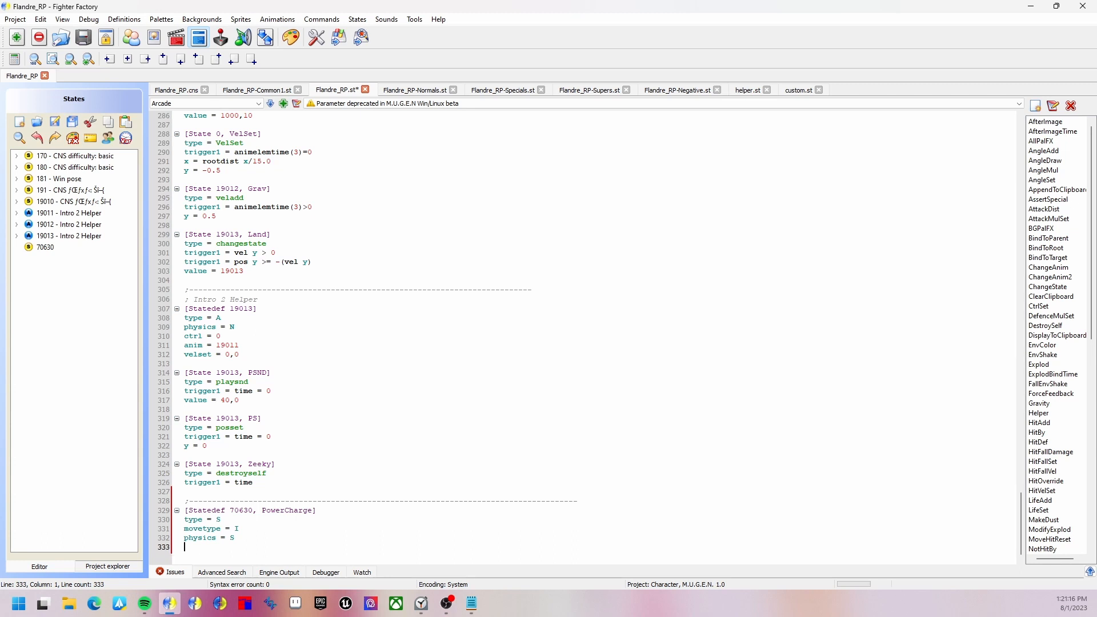
text(velset = 0,0)
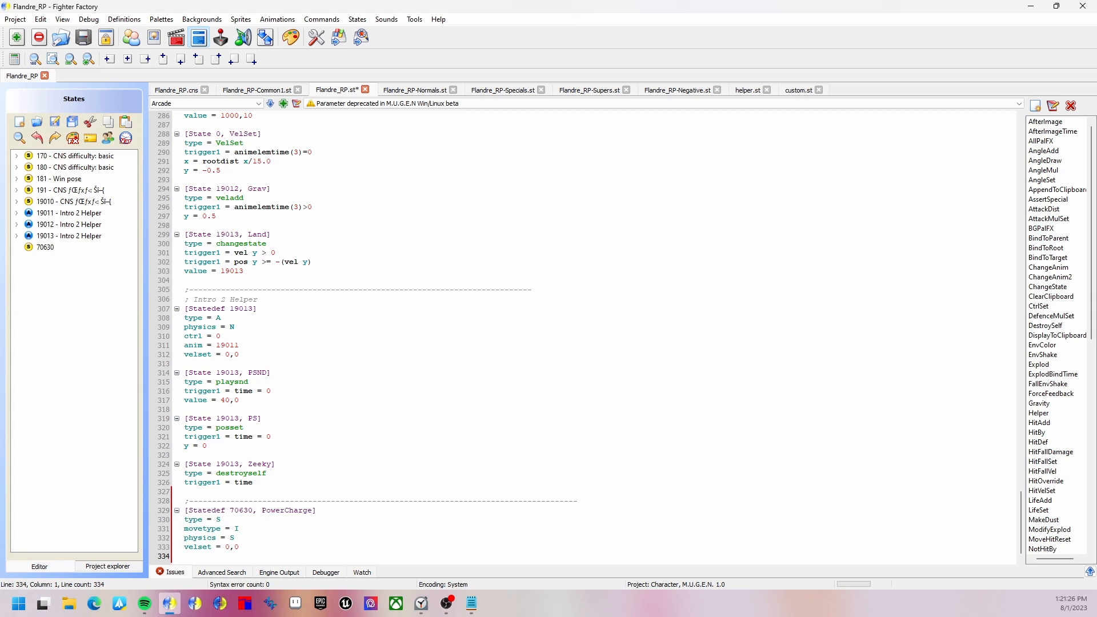
text(ctrl = 0)
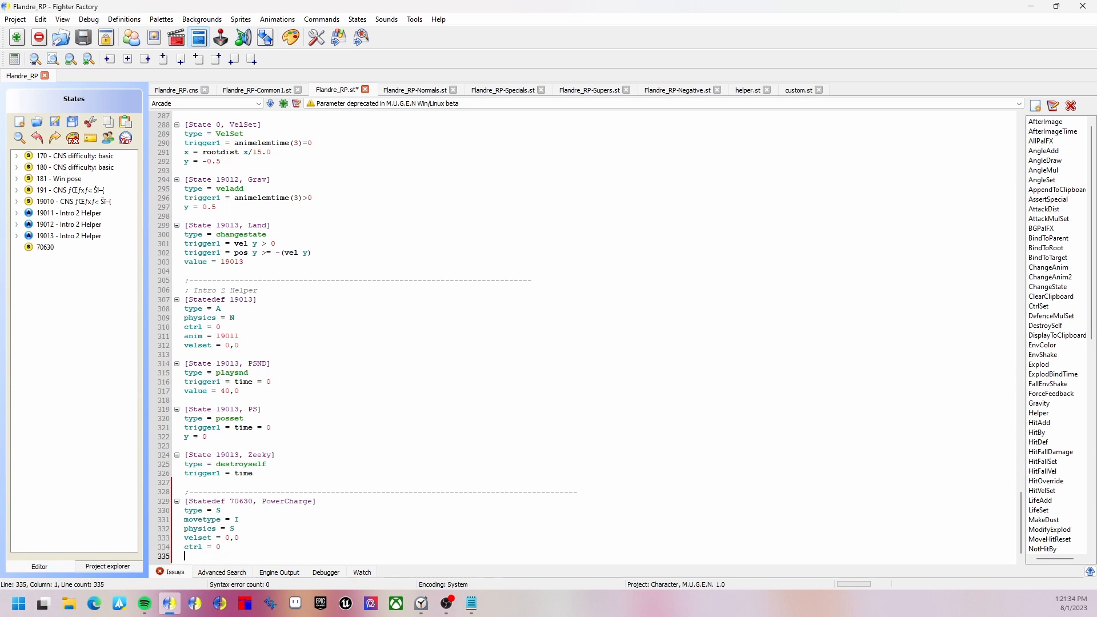
text(anim =)
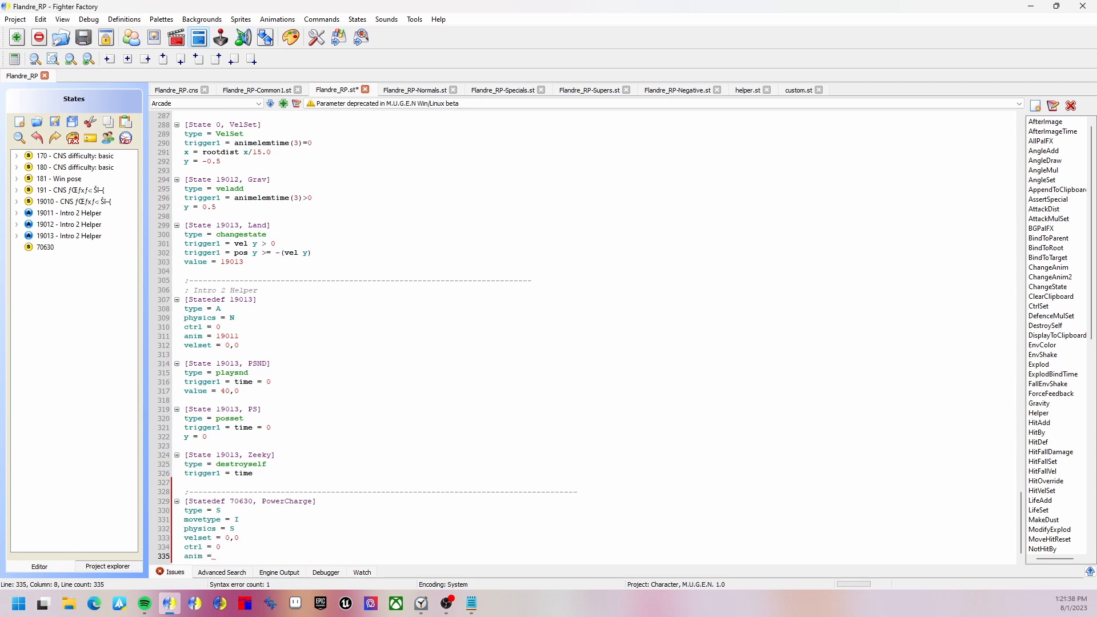
text(70630)
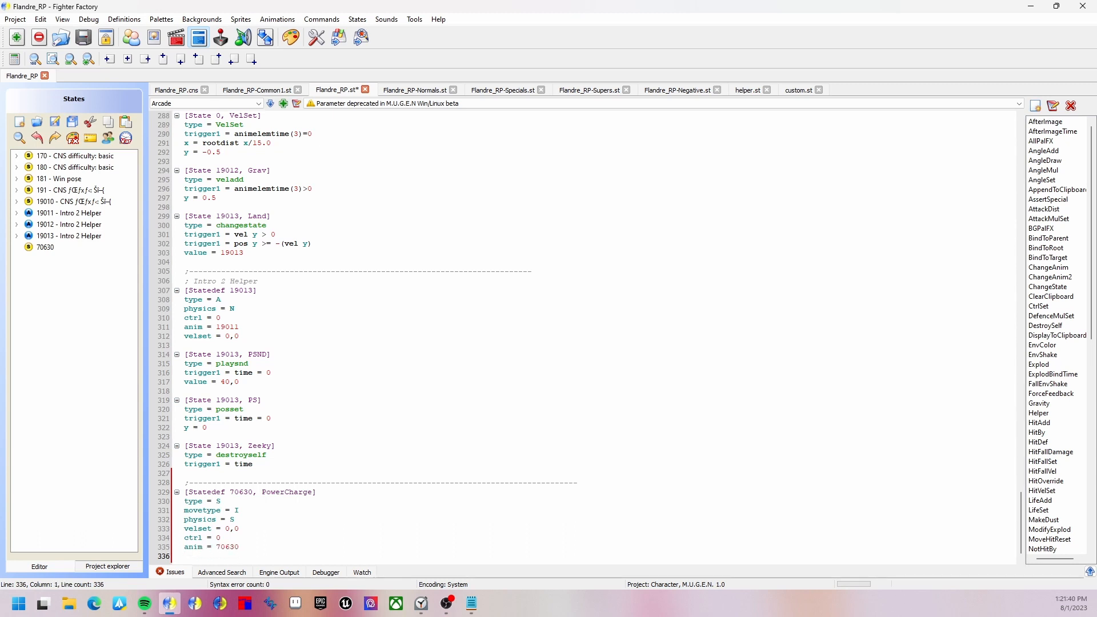
text(sprpriority)
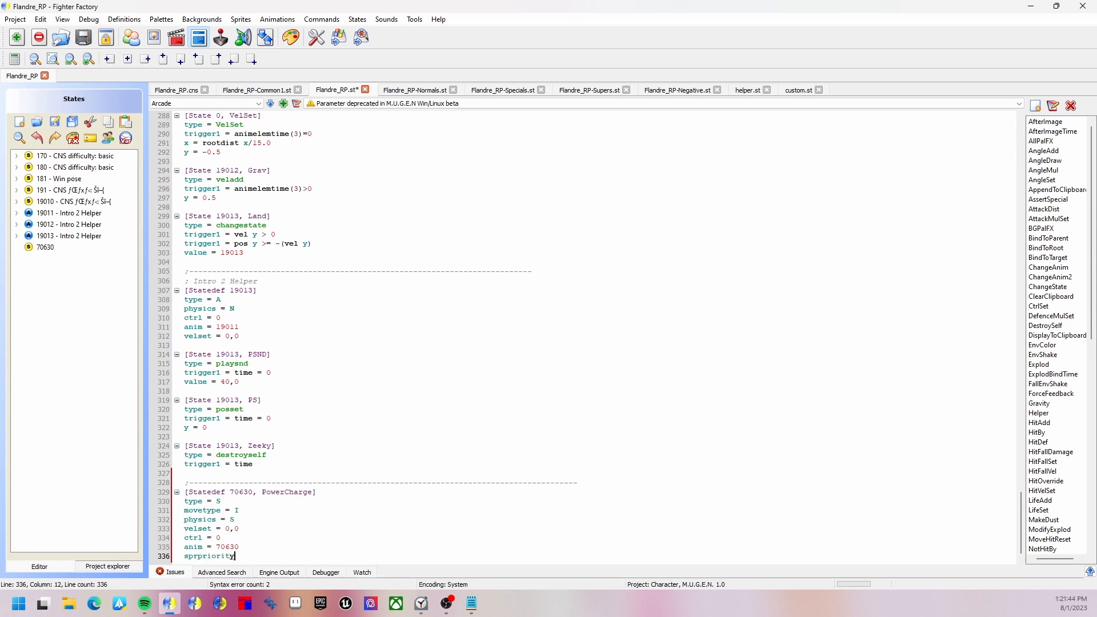
text(= 2)
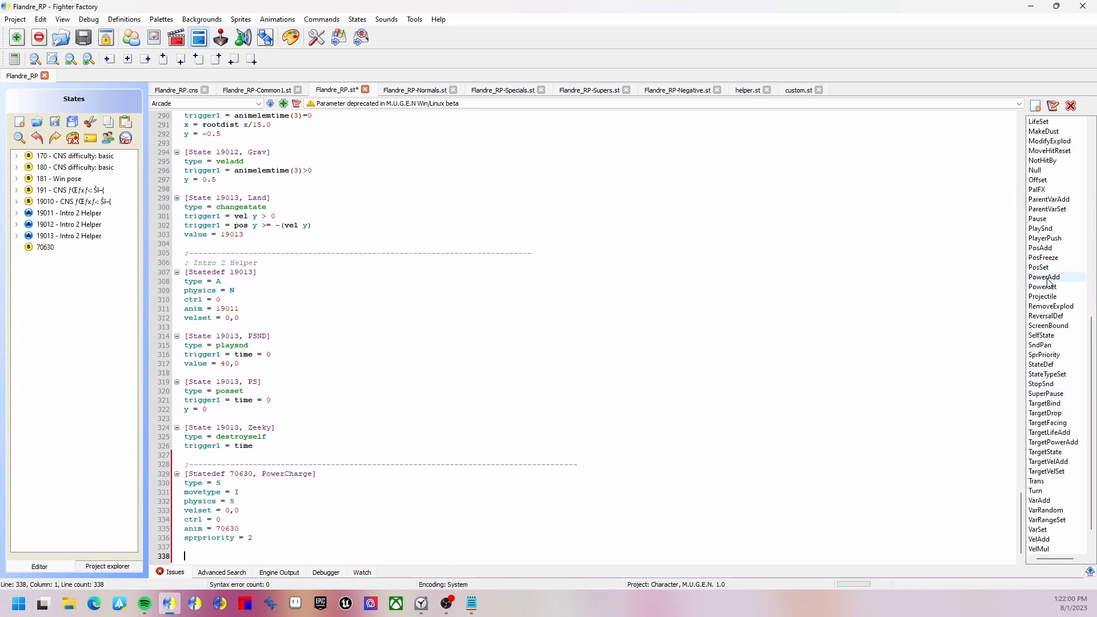
- Add a PowerAdd controller with trigger1 = time and value = 10, plus a ChangeState template
double_click(1044, 277)
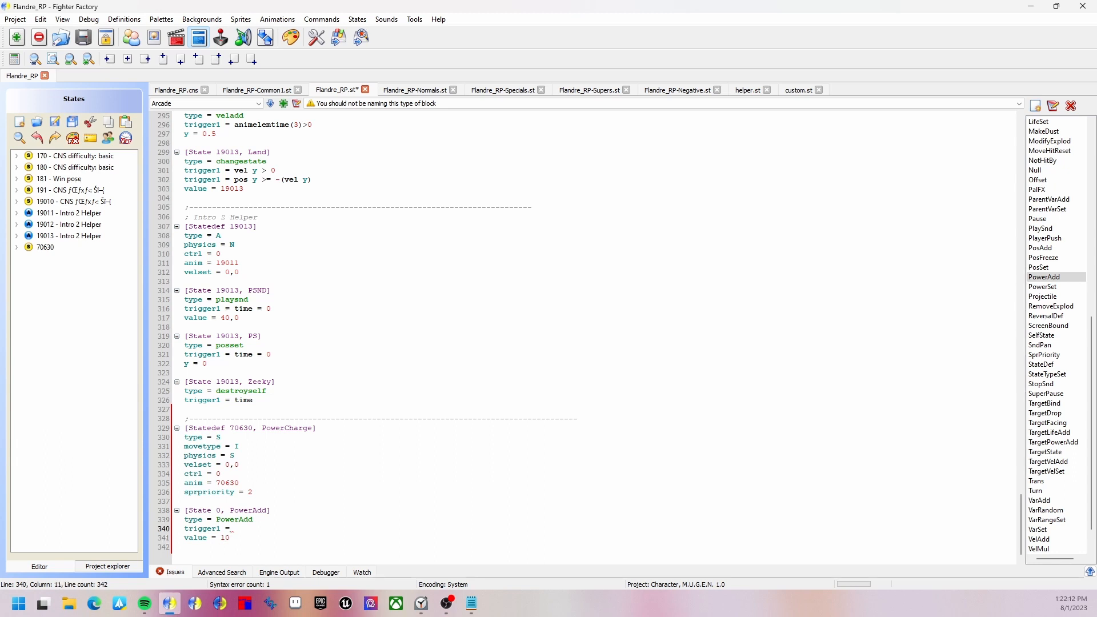
text(time)
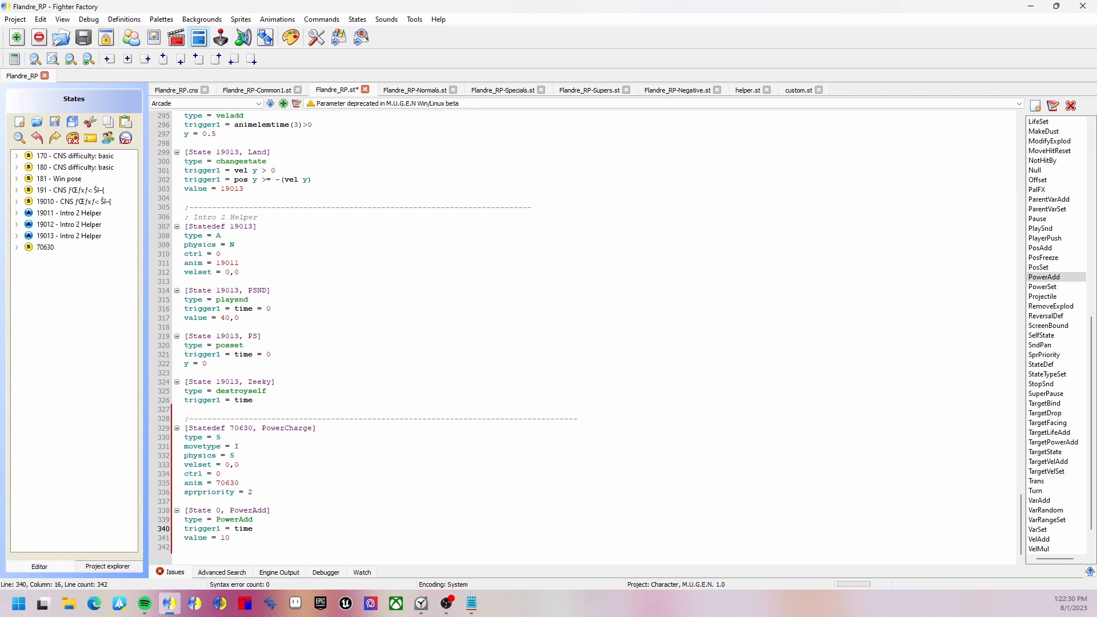
click(254, 528)
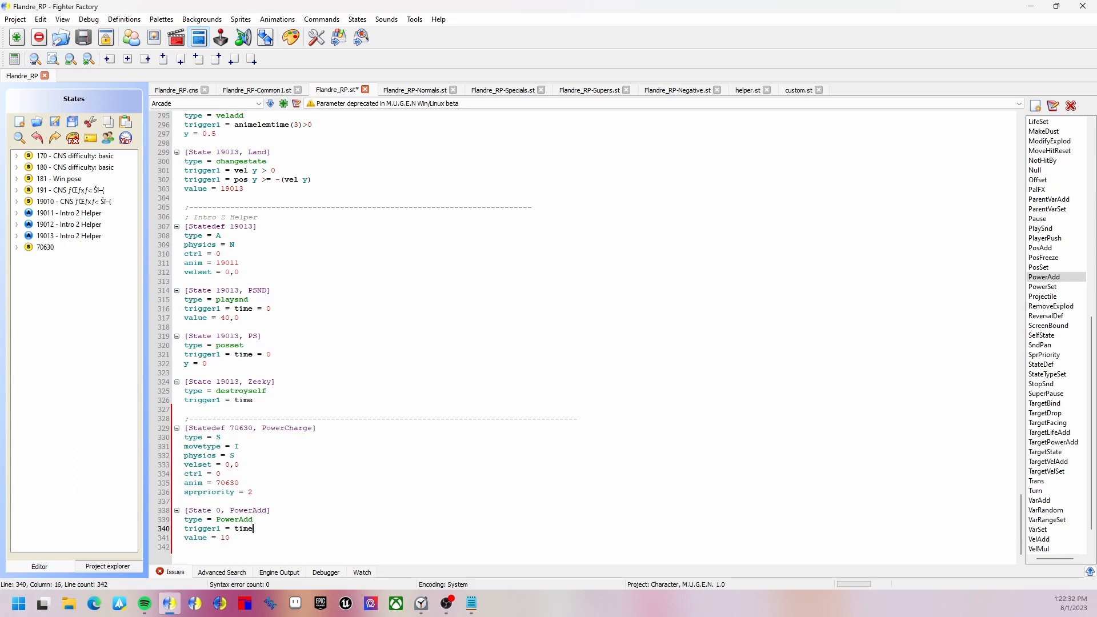
text(%2)
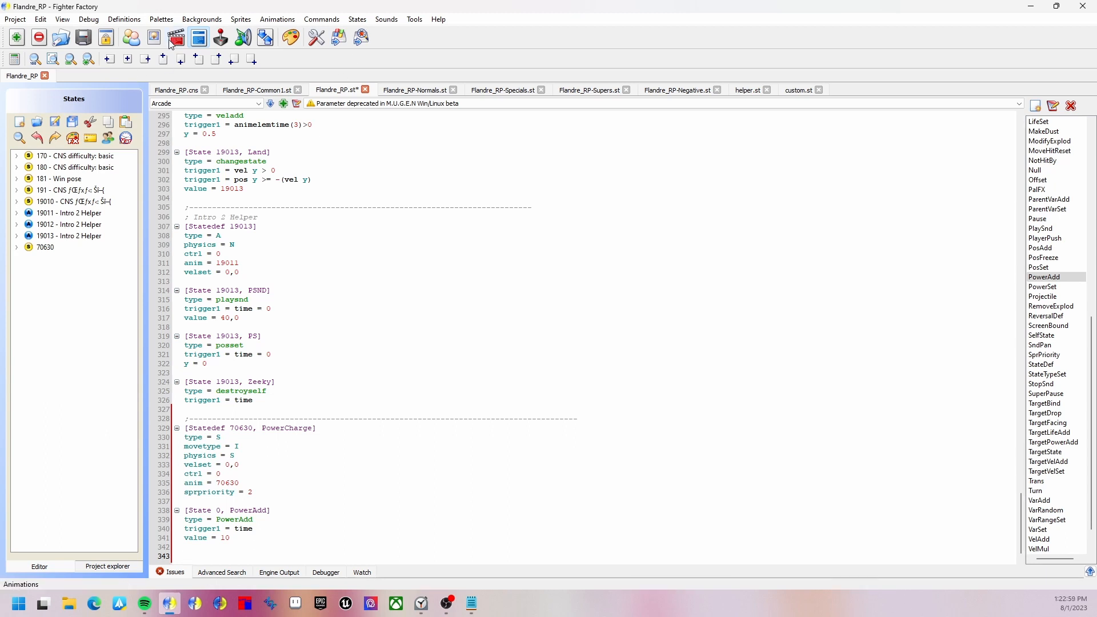
click(176, 37)
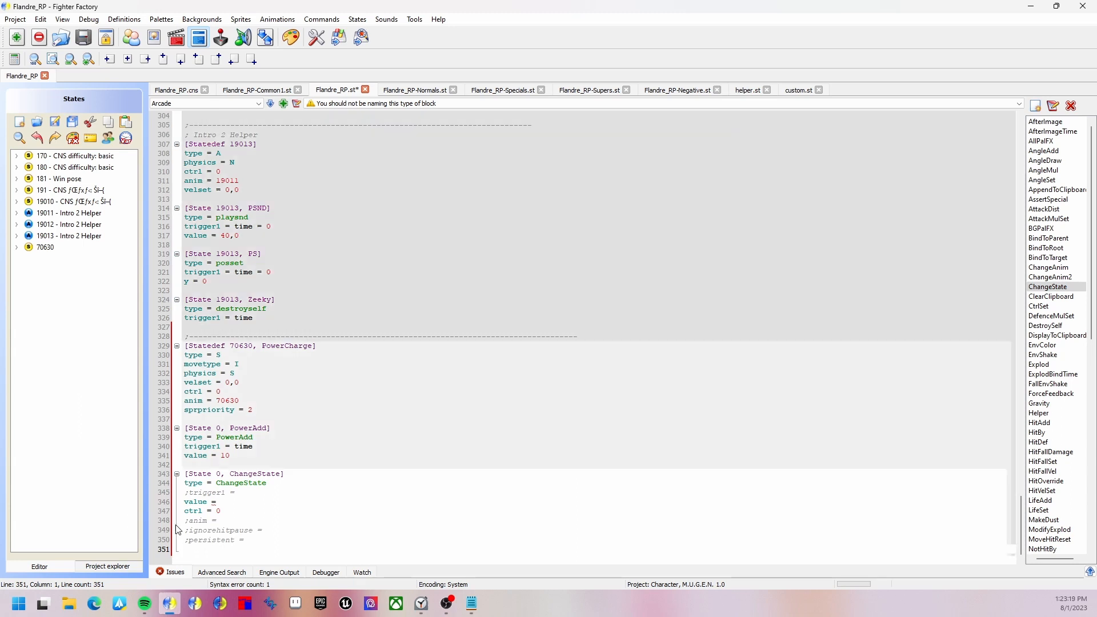
- Remove unused ChangeState parameters, set value = 0 and trigger1 = command != "holdstart"
drag(218, 511, 202, 521)
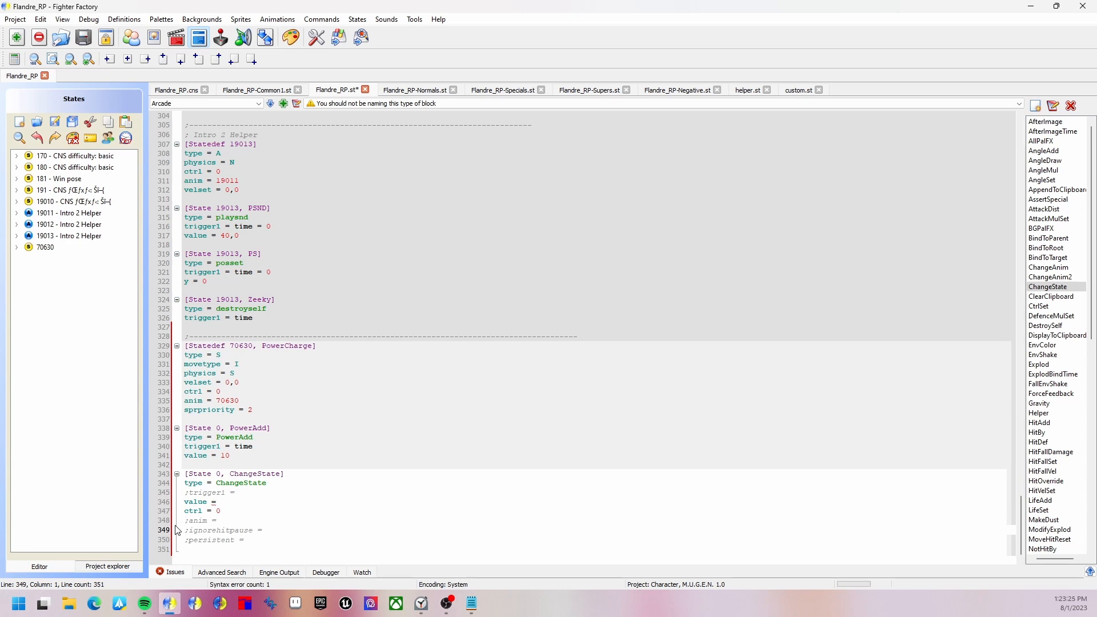
drag(184, 530, 262, 539)
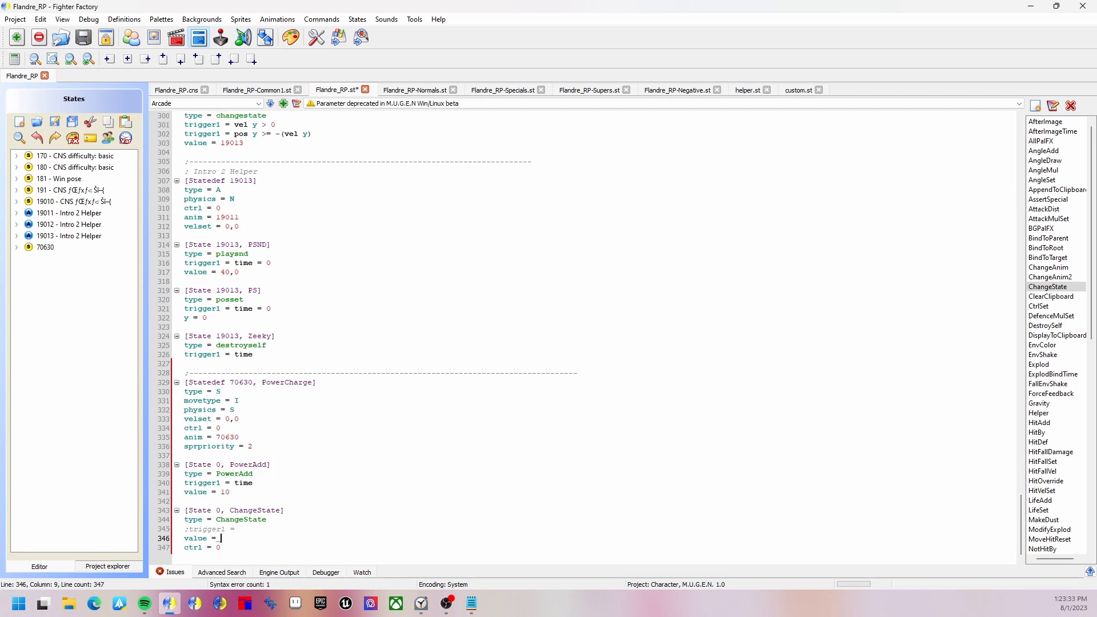
text(0)
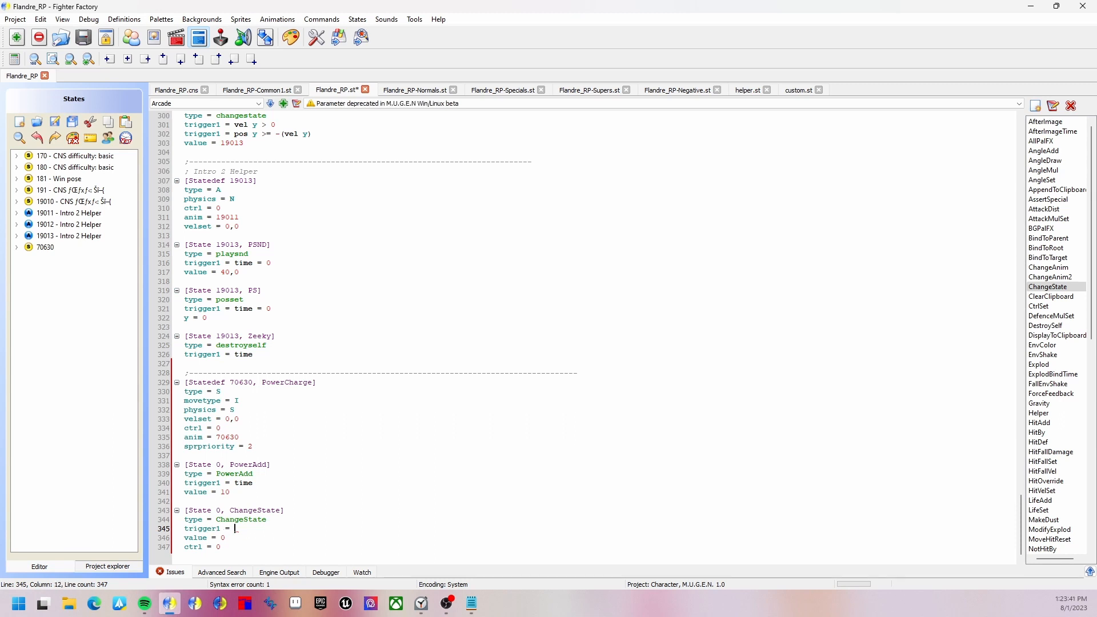
text(command != ")
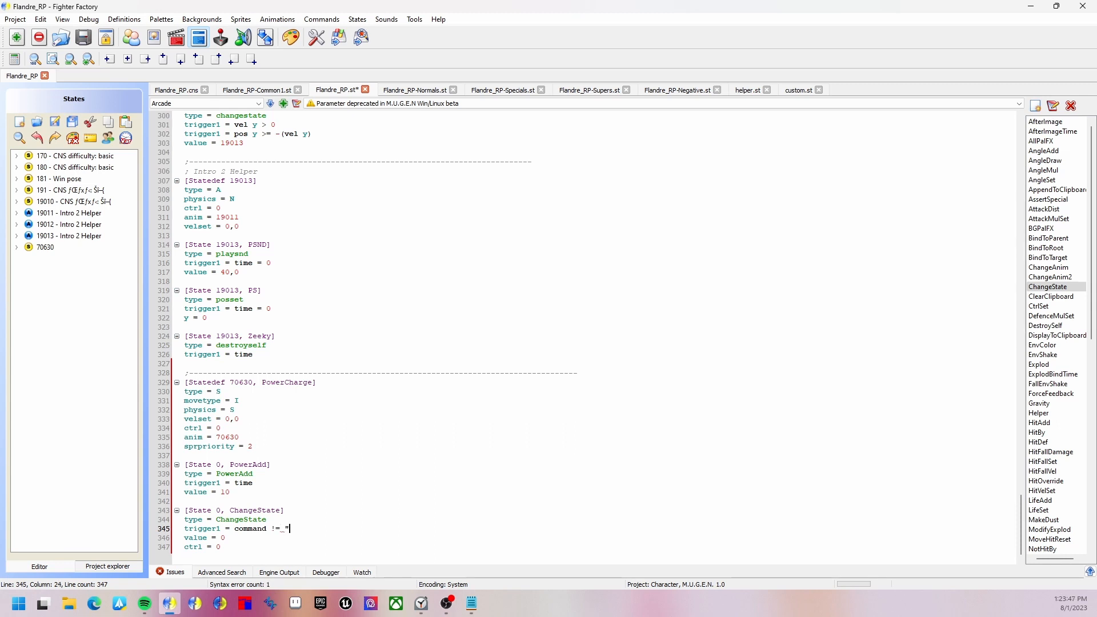
text(hold")
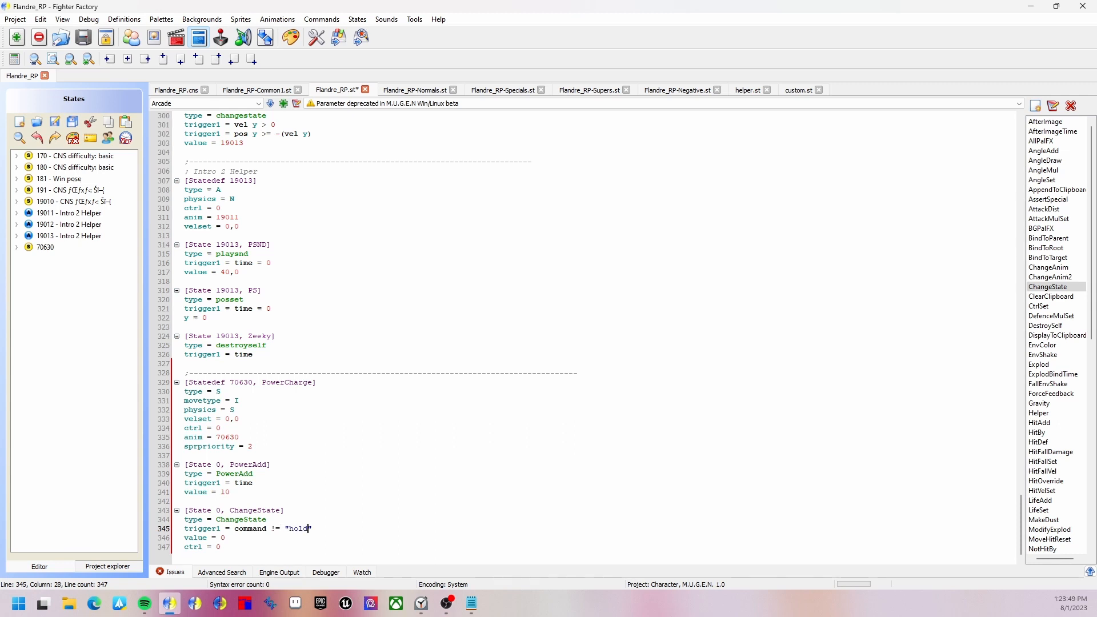
text(start)
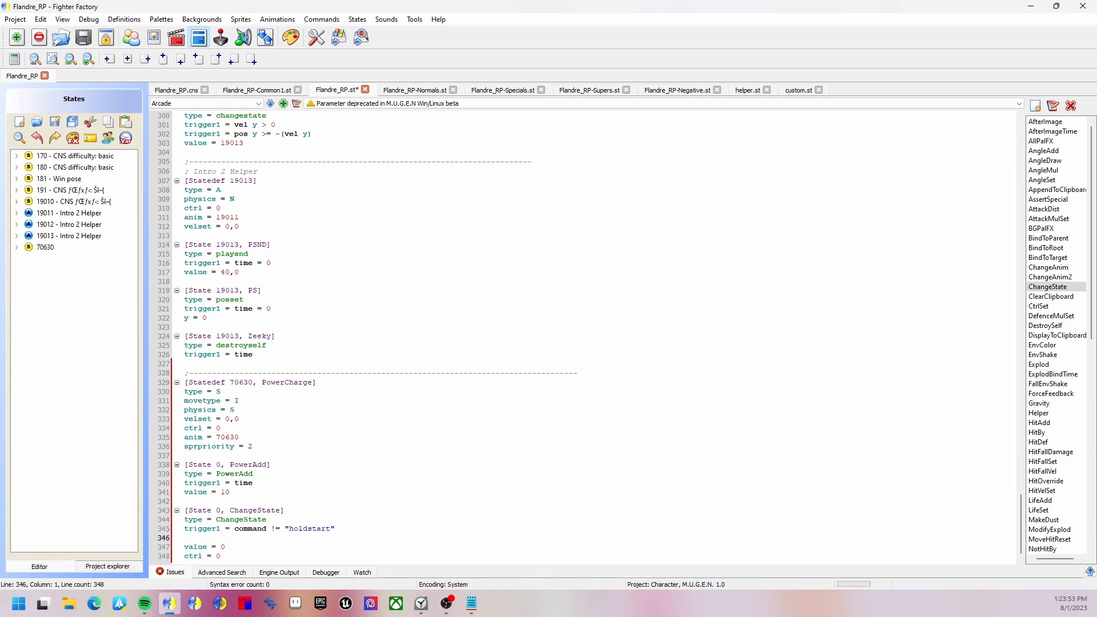
- Add trigger2 = power = powermax and persistent = 0 to ChangeState, then save
text(trigger23)
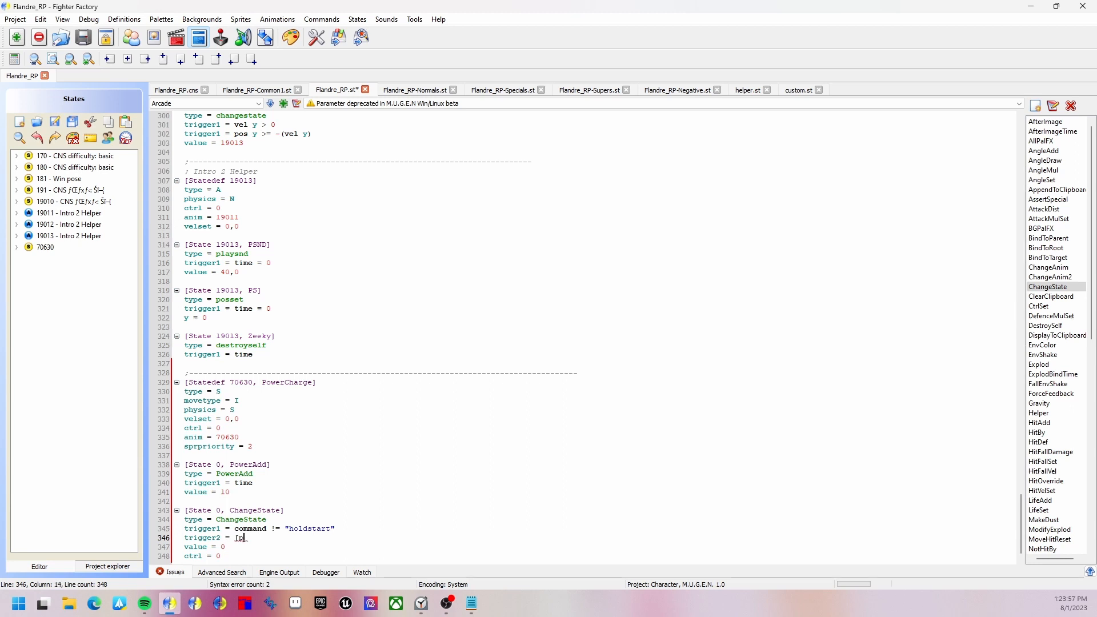
text(powerma)
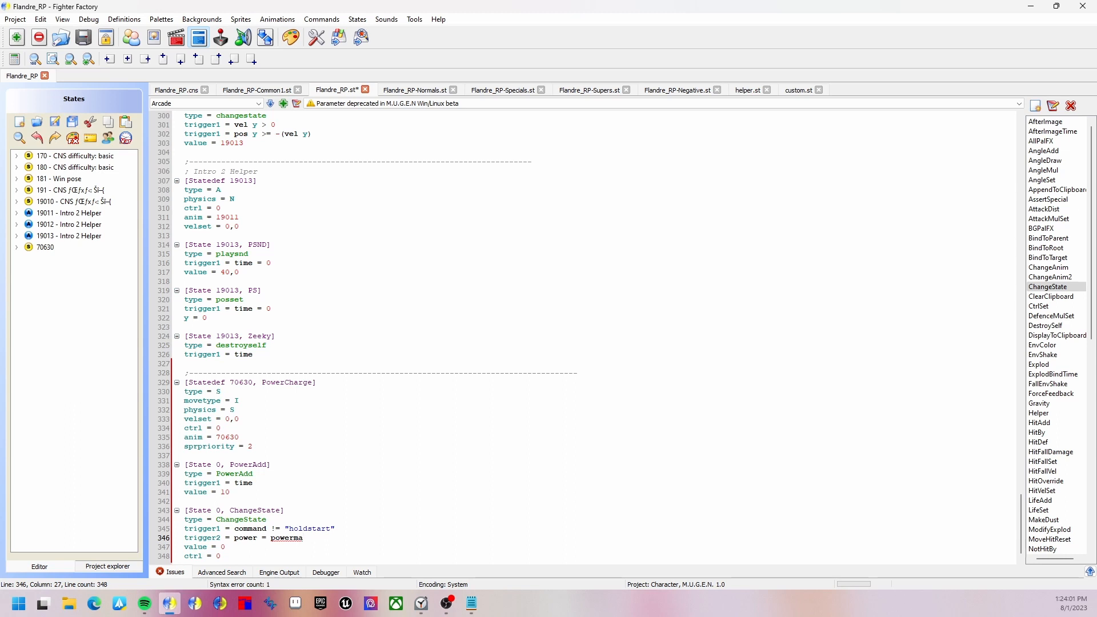
text(x)
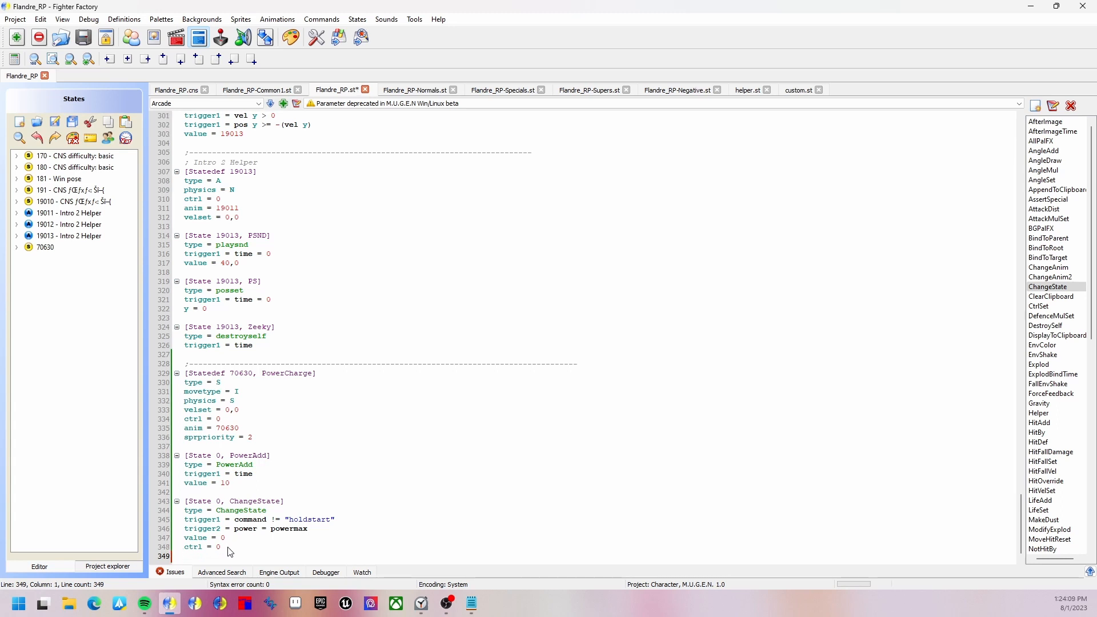
text(persistent =)
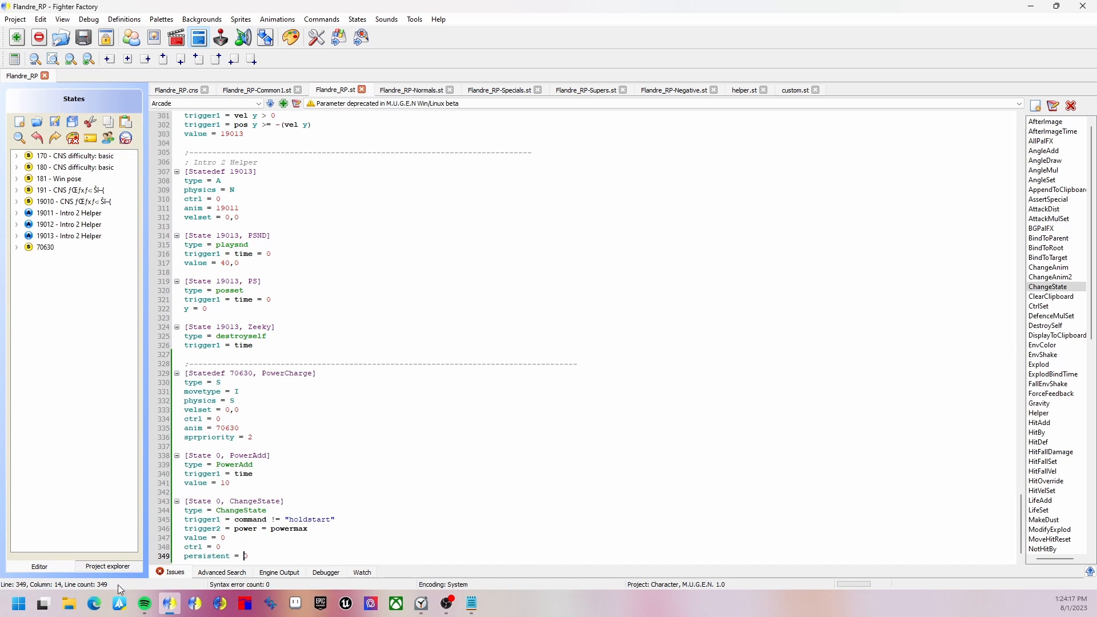
text(0)
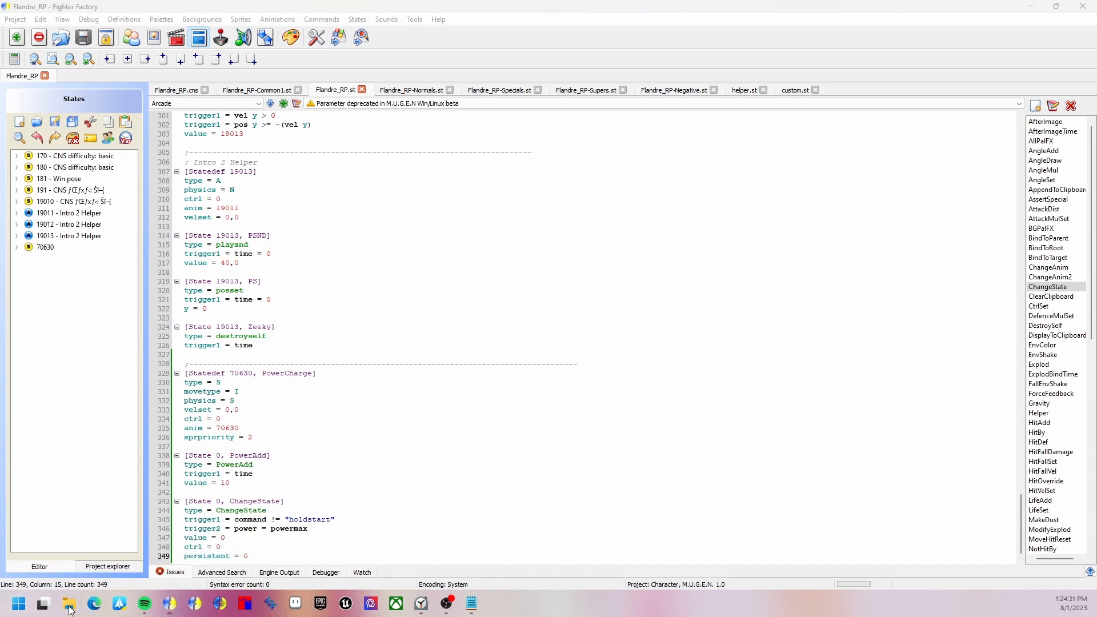
- Browse Downloads to mugen-1.1b1\mugen-1.1b1 in File Explorer and launch mugen.exe
click(68, 603)
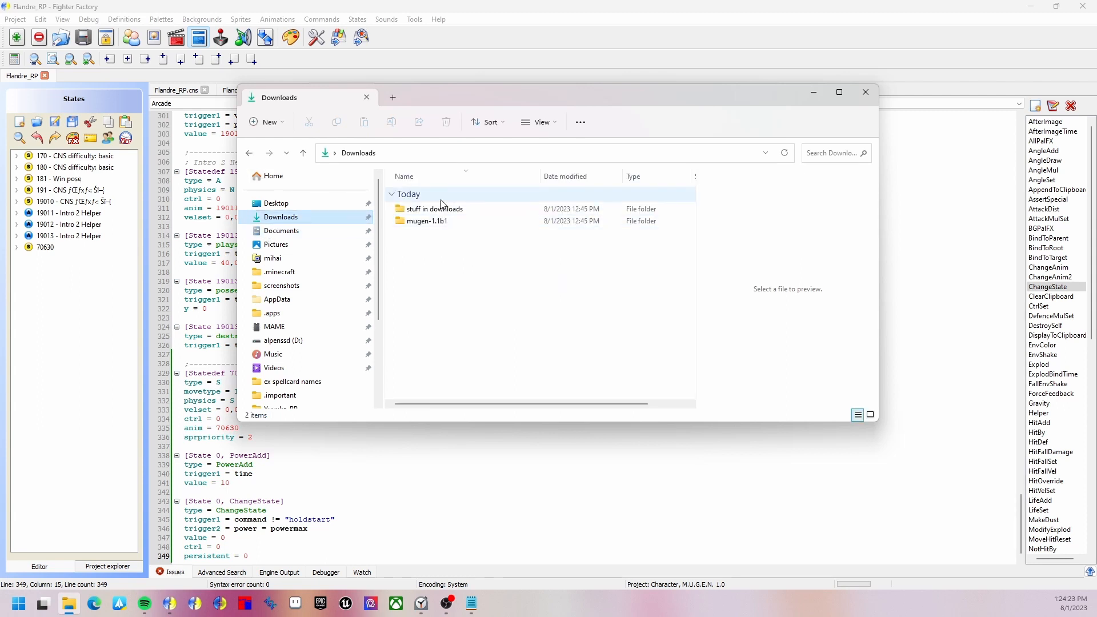
click(434, 208)
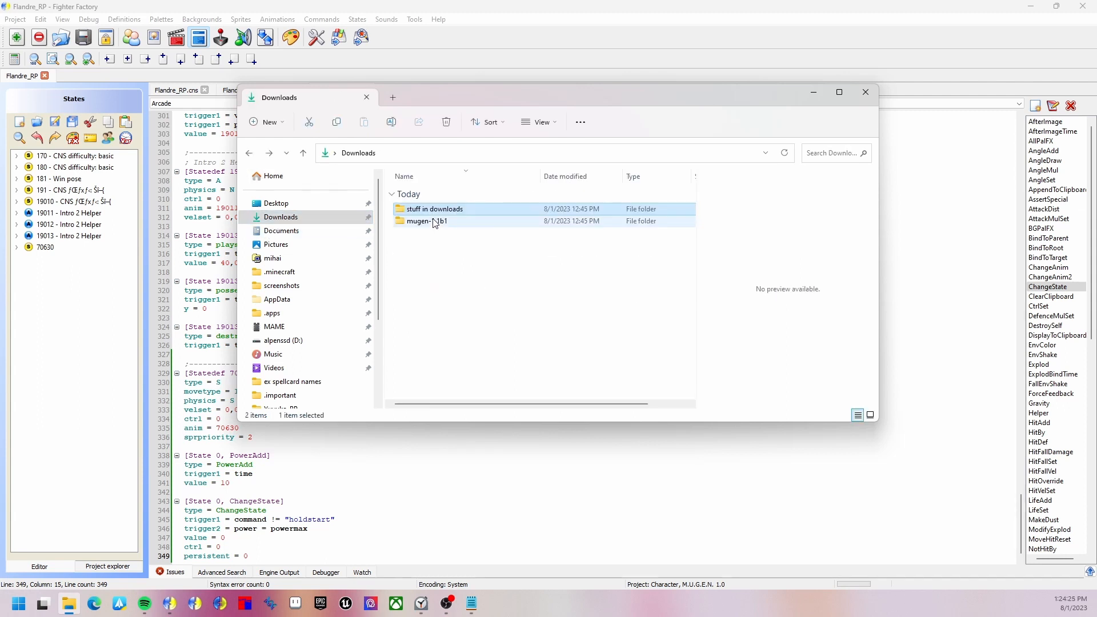
double_click(426, 222)
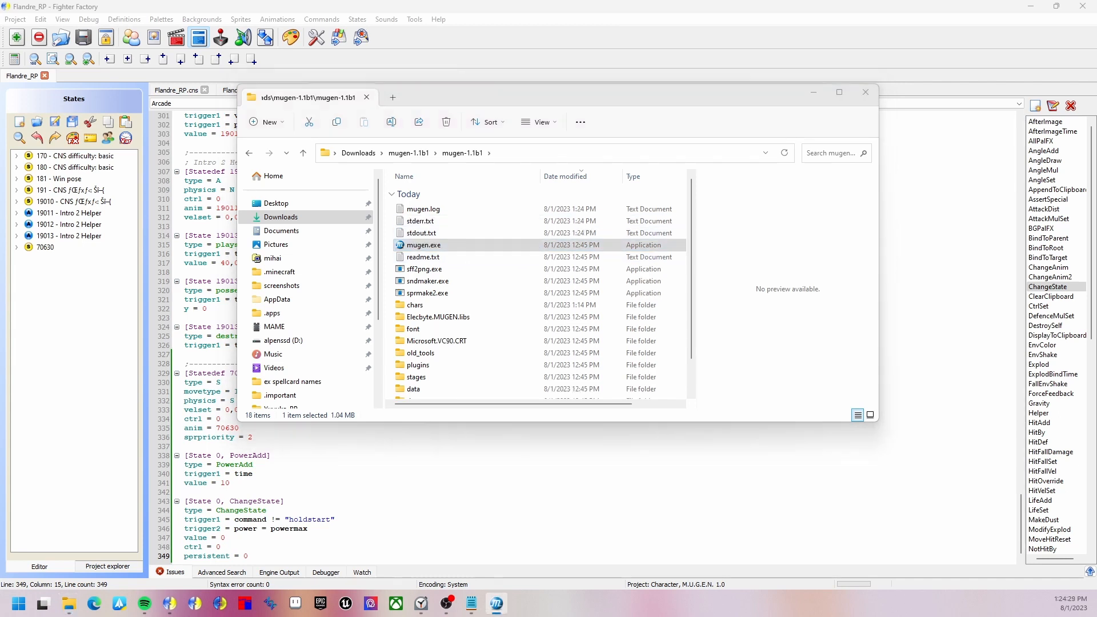
double_click(423, 244)
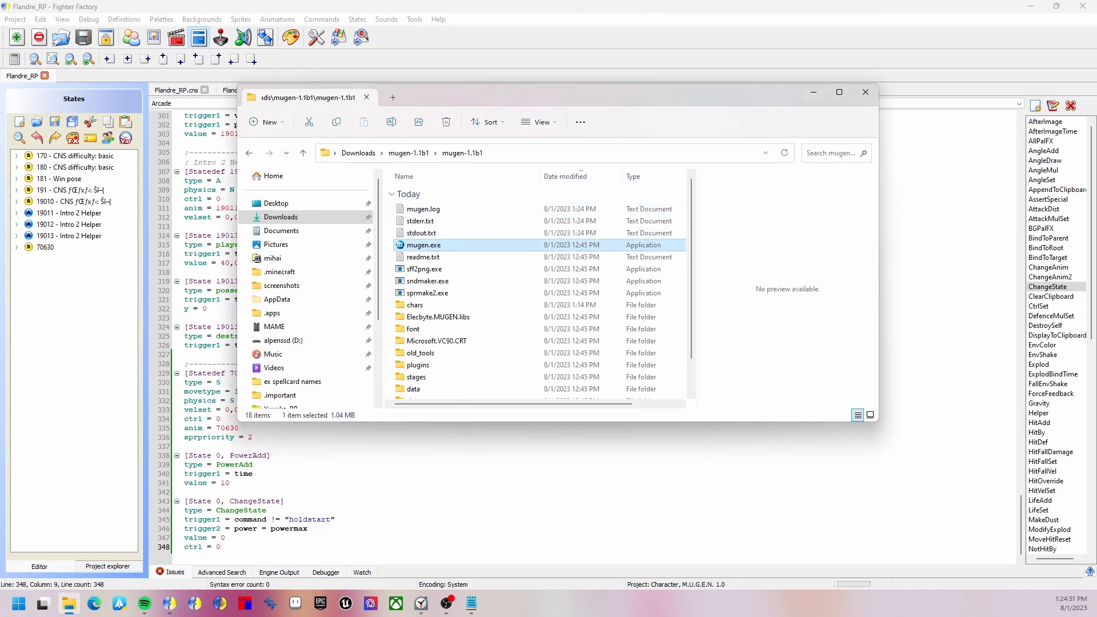
double_click(424, 245)
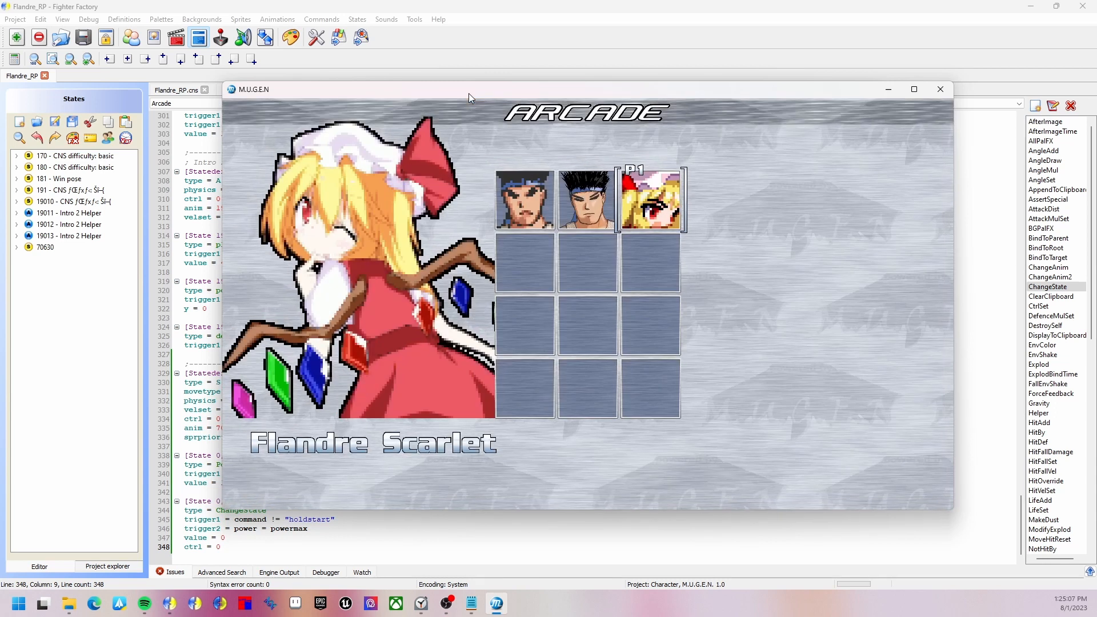
- View Flandre Scarlet on MUGEN's Arcade select, then switch back to Fighter Factory
click(941, 89)
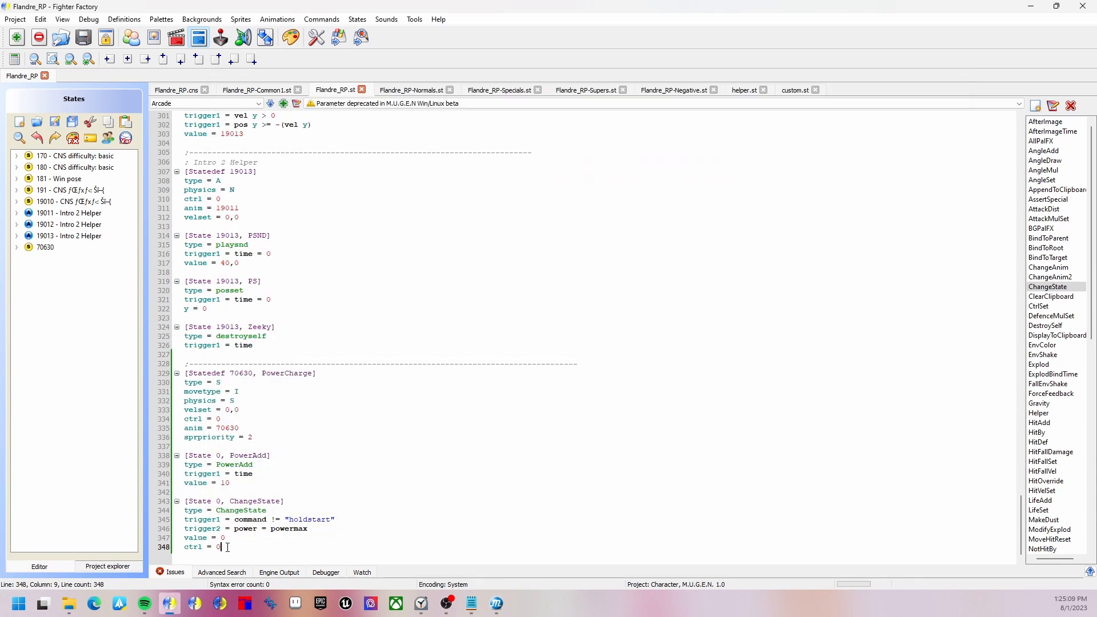
- Set the ChangeState ctrl to 1 and add a blank line after the PowerAdd block
text(1)
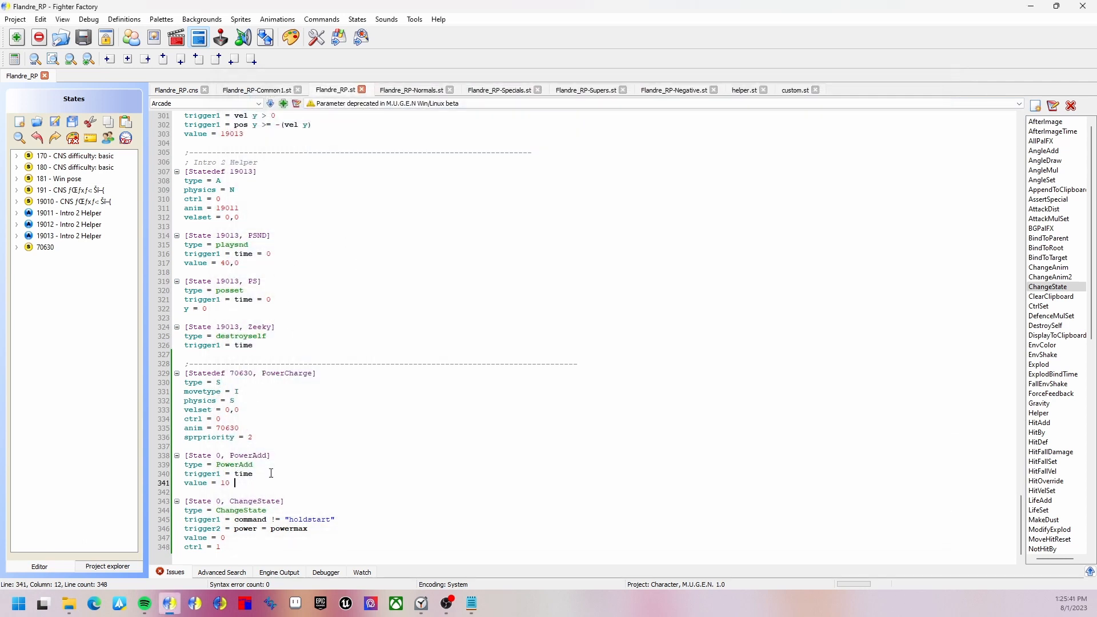
key(BackSpace)
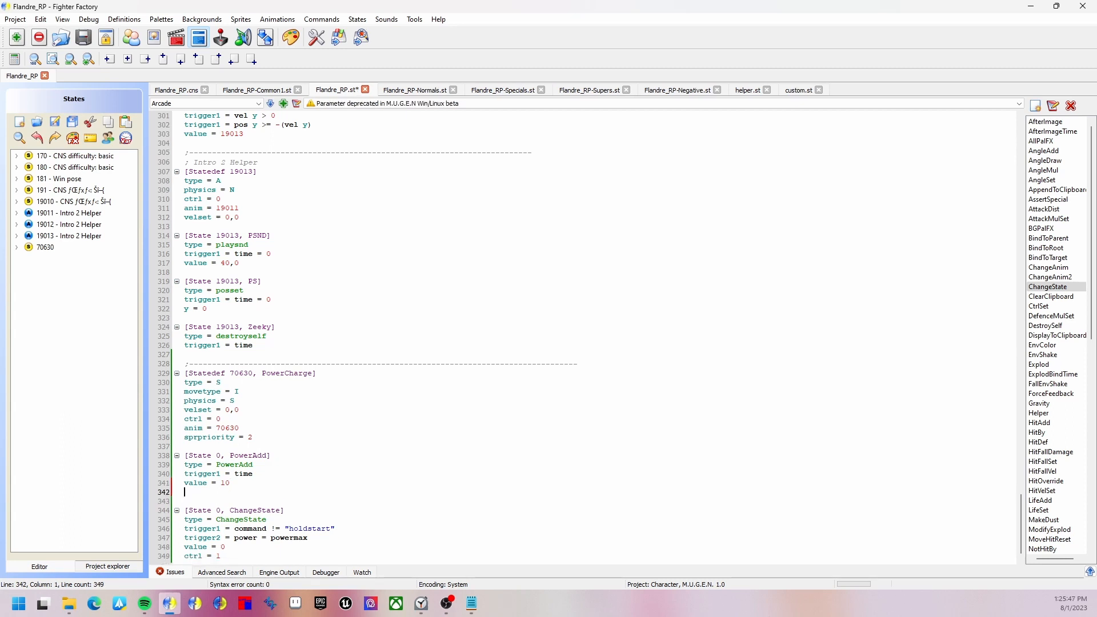
mouse_move(1049, 268)
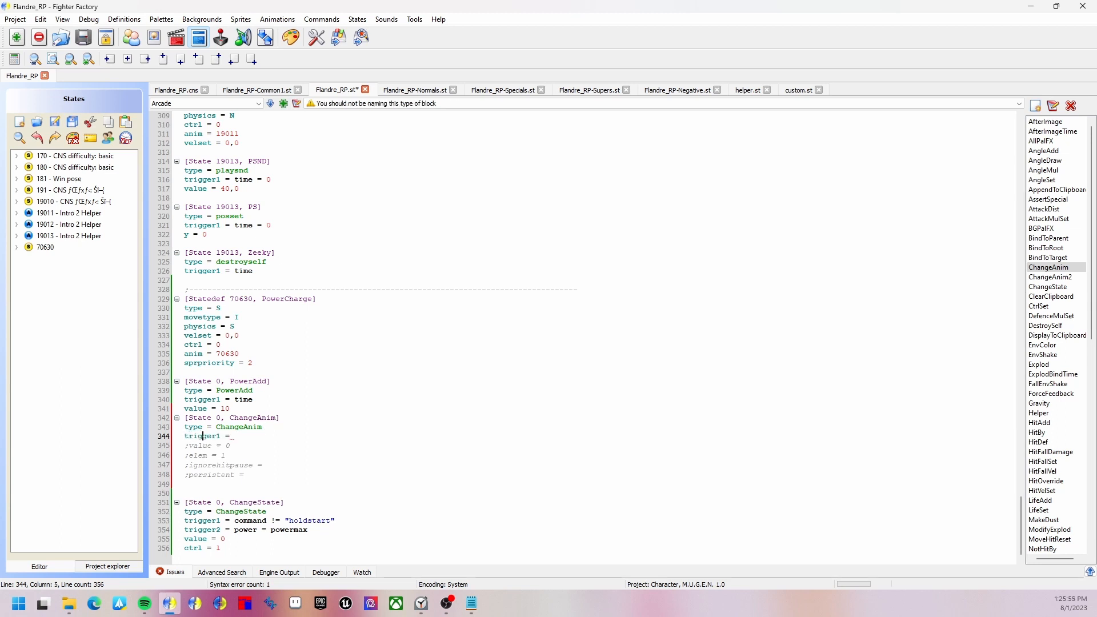
- Give ChangeAnim trigger1 = command != "holdstart" and trigger2 = power = powermax, deleting commented lines
double_click(266, 519)
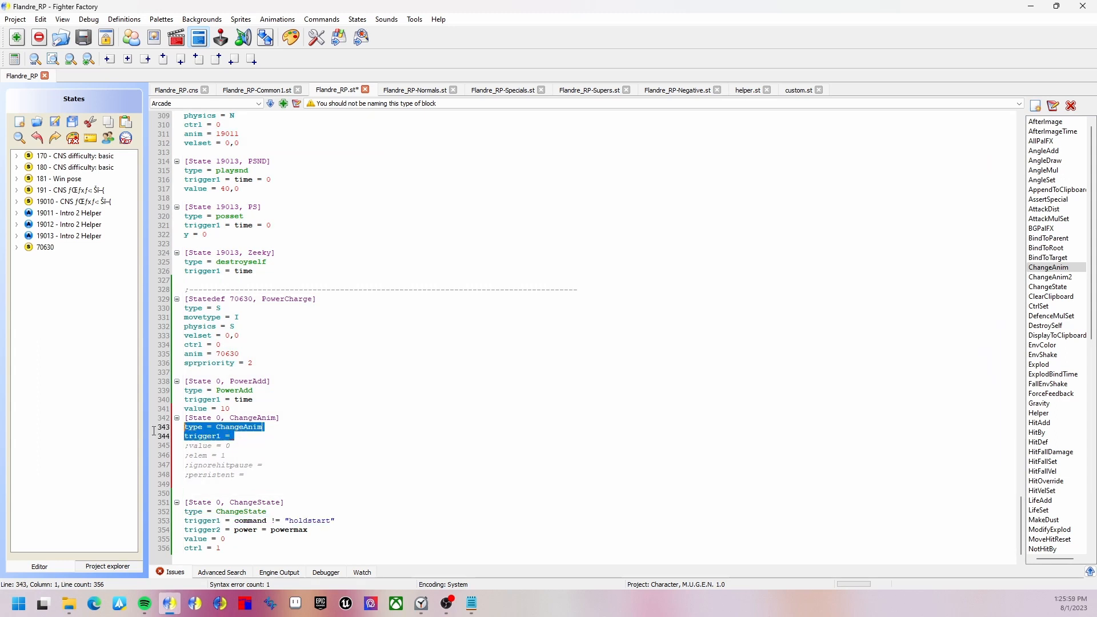
text(command != "holdstart")
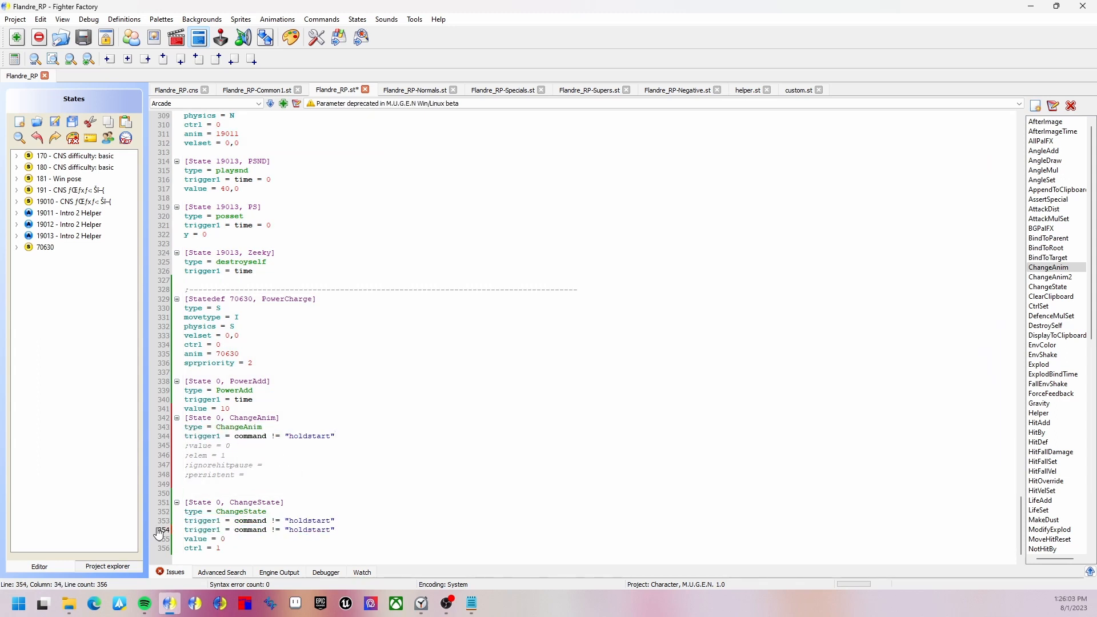
text(trigger2 = power = powermax)
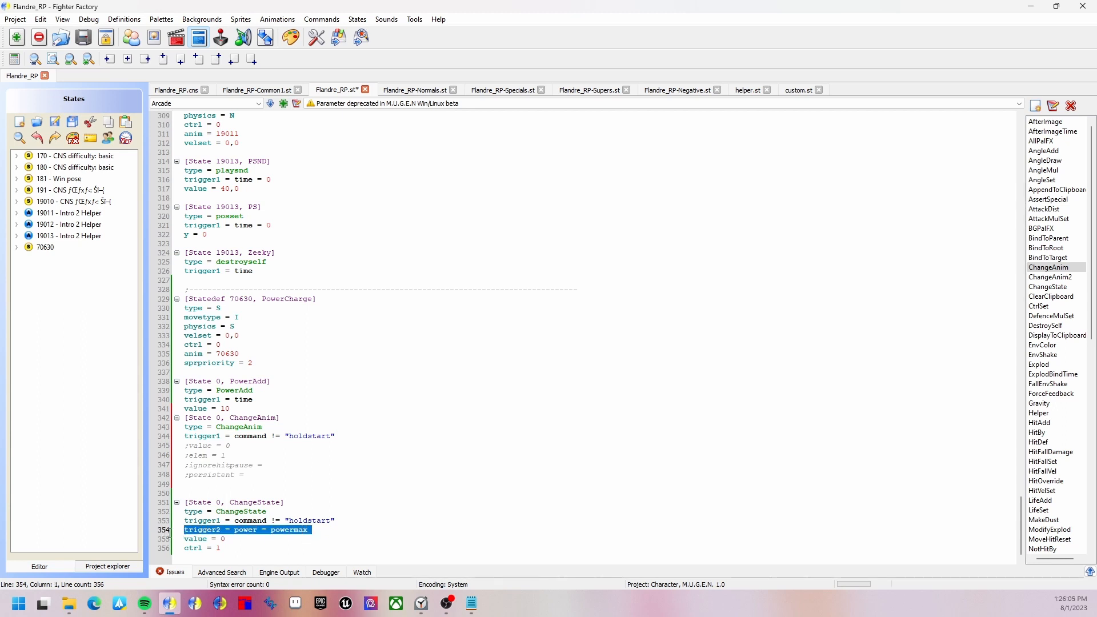
click(339, 436)
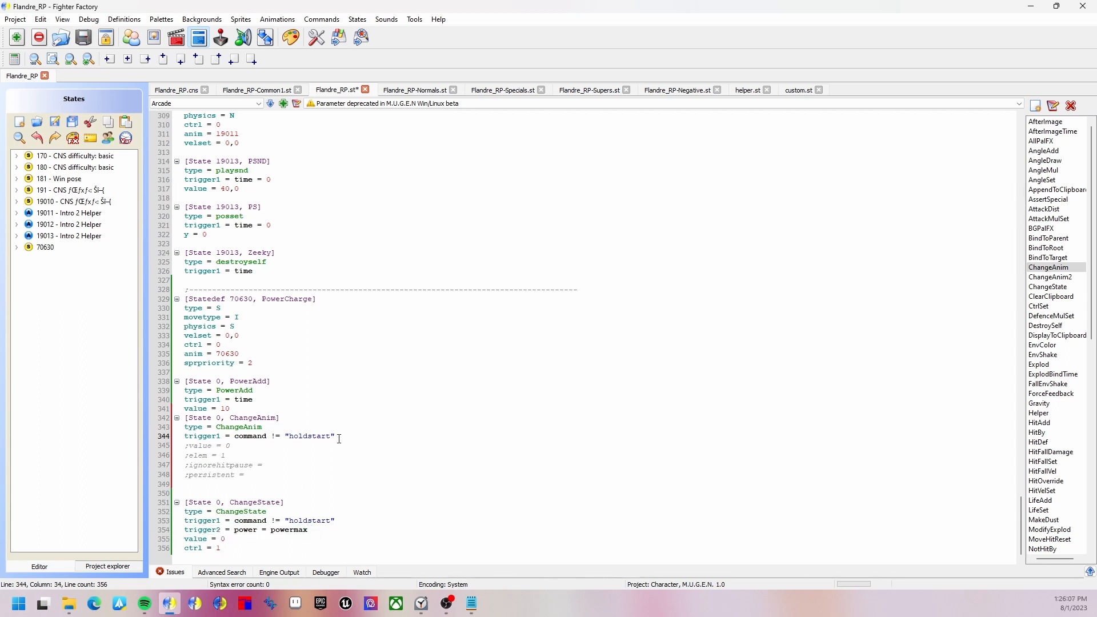
text(trigger2 = power = powermax)
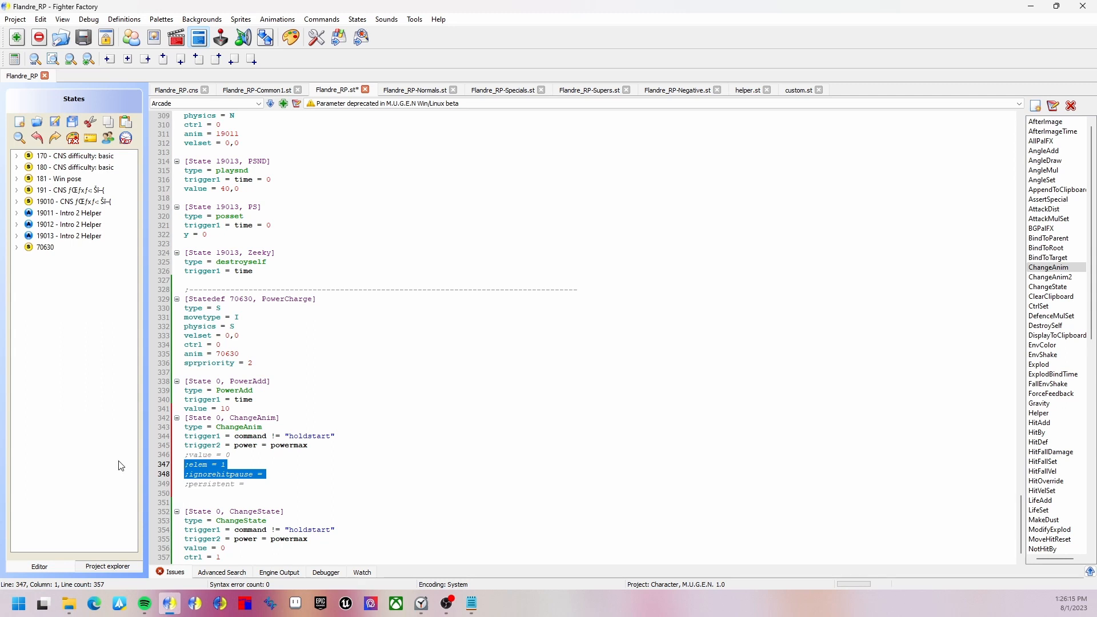
key(Delete)
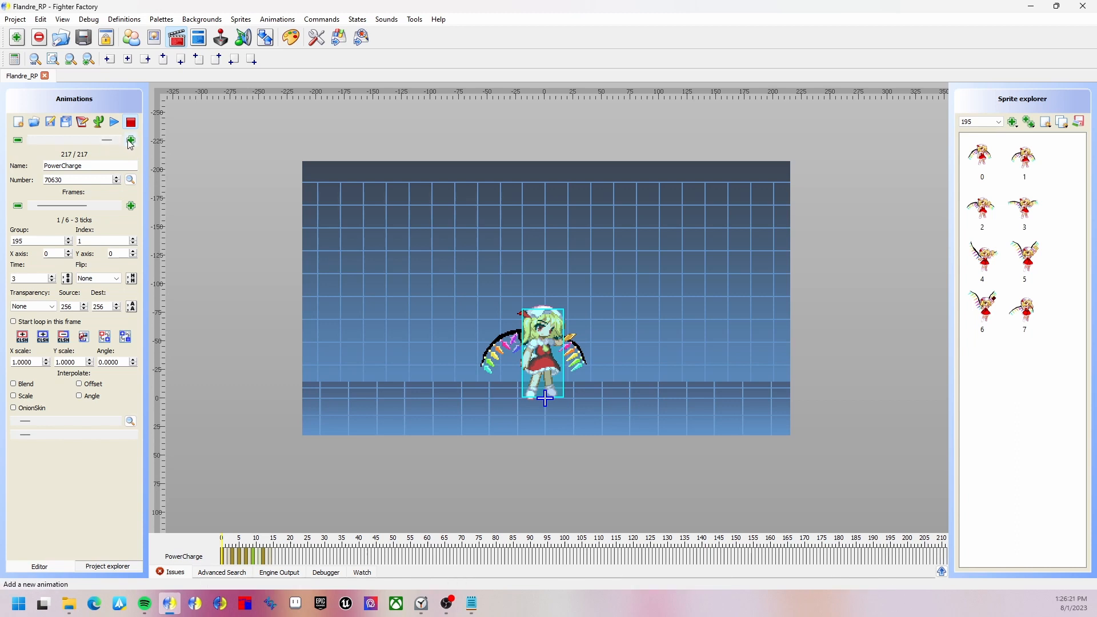
- Create empty animation 'PowerCharge pt. 2' numbered 70631, then return to PowerCharge
click(130, 140)
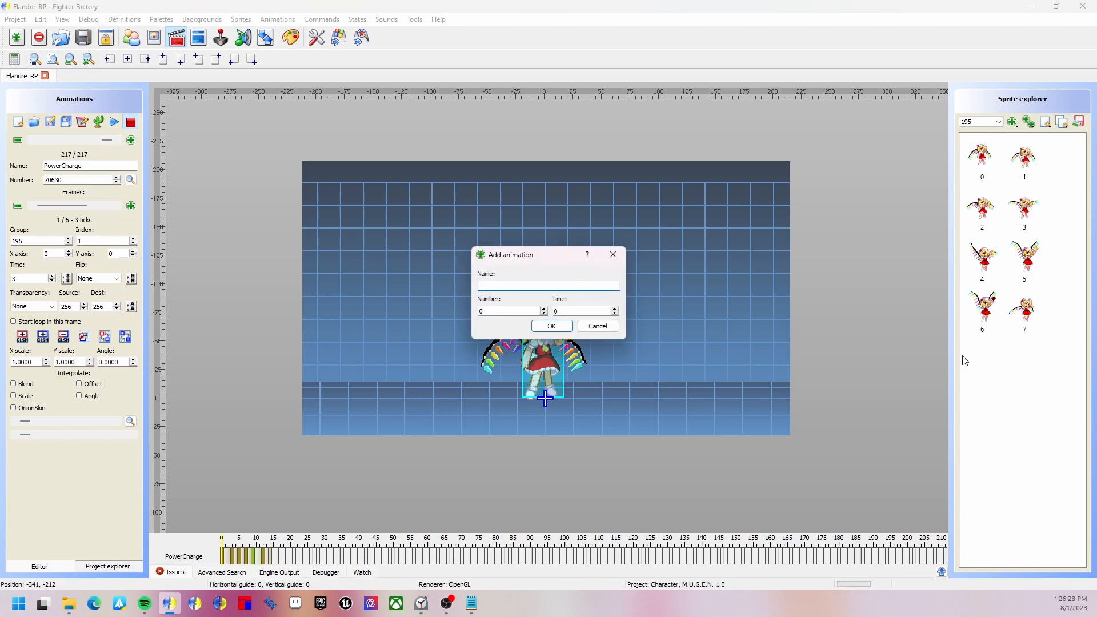
text(PowerCharge pt.)
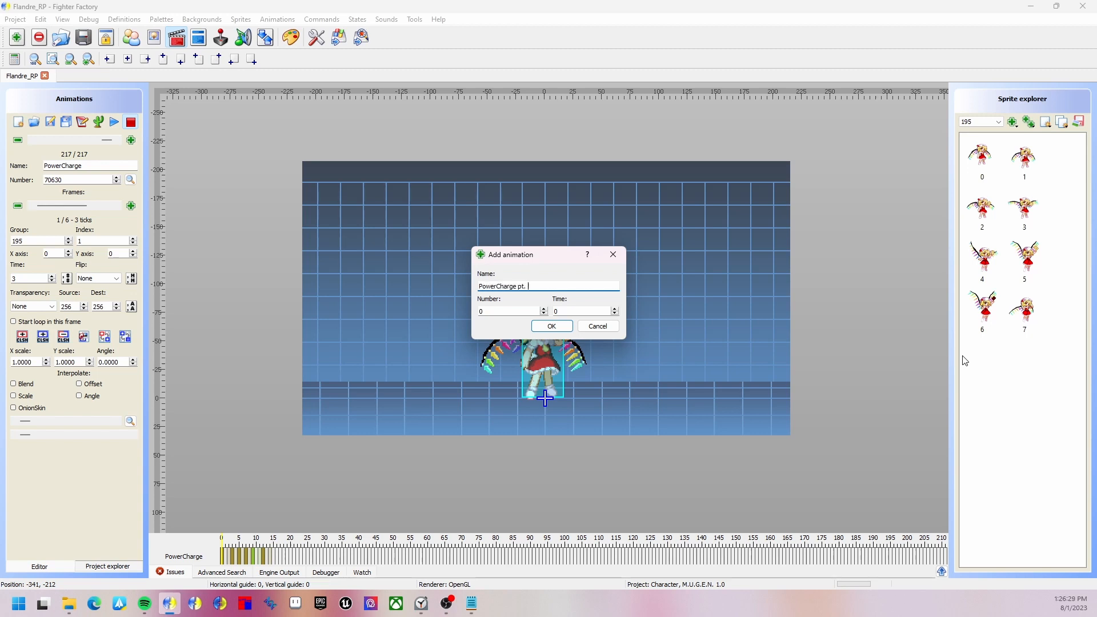
text(2)
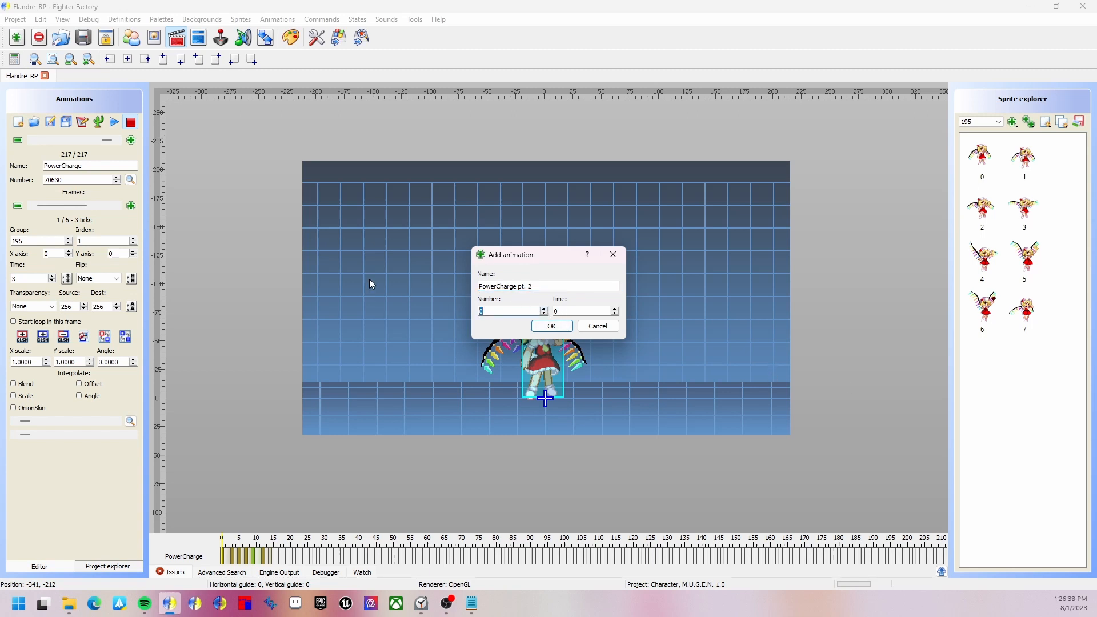
text(70631)
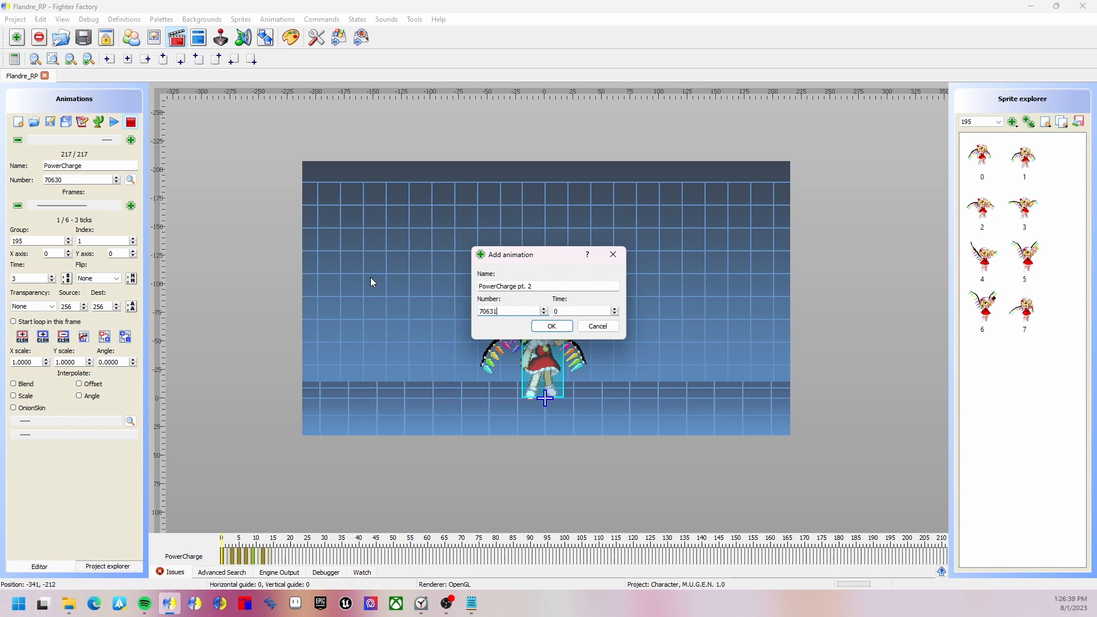
click(550, 326)
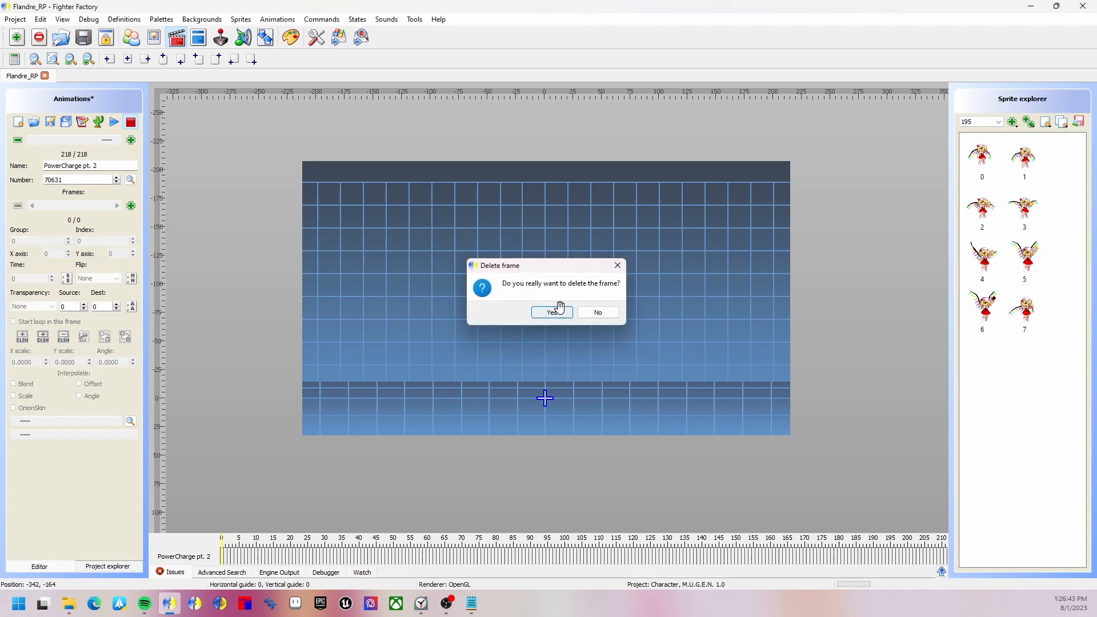
click(551, 312)
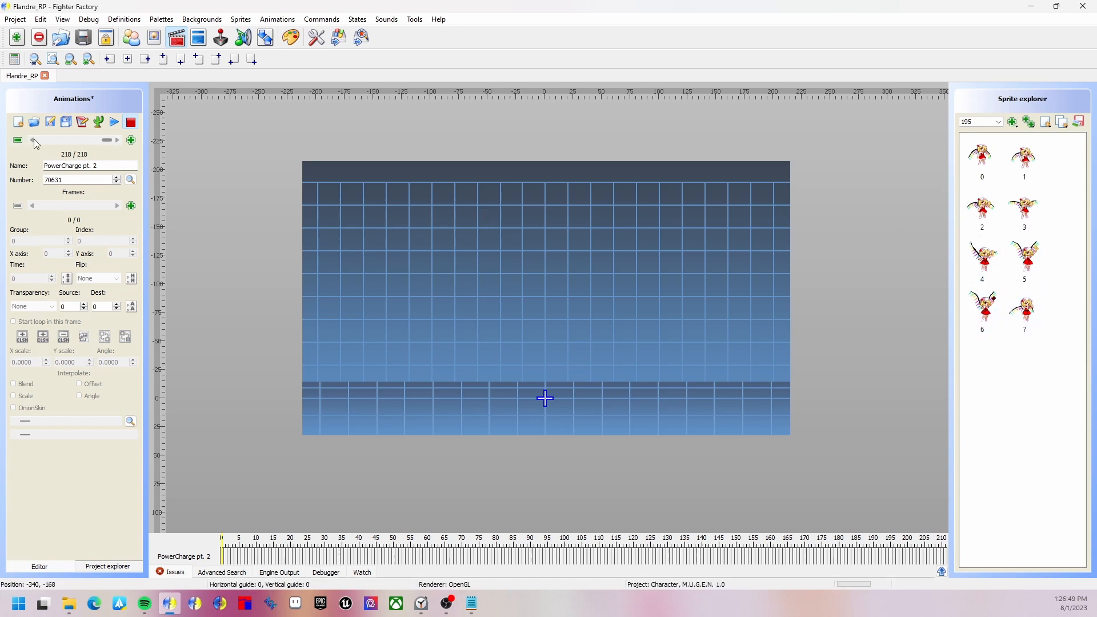
click(32, 140)
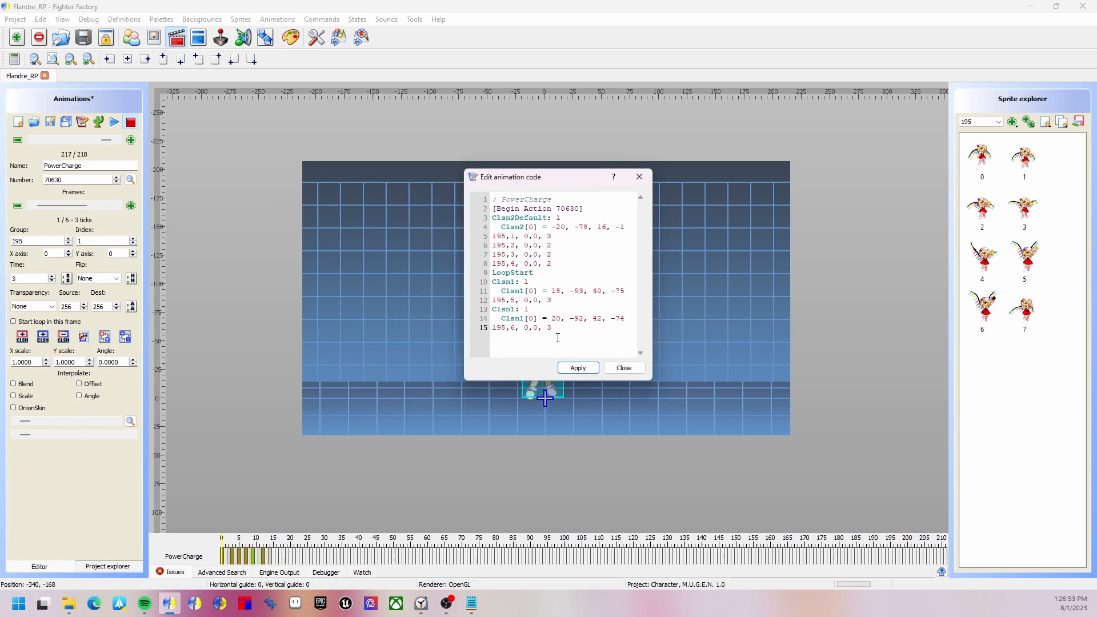
- Copy PowerCharge's animation code into PowerCharge pt. 2's code editor
key(ctrl+a)
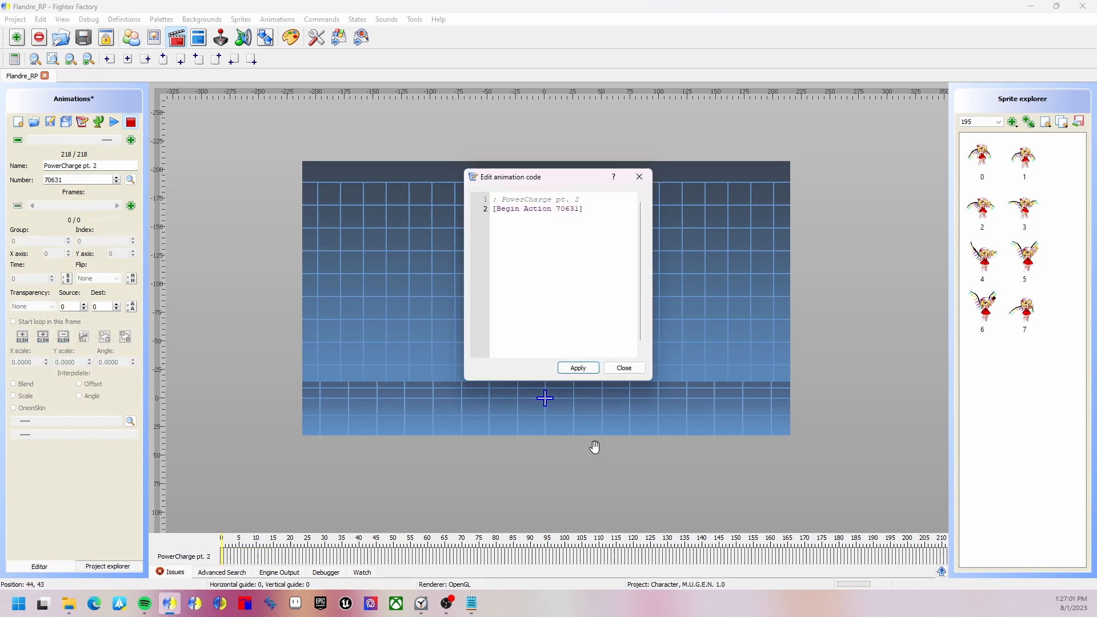
click(576, 368)
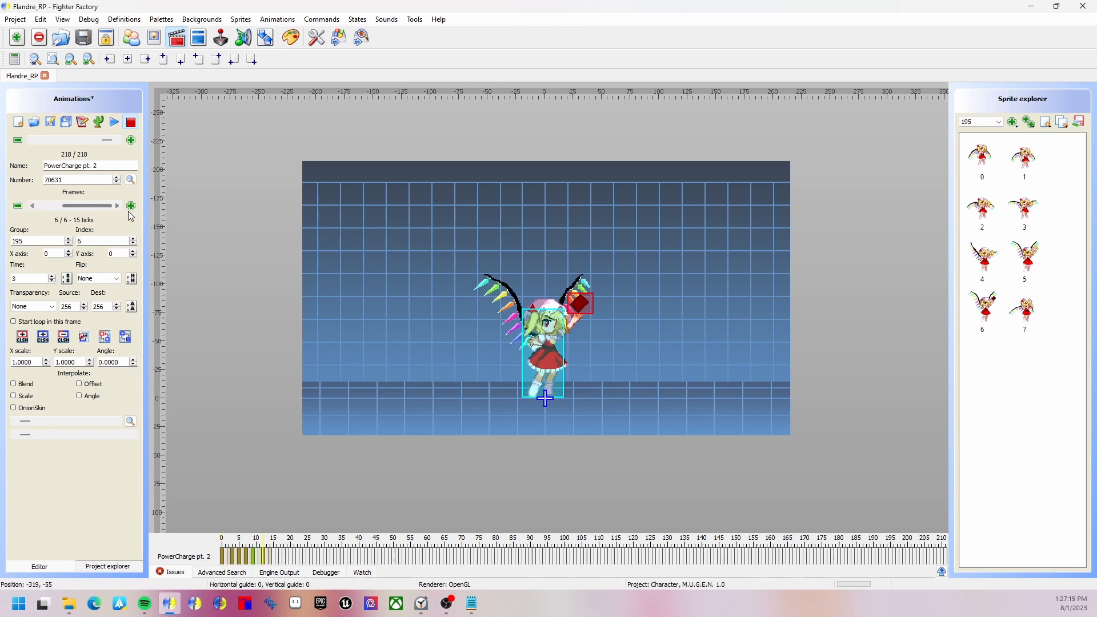
- Delete the existing frames of PowerCharge pt. 2, confirming each removal
click(31, 206)
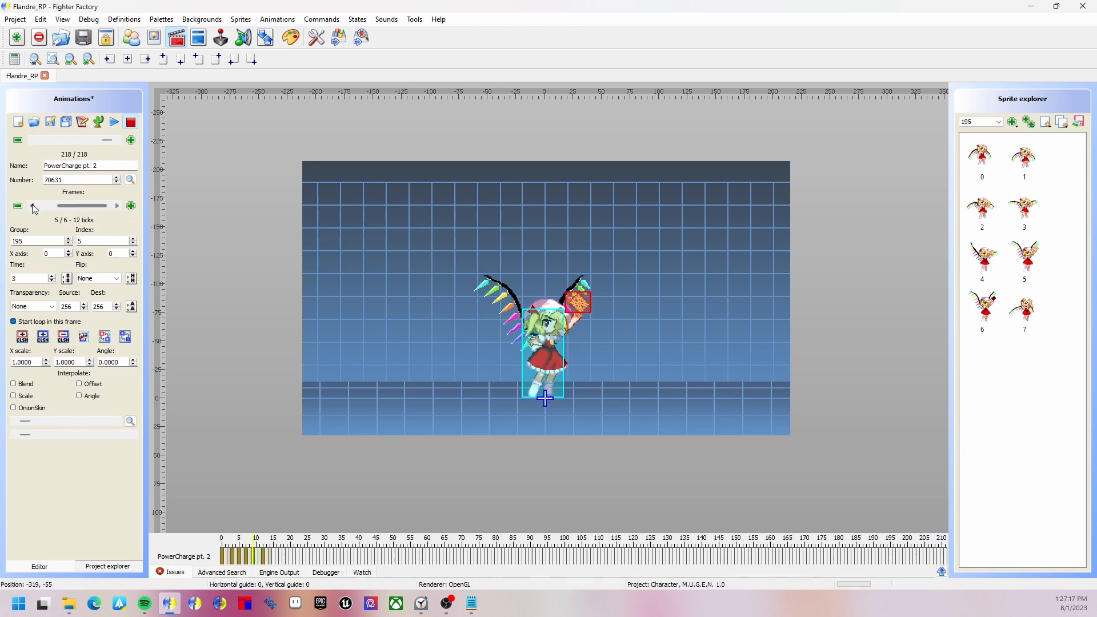
click(16, 206)
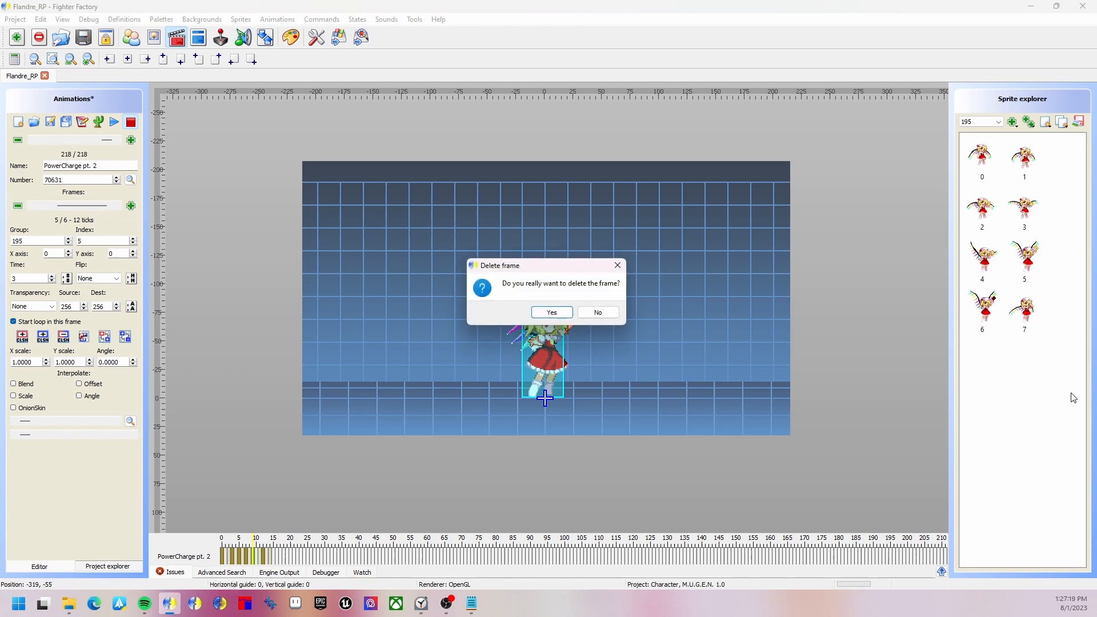
click(552, 312)
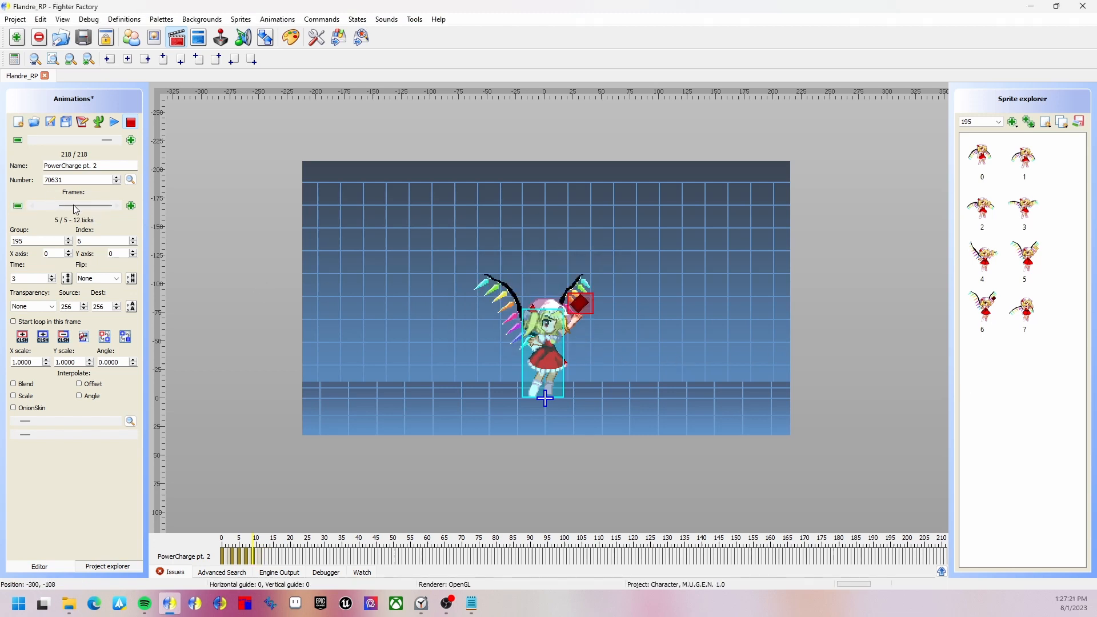
click(32, 205)
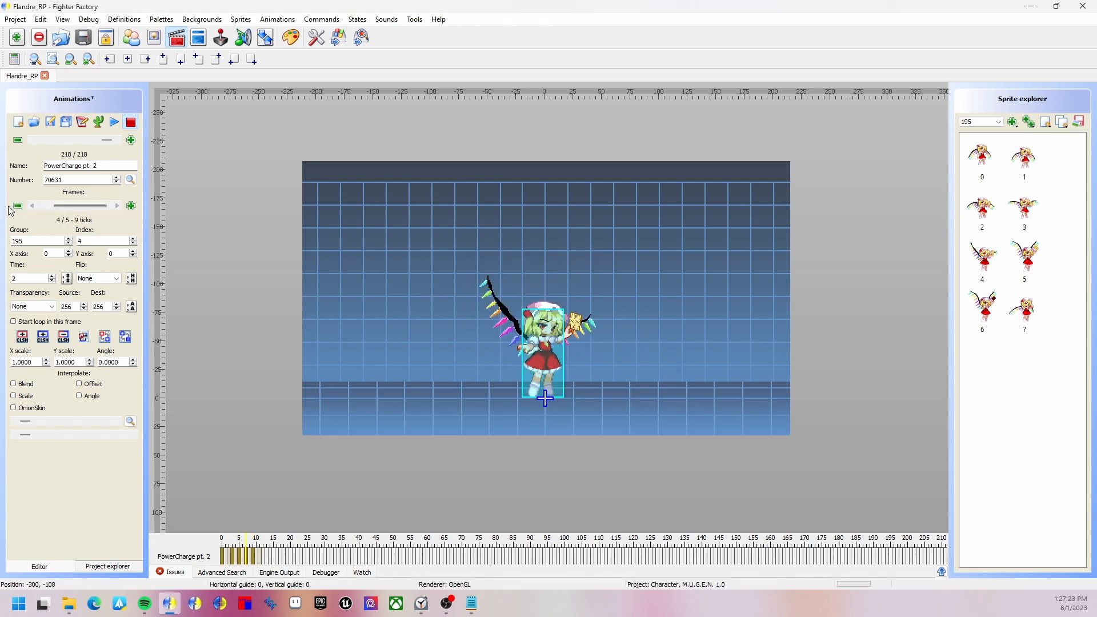
click(16, 205)
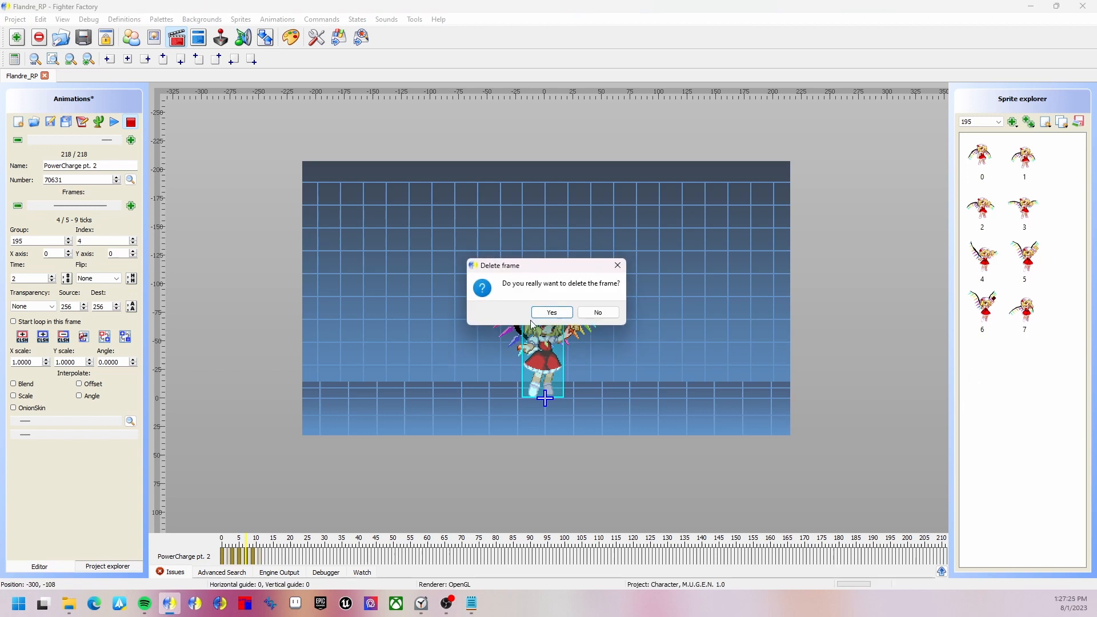
click(551, 312)
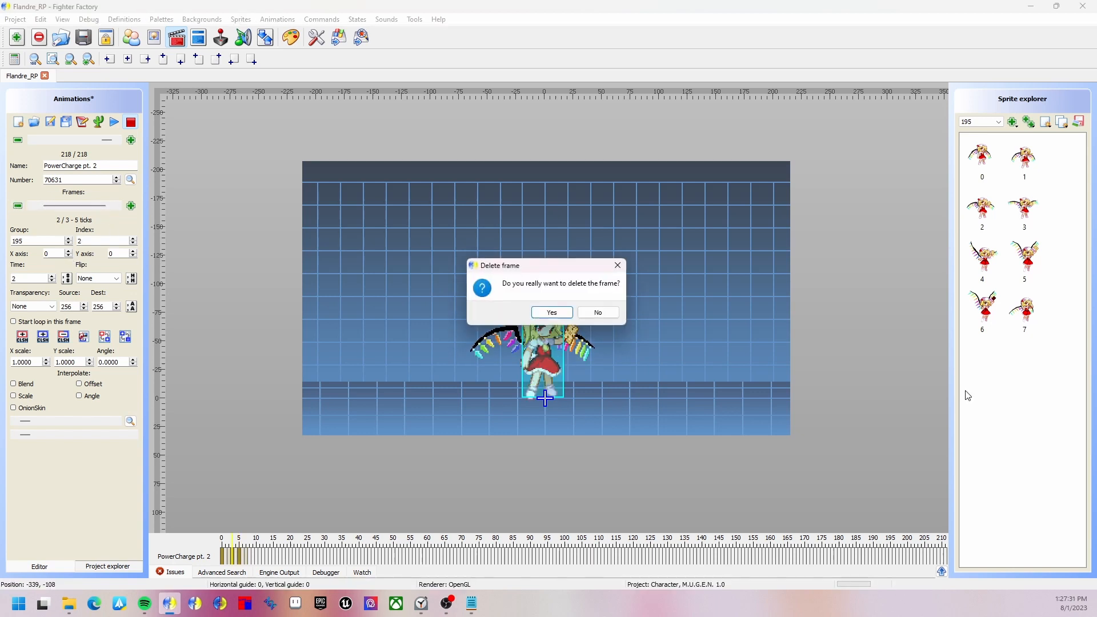
click(551, 312)
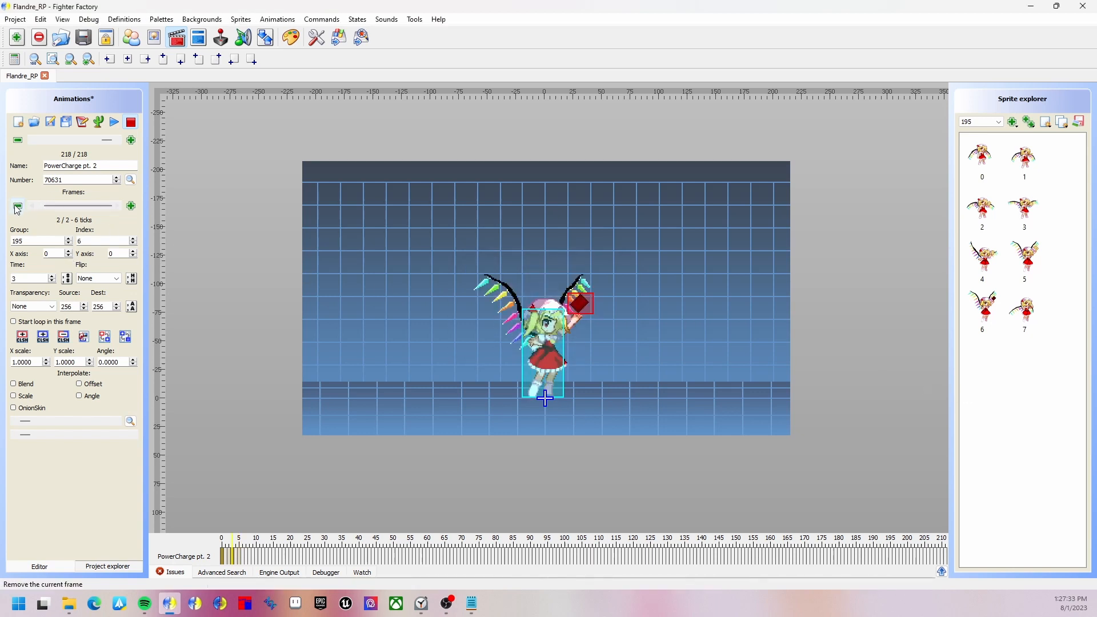
click(17, 205)
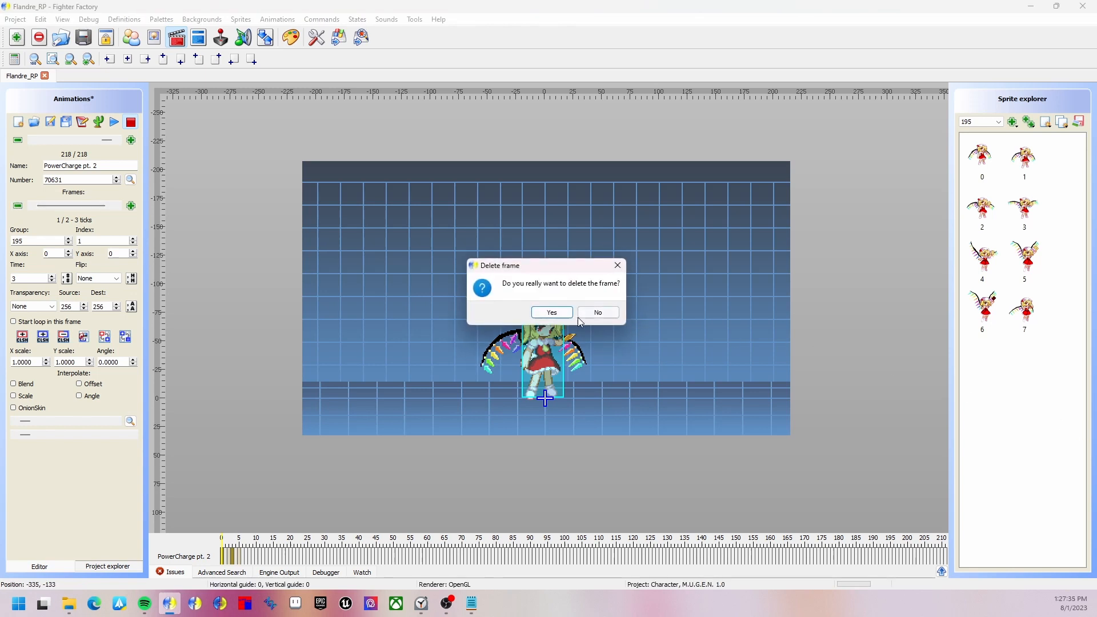
click(551, 312)
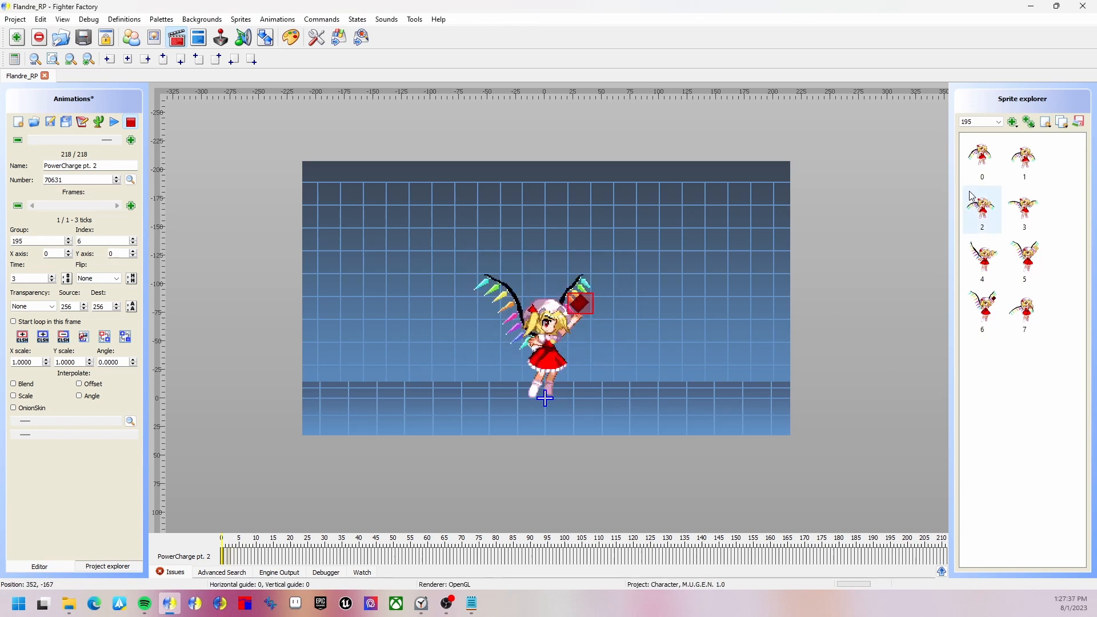
- Add sprite 195,5 from the Sprite explorer as the next frame
click(1024, 259)
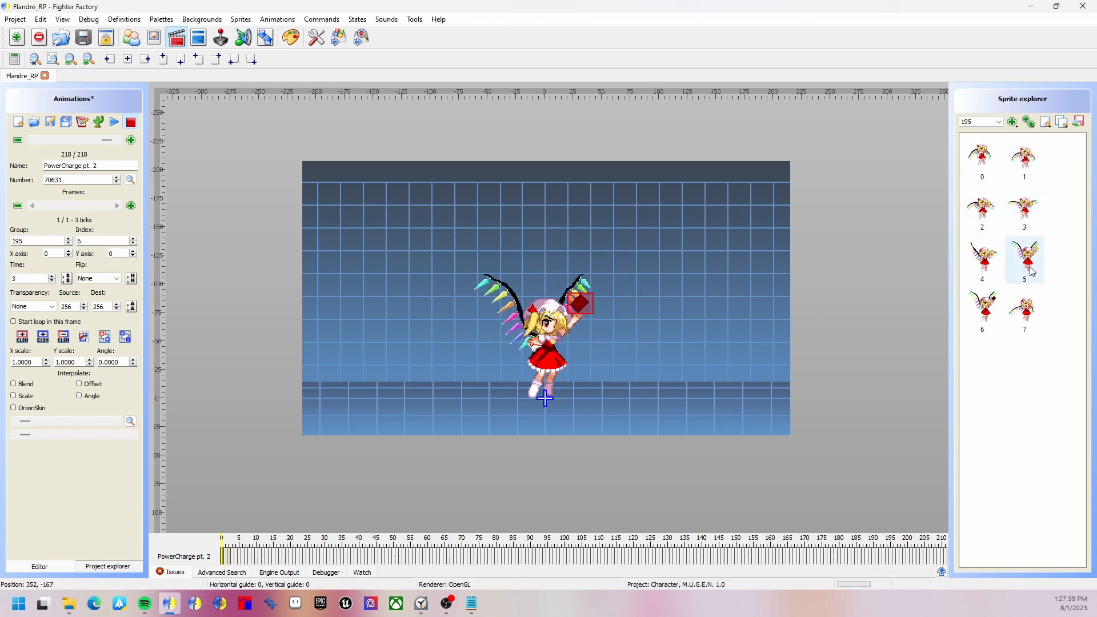
click(1023, 259)
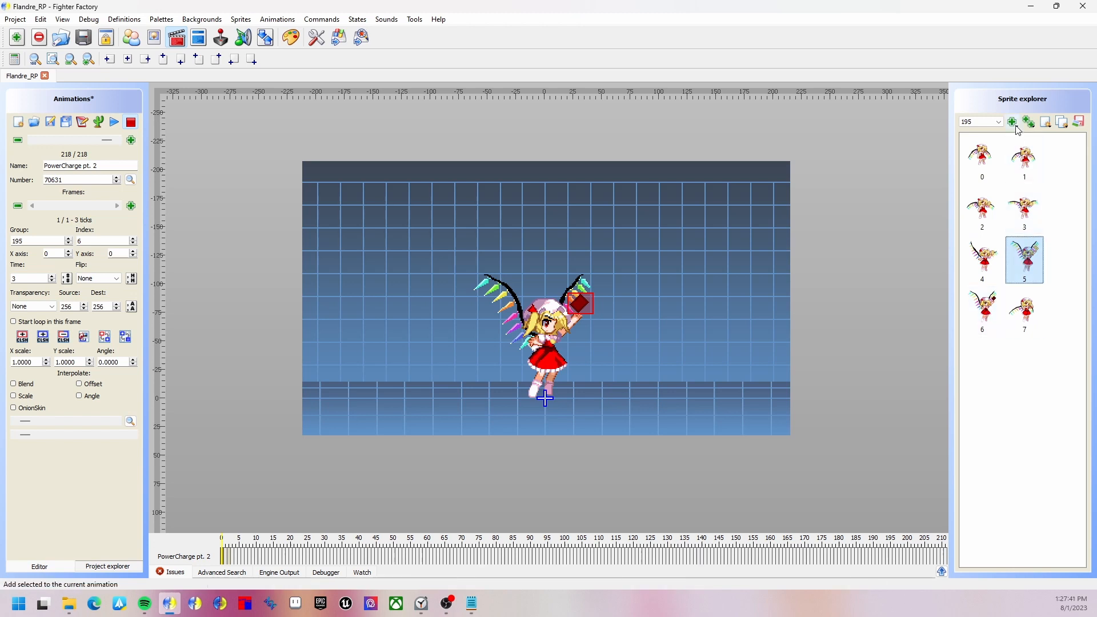
click(1023, 159)
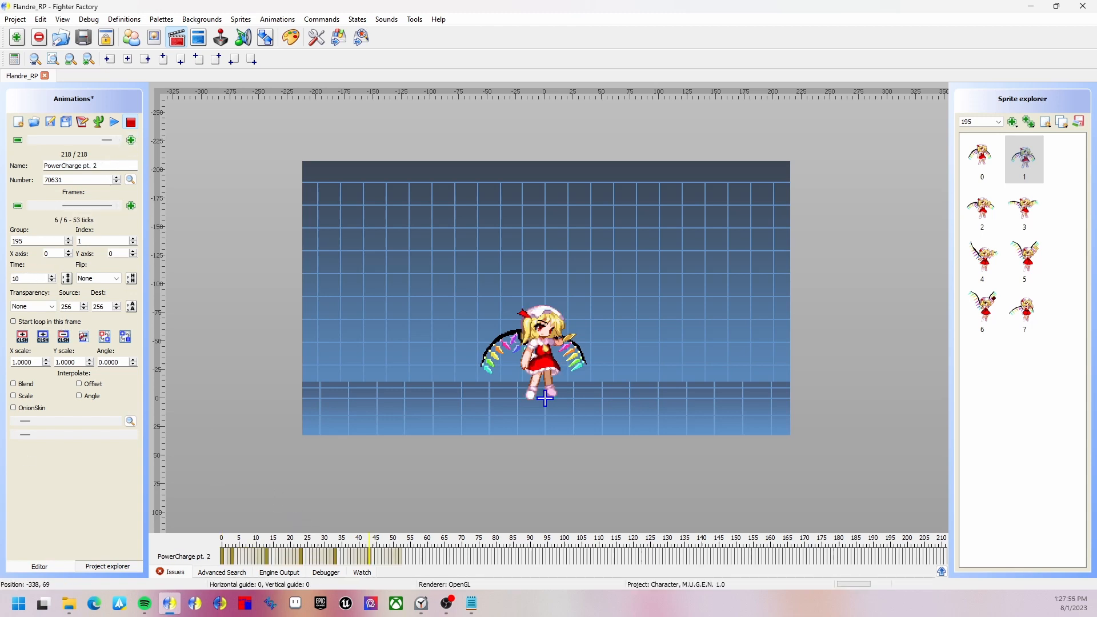
- Set PowerCharge pt. 2 frame durations to 3 and 2 ticks and save
text(3)
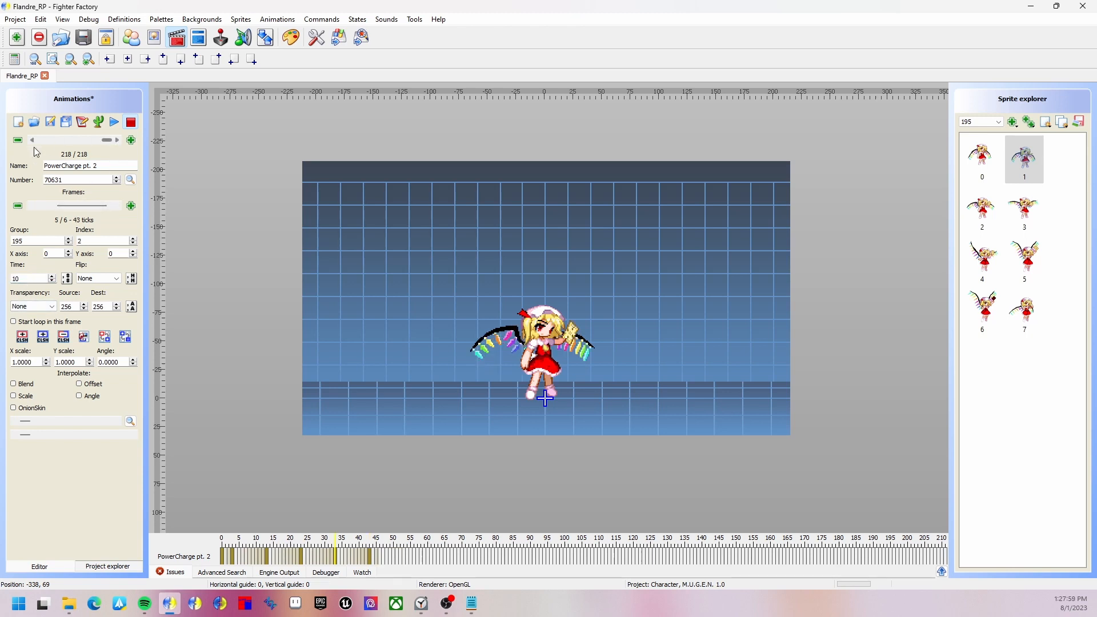
click(117, 140)
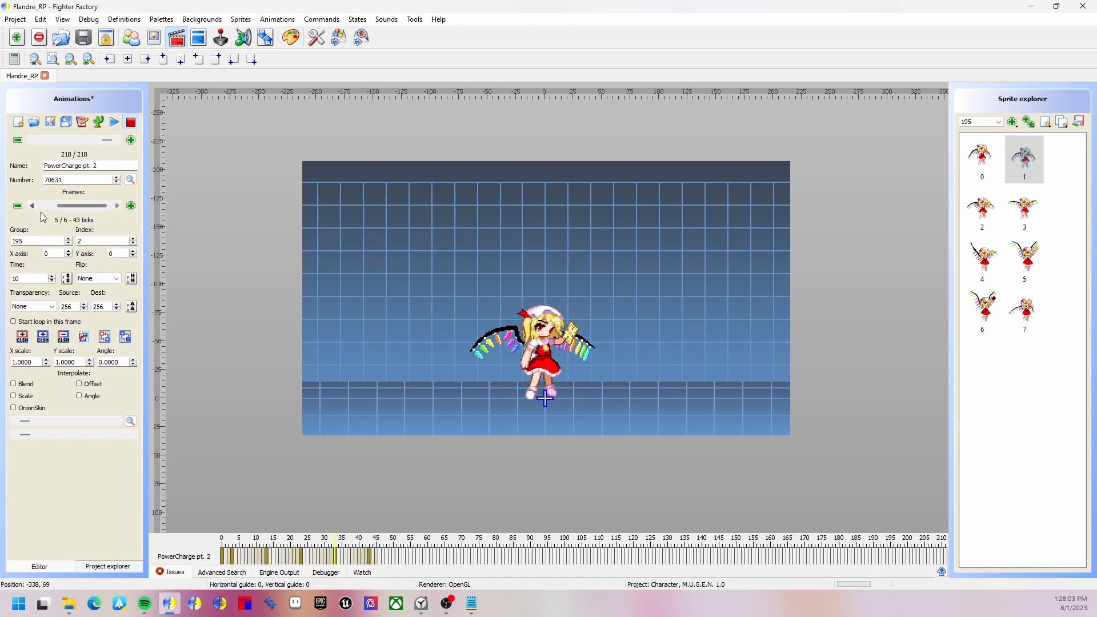
click(28, 278)
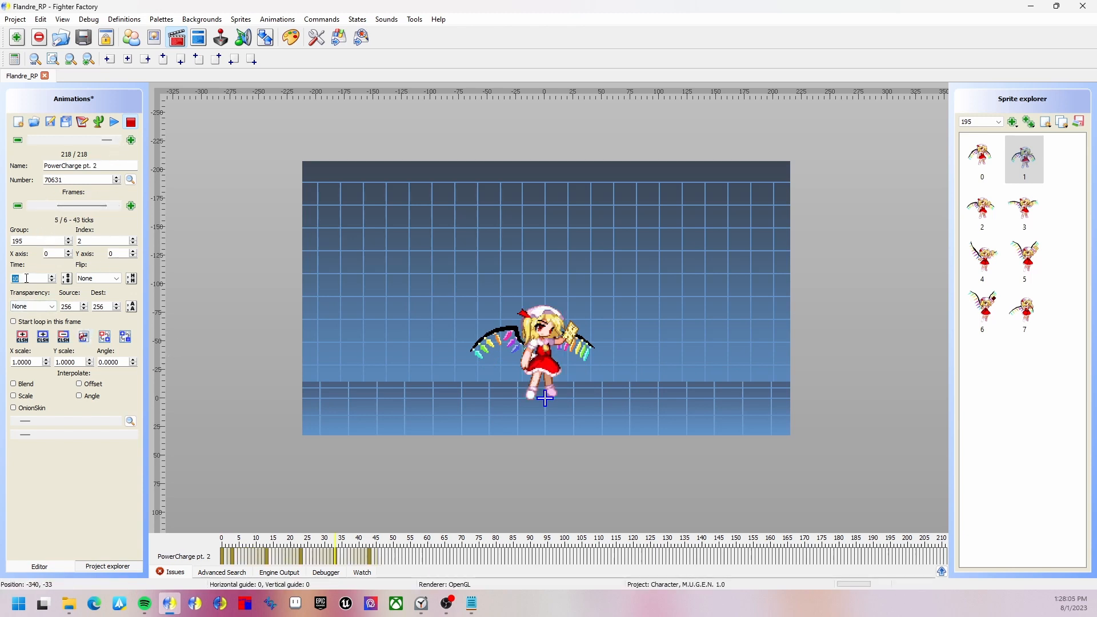
text(2)
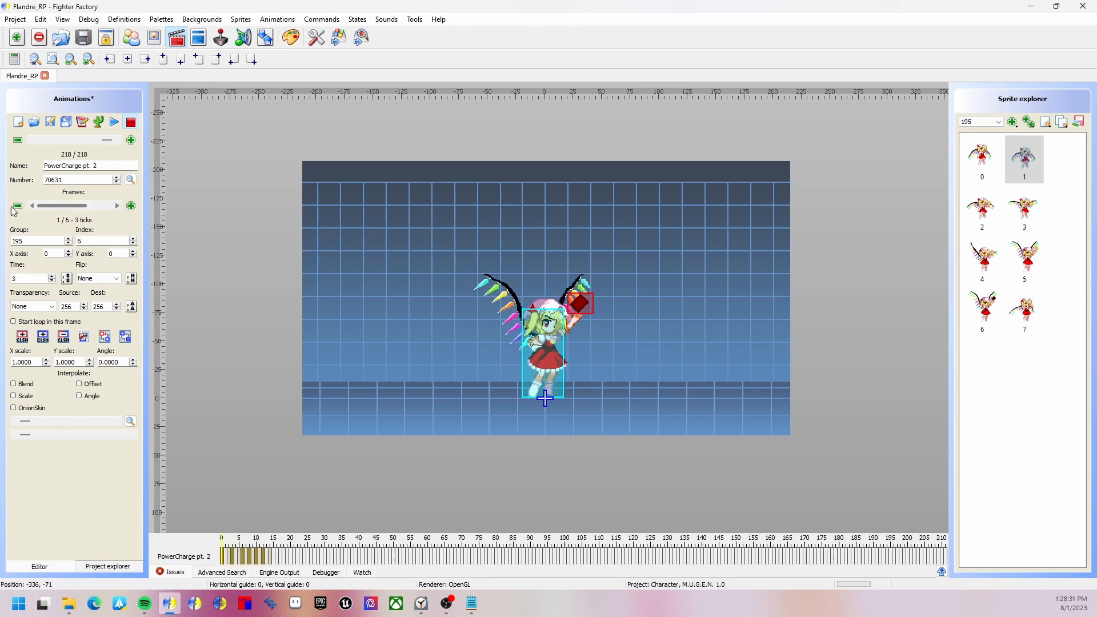
click(83, 38)
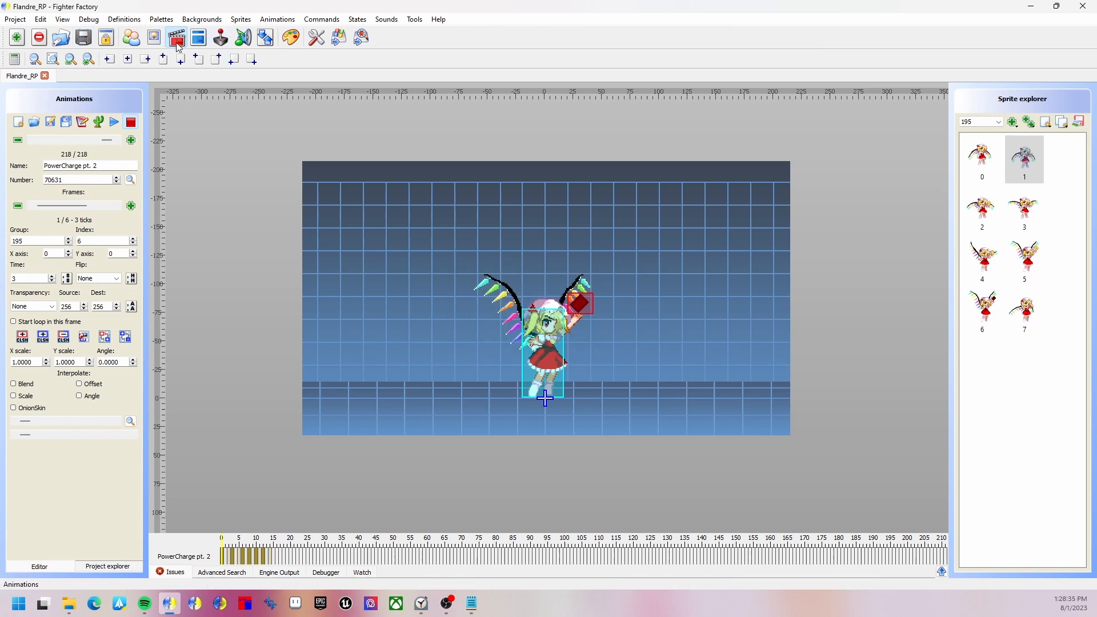
- Add 'persistent = 0' to the ChangeAnim for animation 70631, then run mugen.exe
click(176, 37)
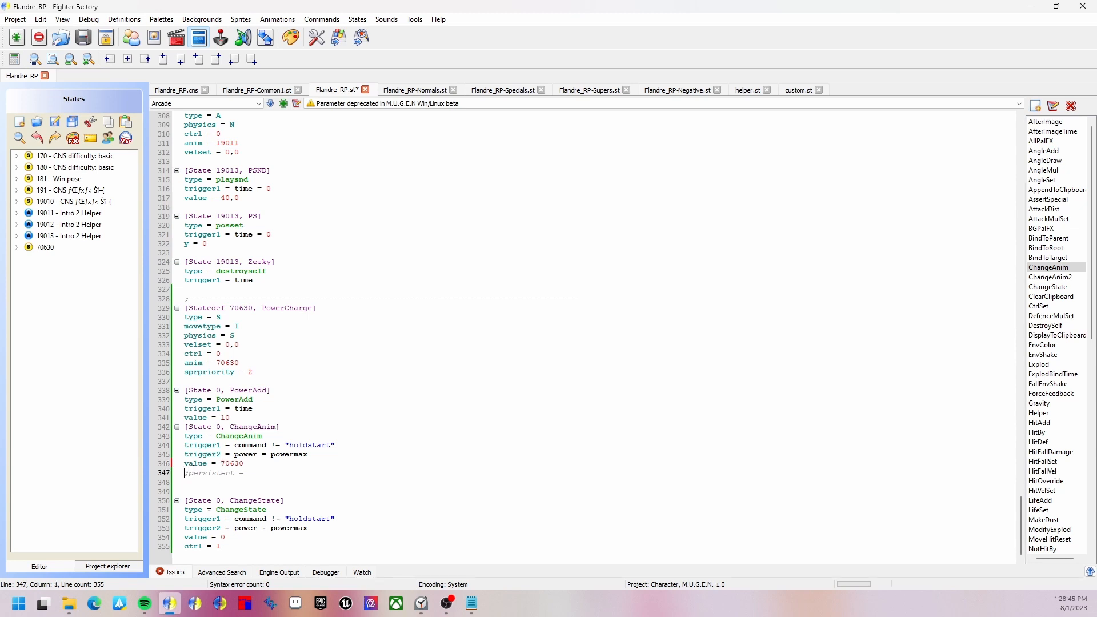
text(persistent = 0)
click(214, 463)
text(1)
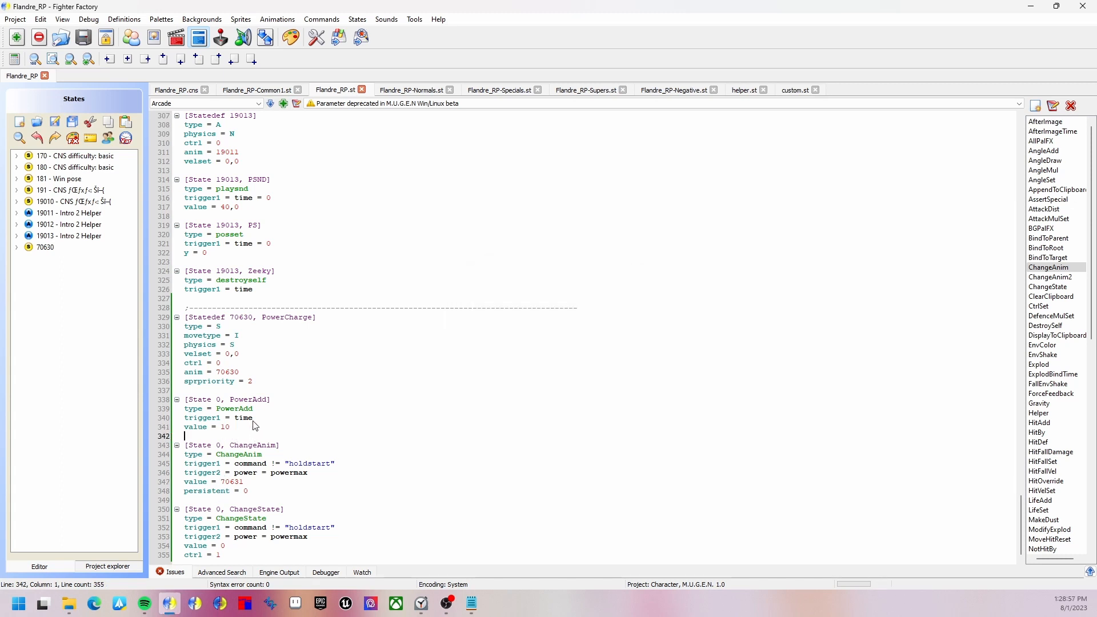
click(68, 603)
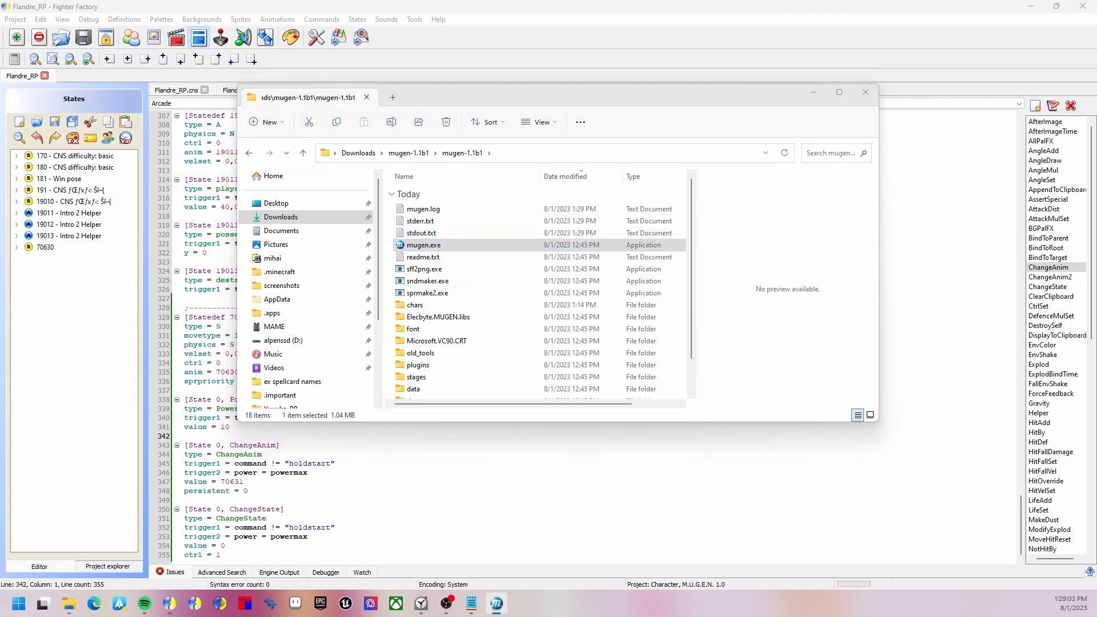
double_click(424, 245)
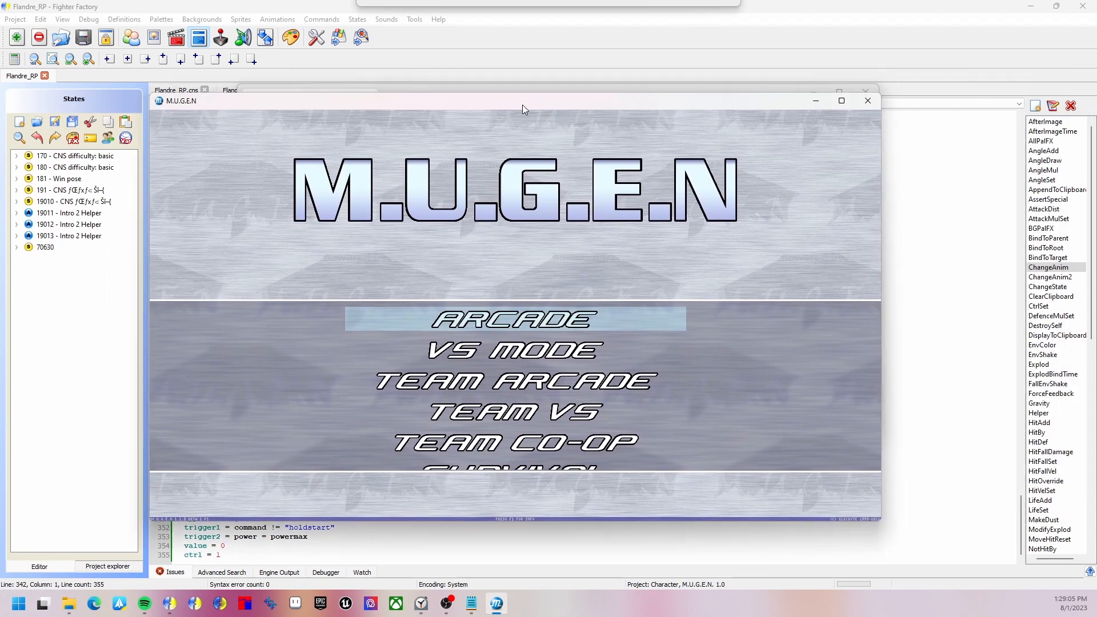